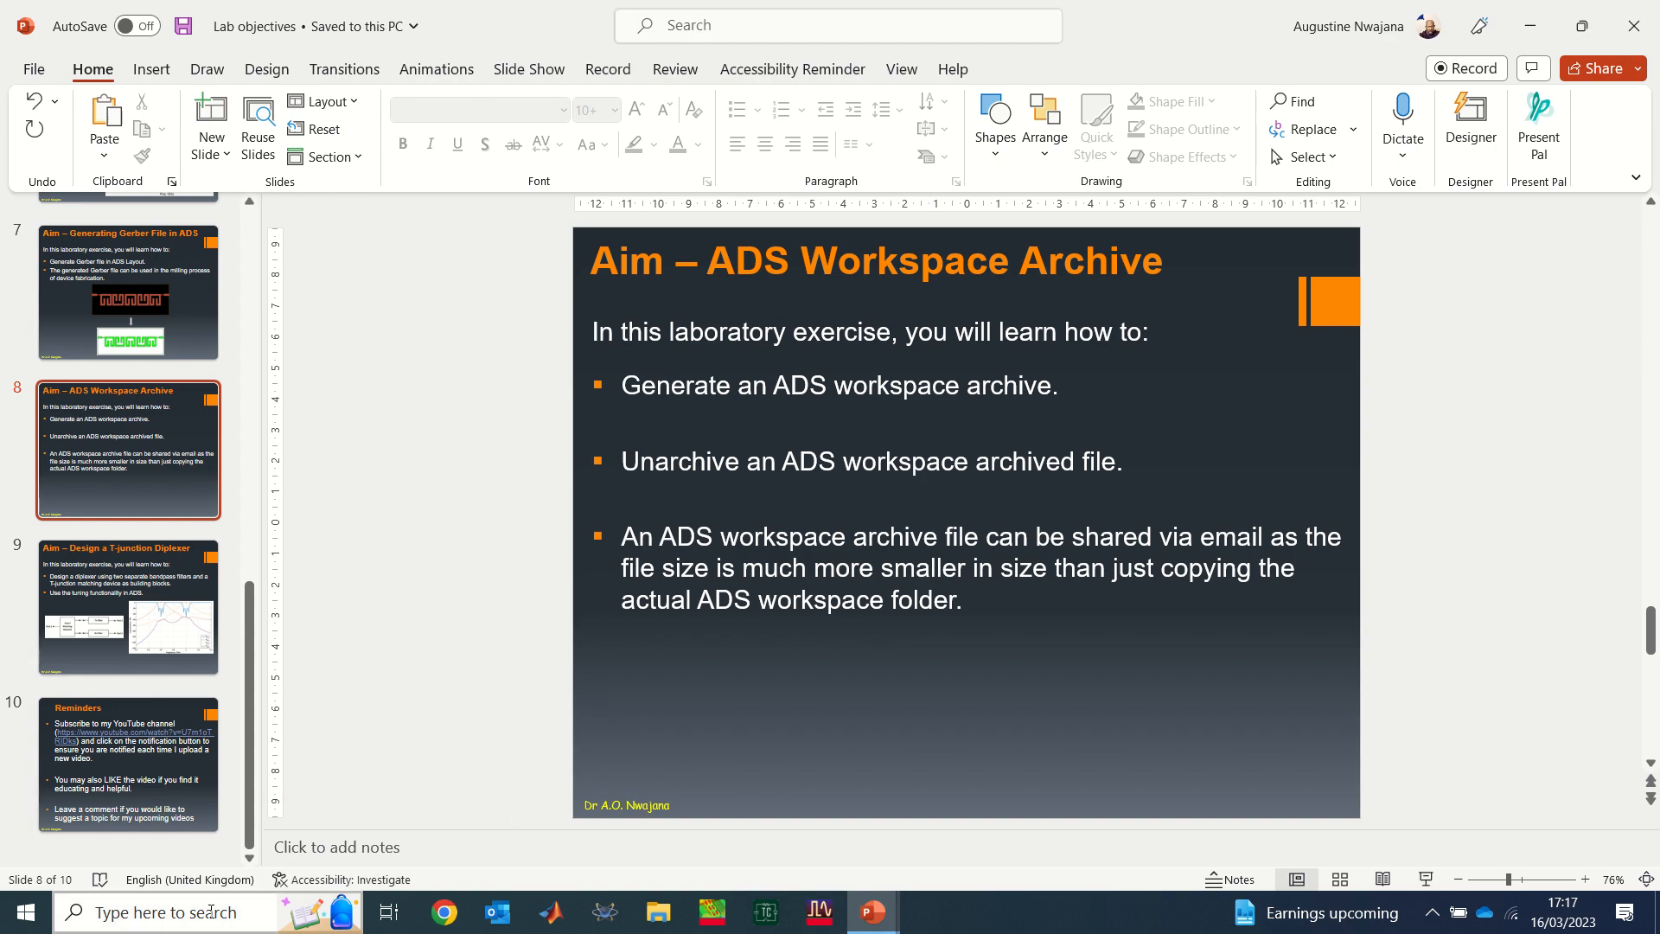
# Step: Search 'ads' from Start and launch Advanced Design System 2023 Update 1
pyautogui.click(173, 913)
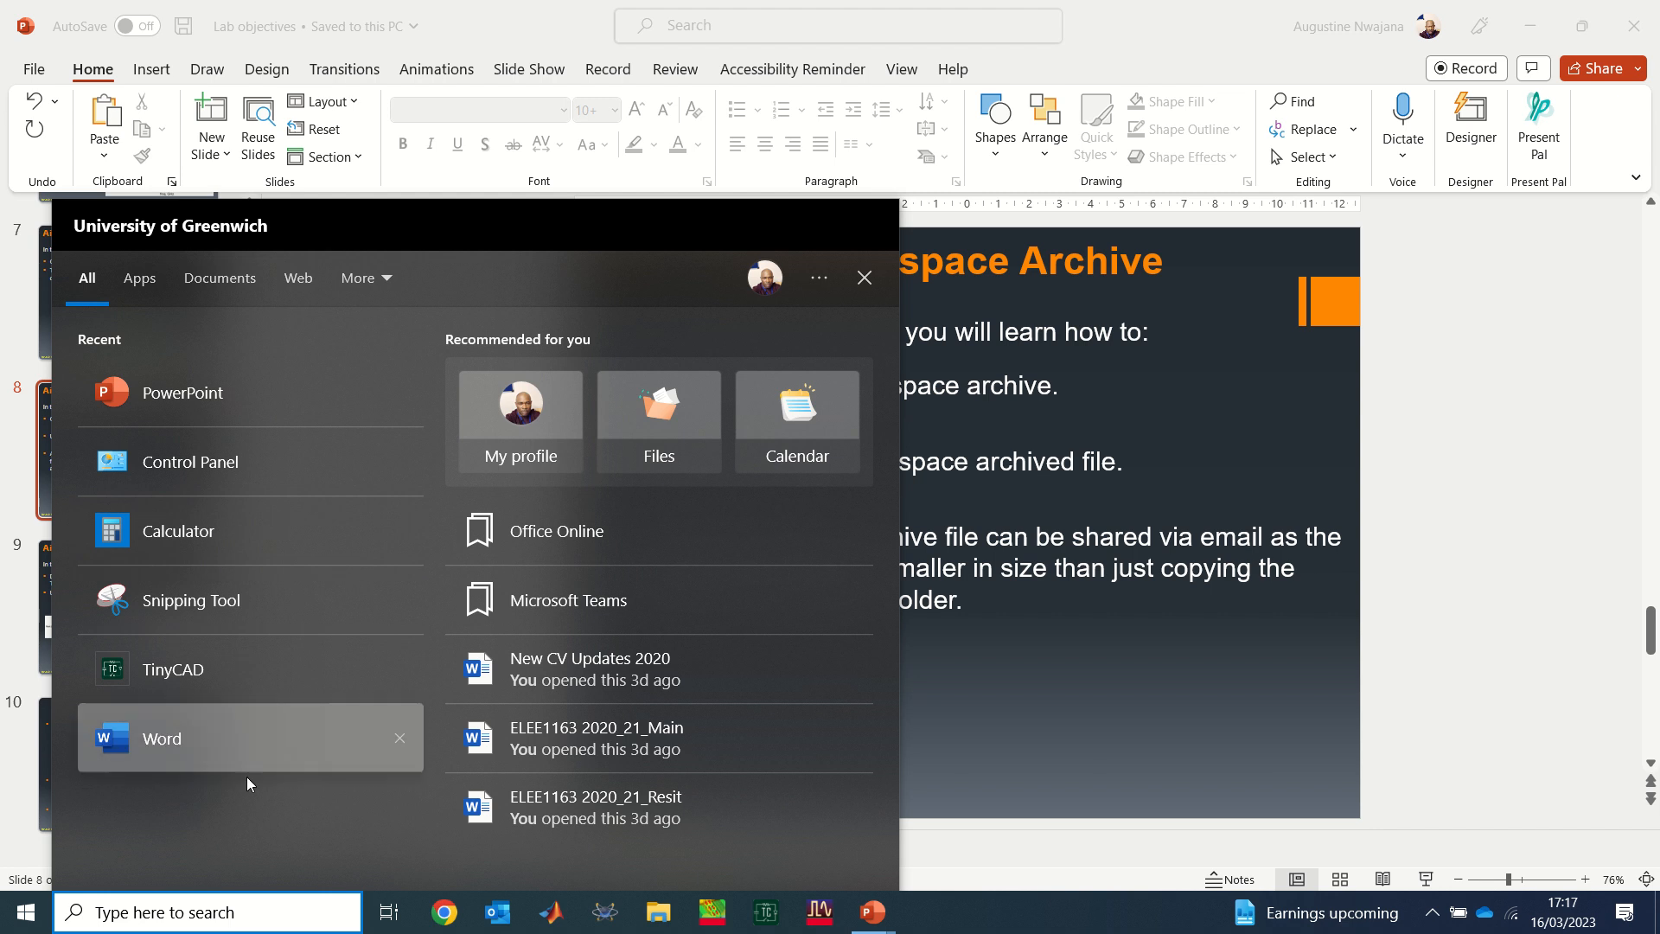
pyautogui.write('a')
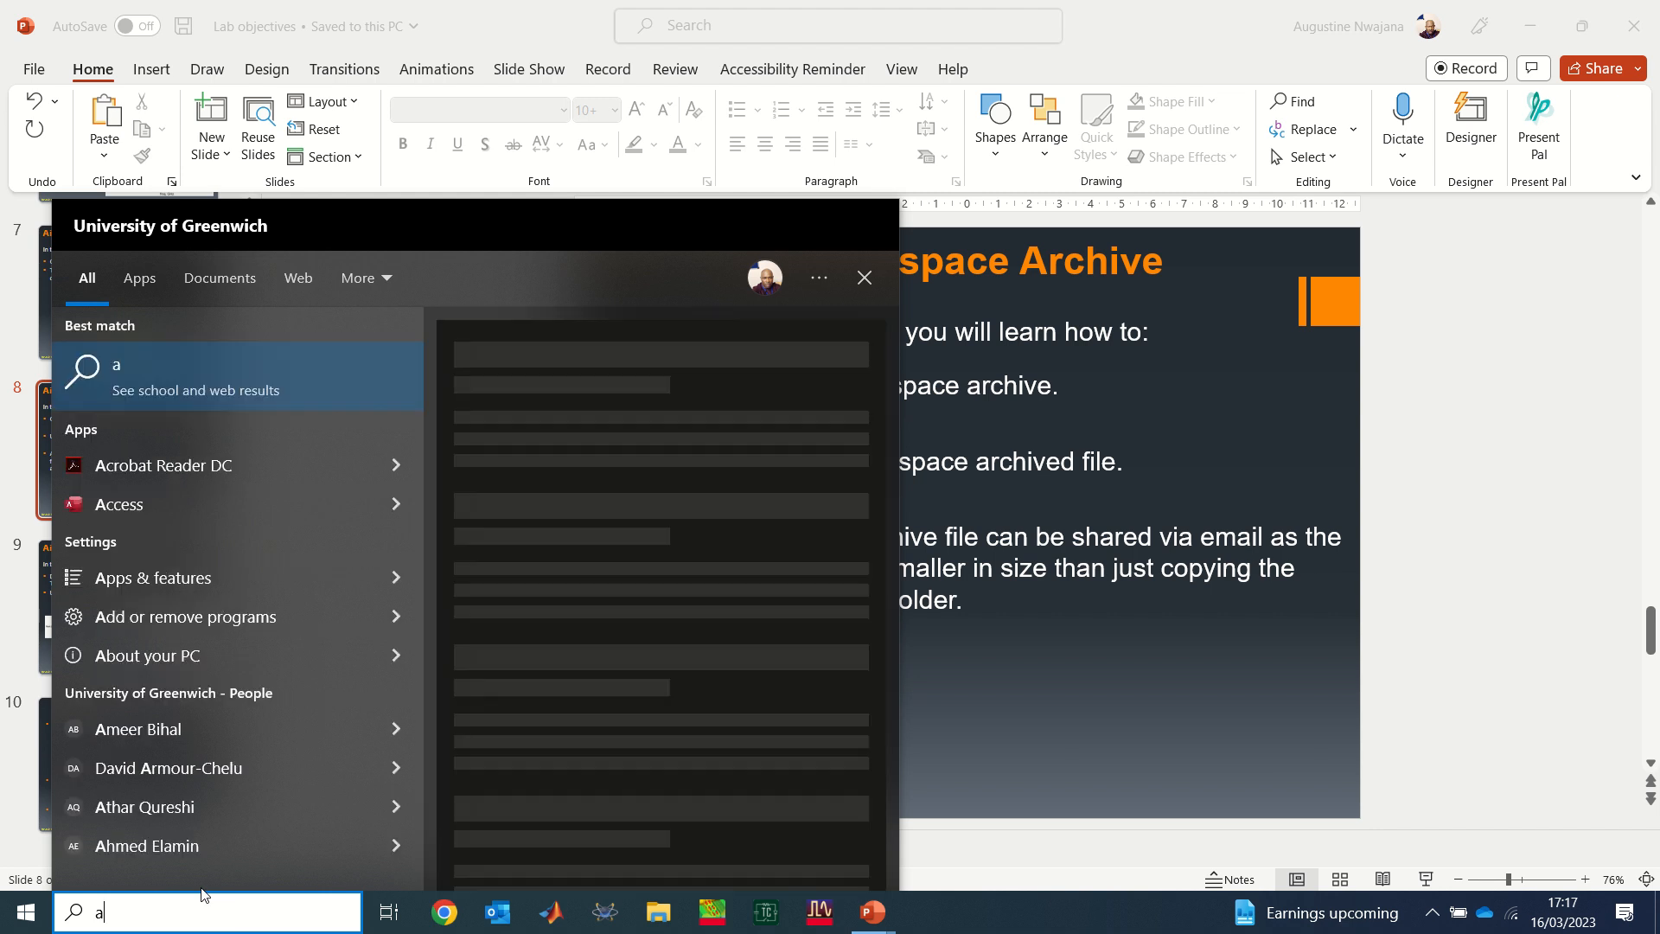
pyautogui.write('ds')
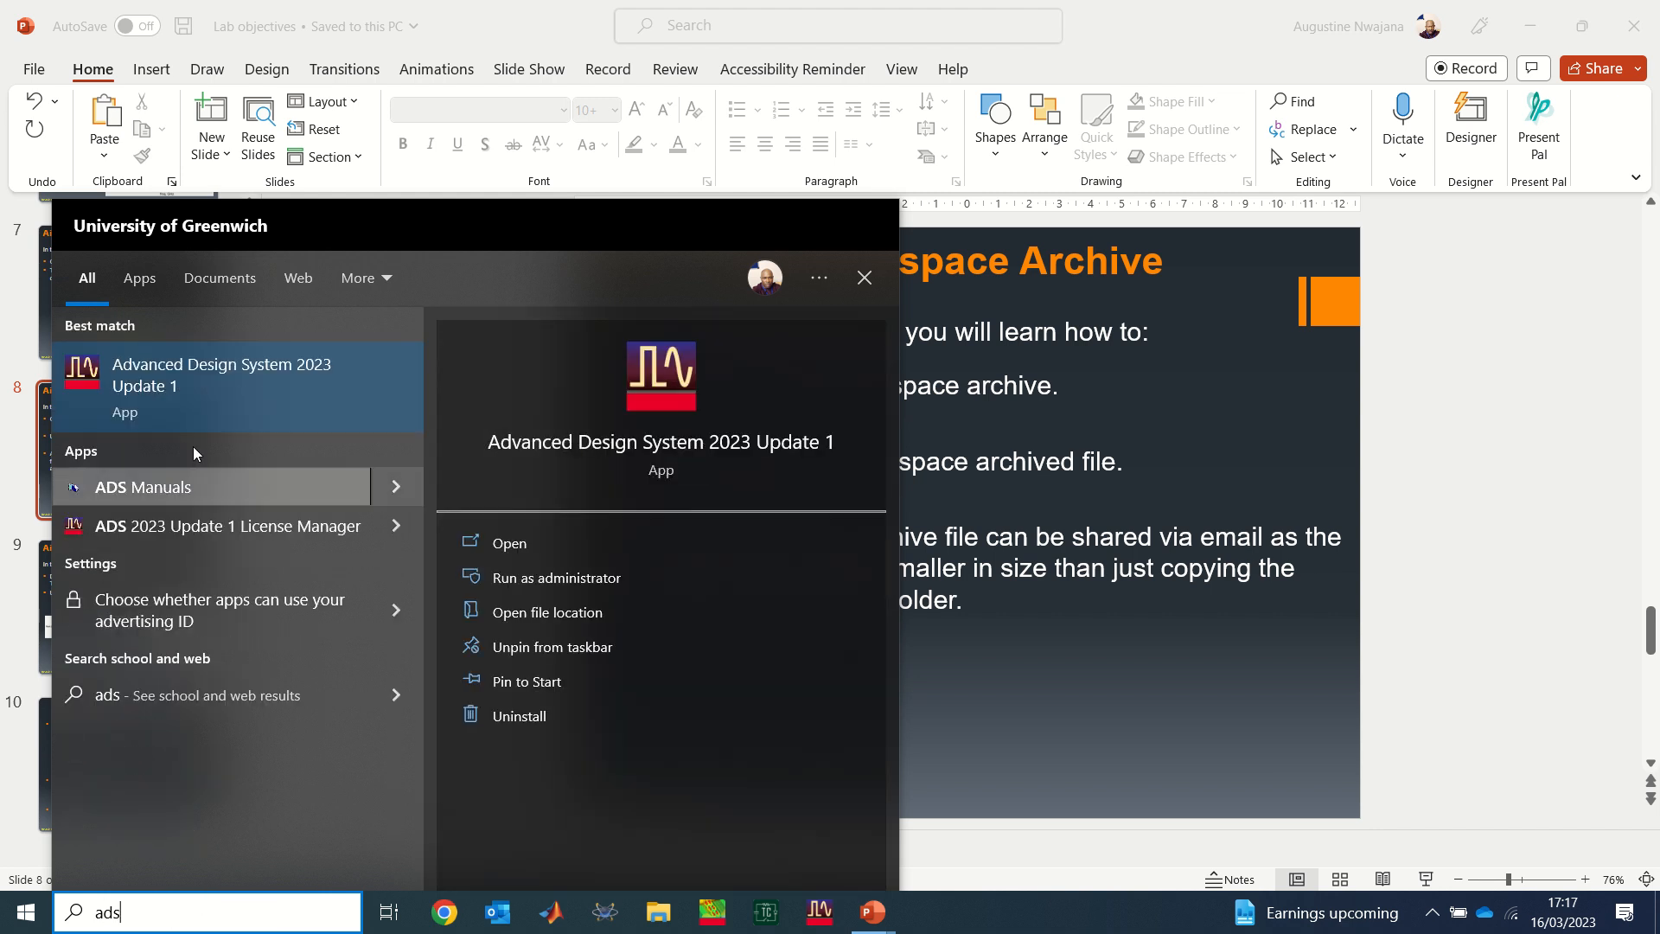
pyautogui.click(864, 276)
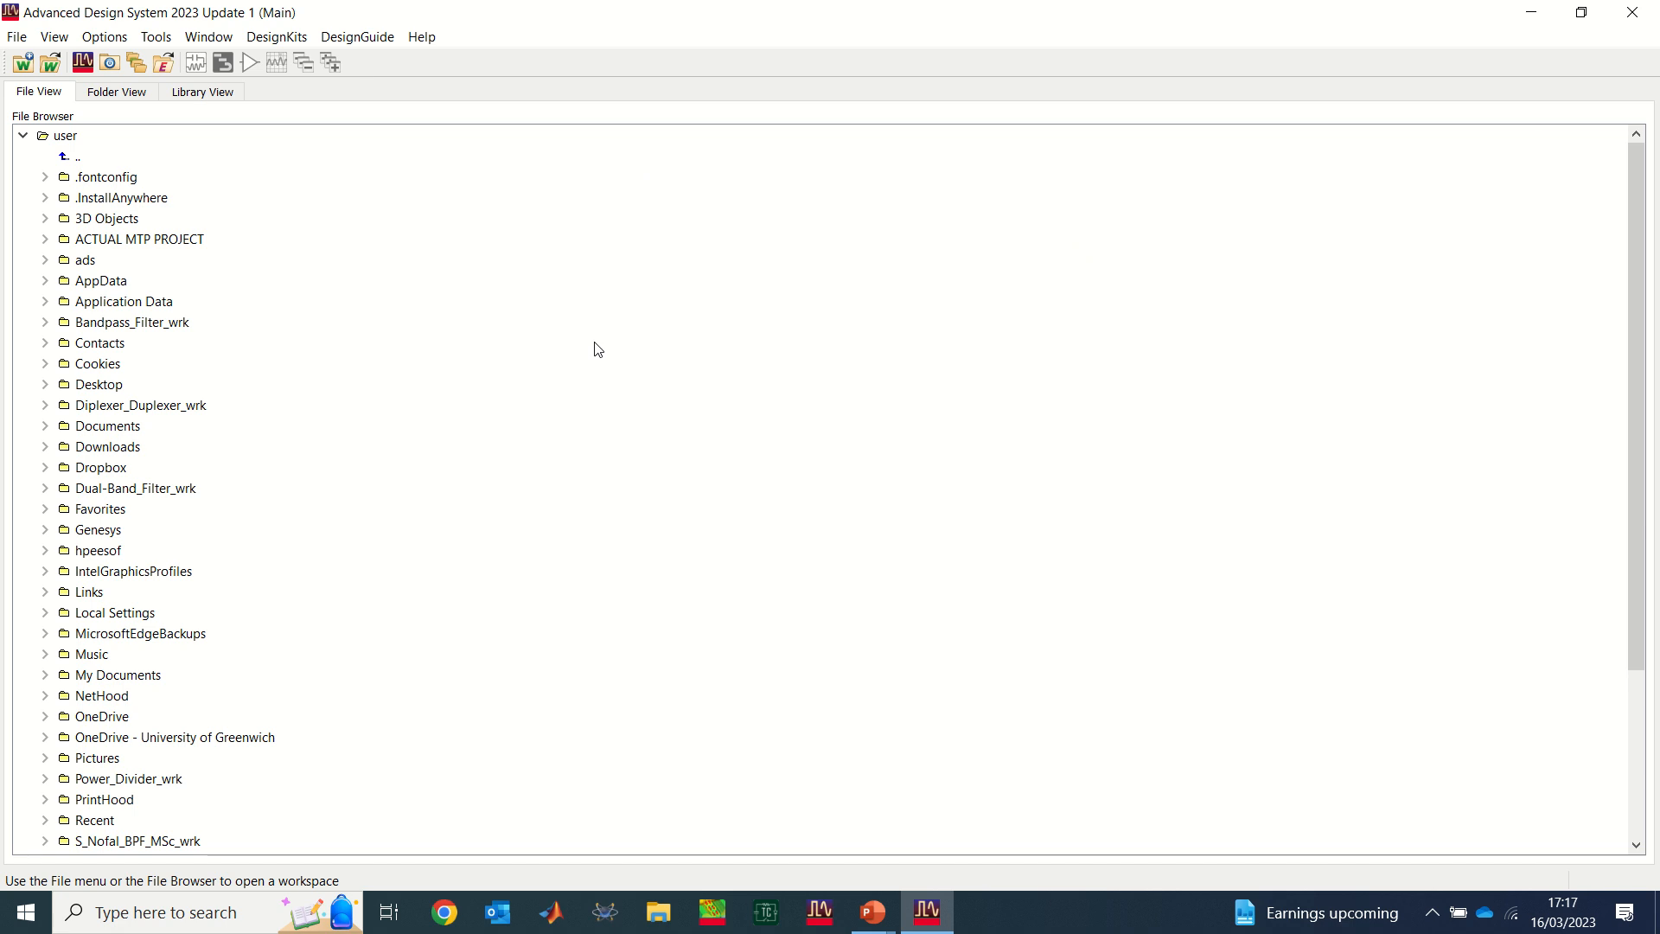
pyautogui.moveTo(465, 305)
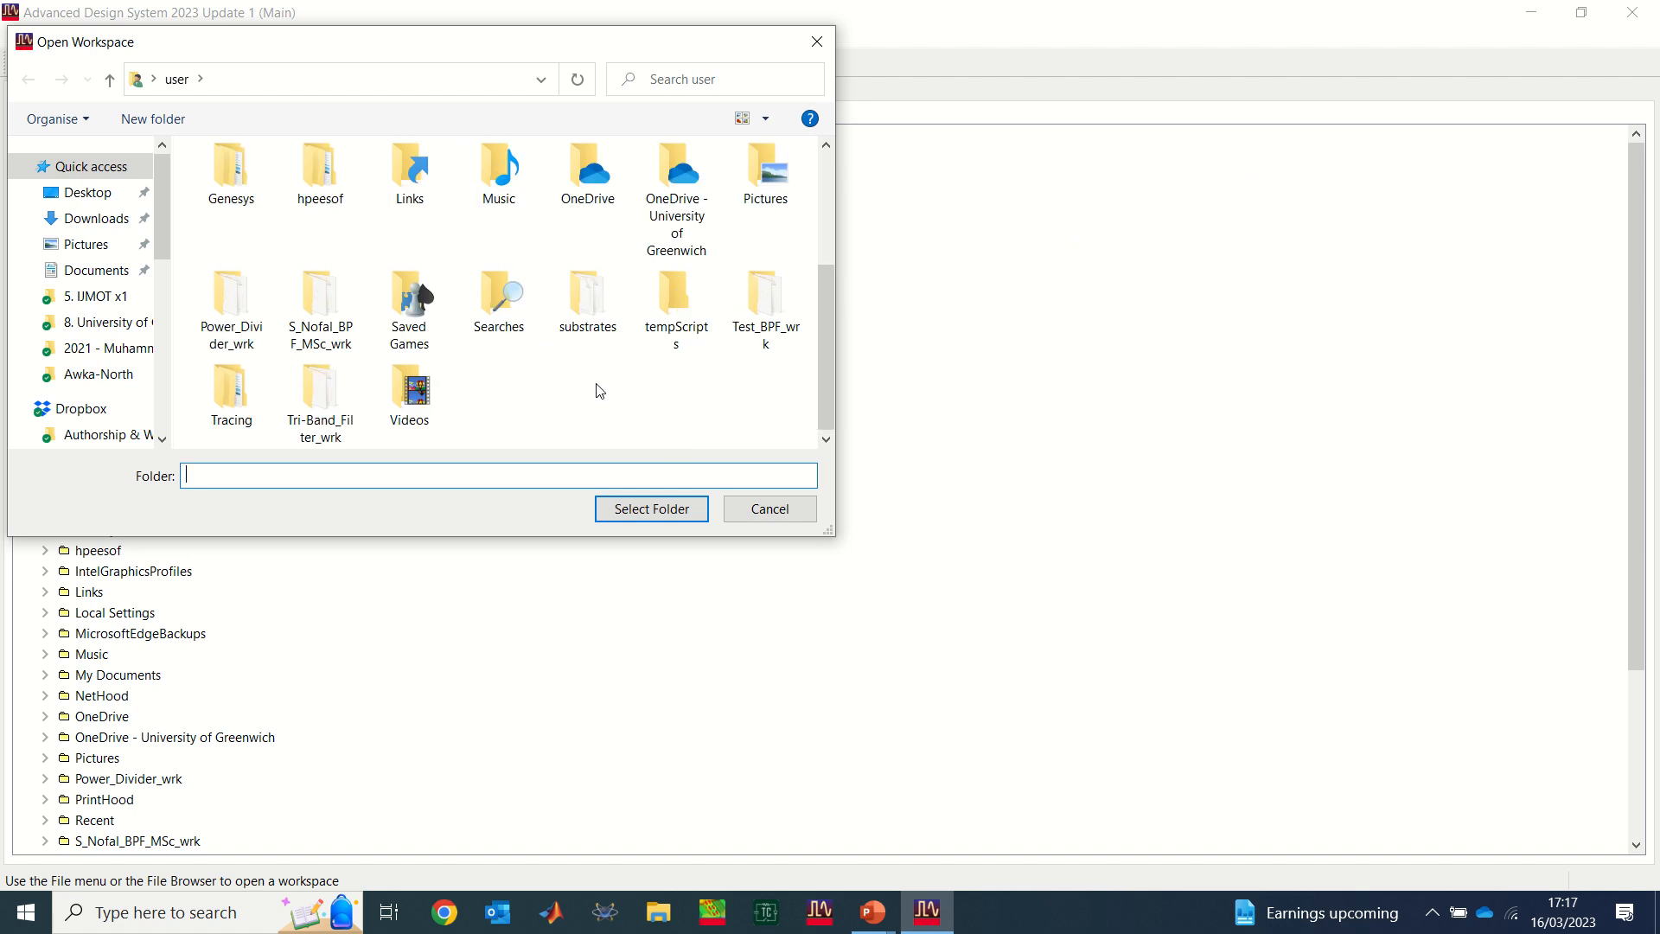
# Step: Open the Test_BPF_wrk folder as the workspace and view the Cct_BPF data display
pyautogui.click(765, 294)
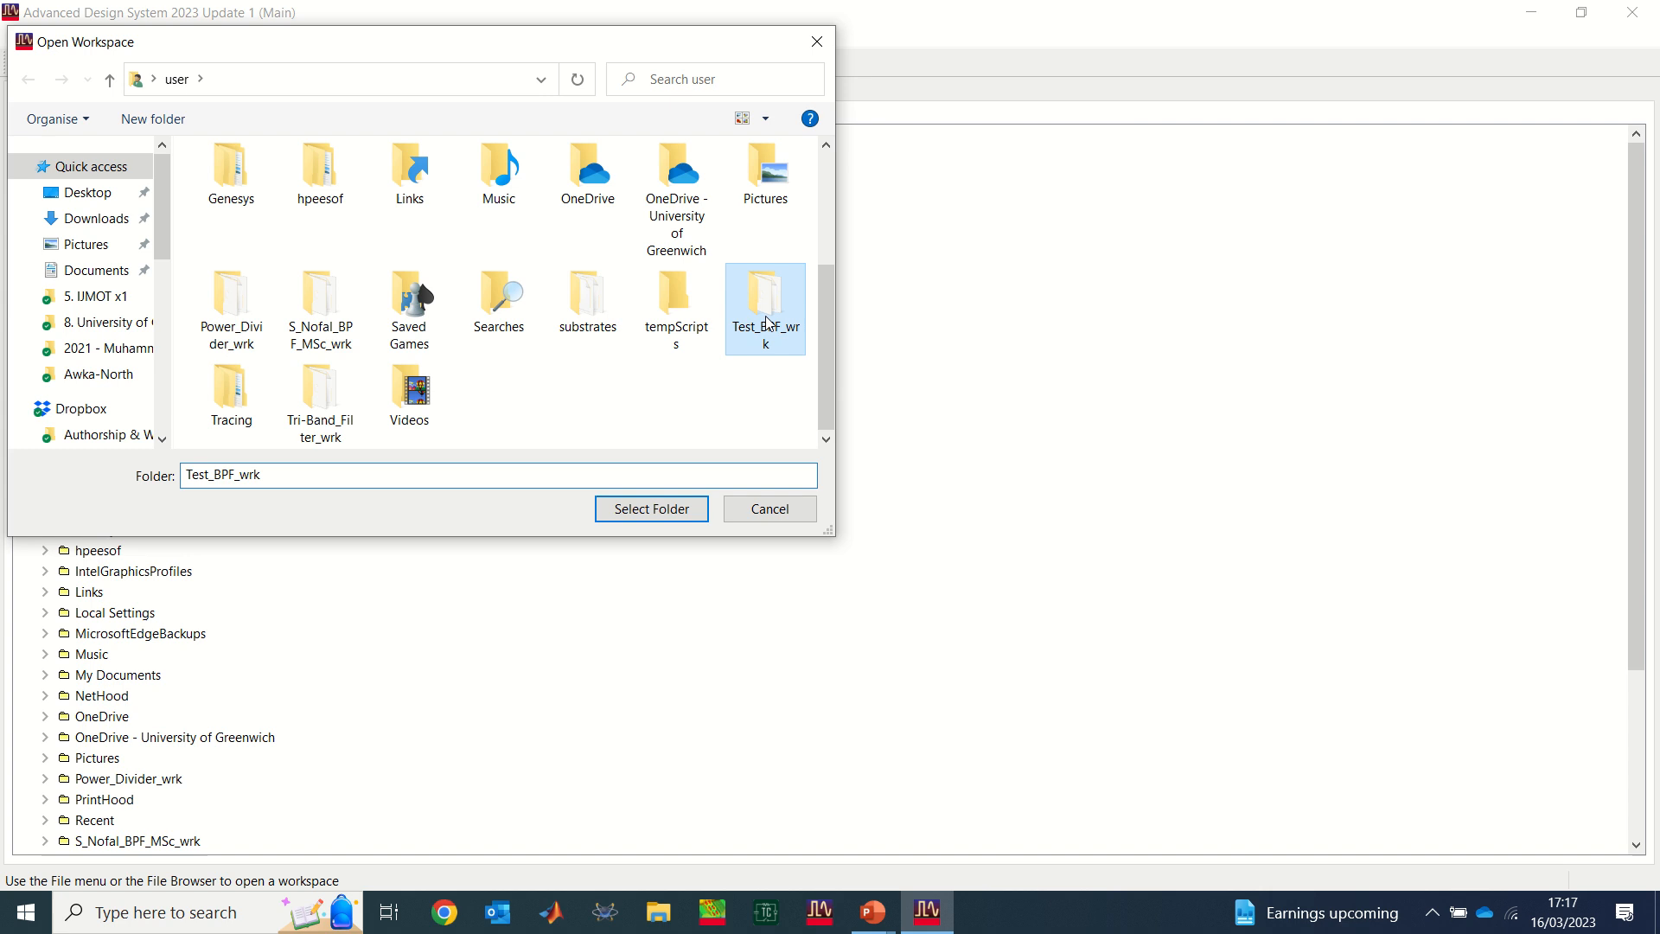
pyautogui.click(650, 509)
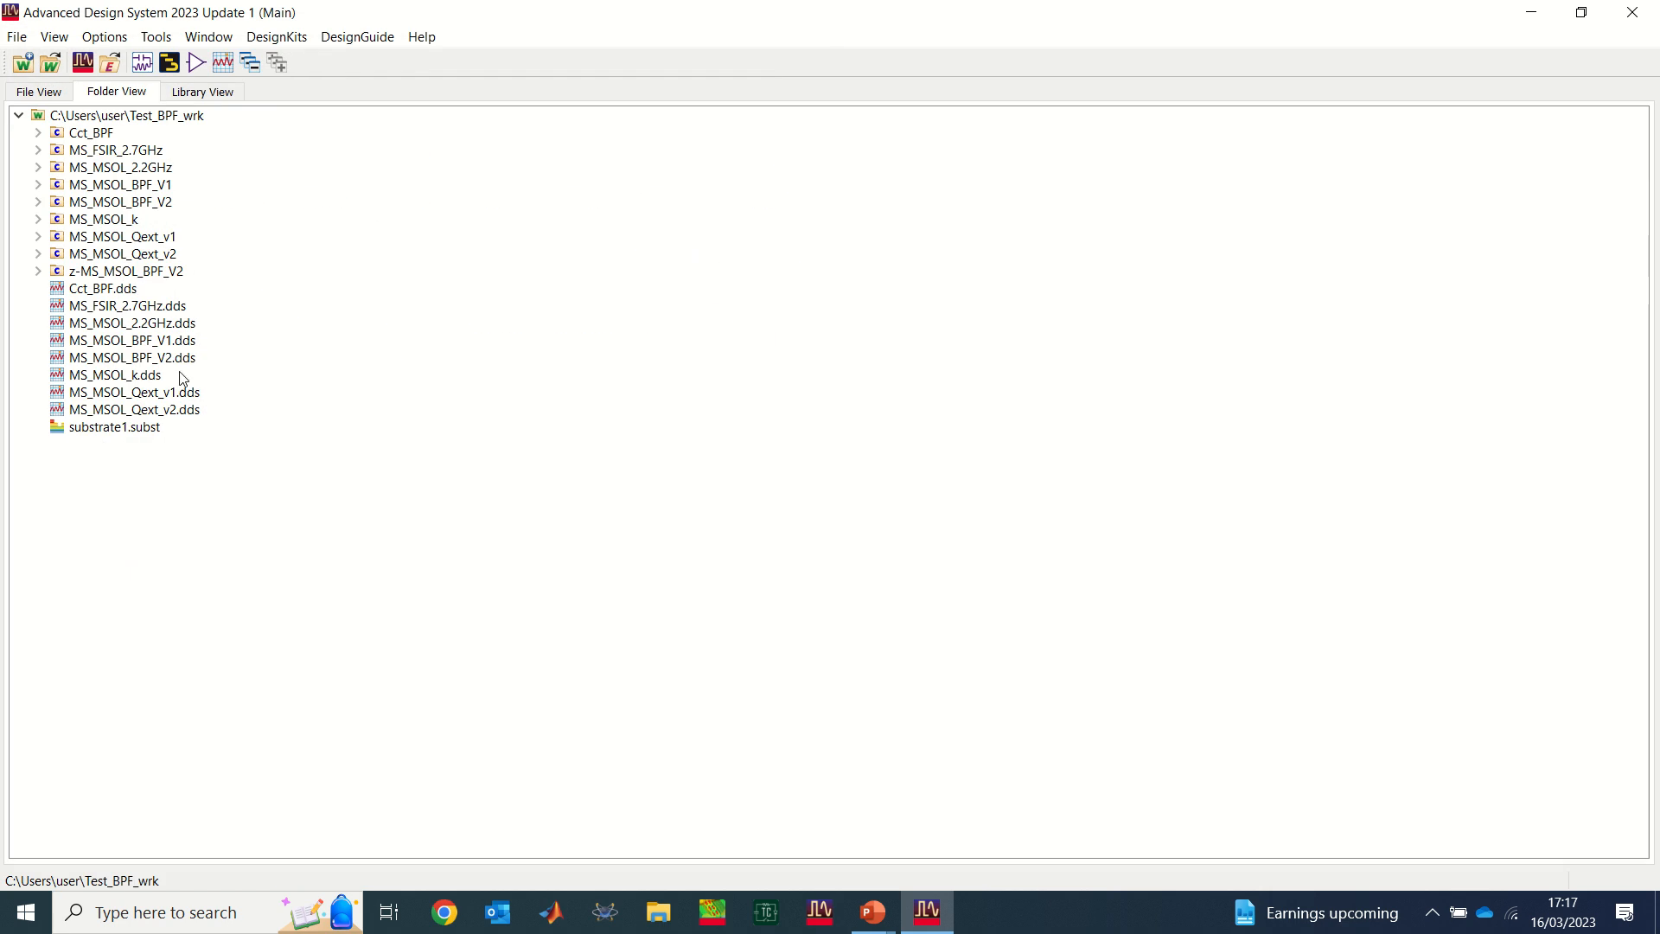
pyautogui.moveTo(111, 294)
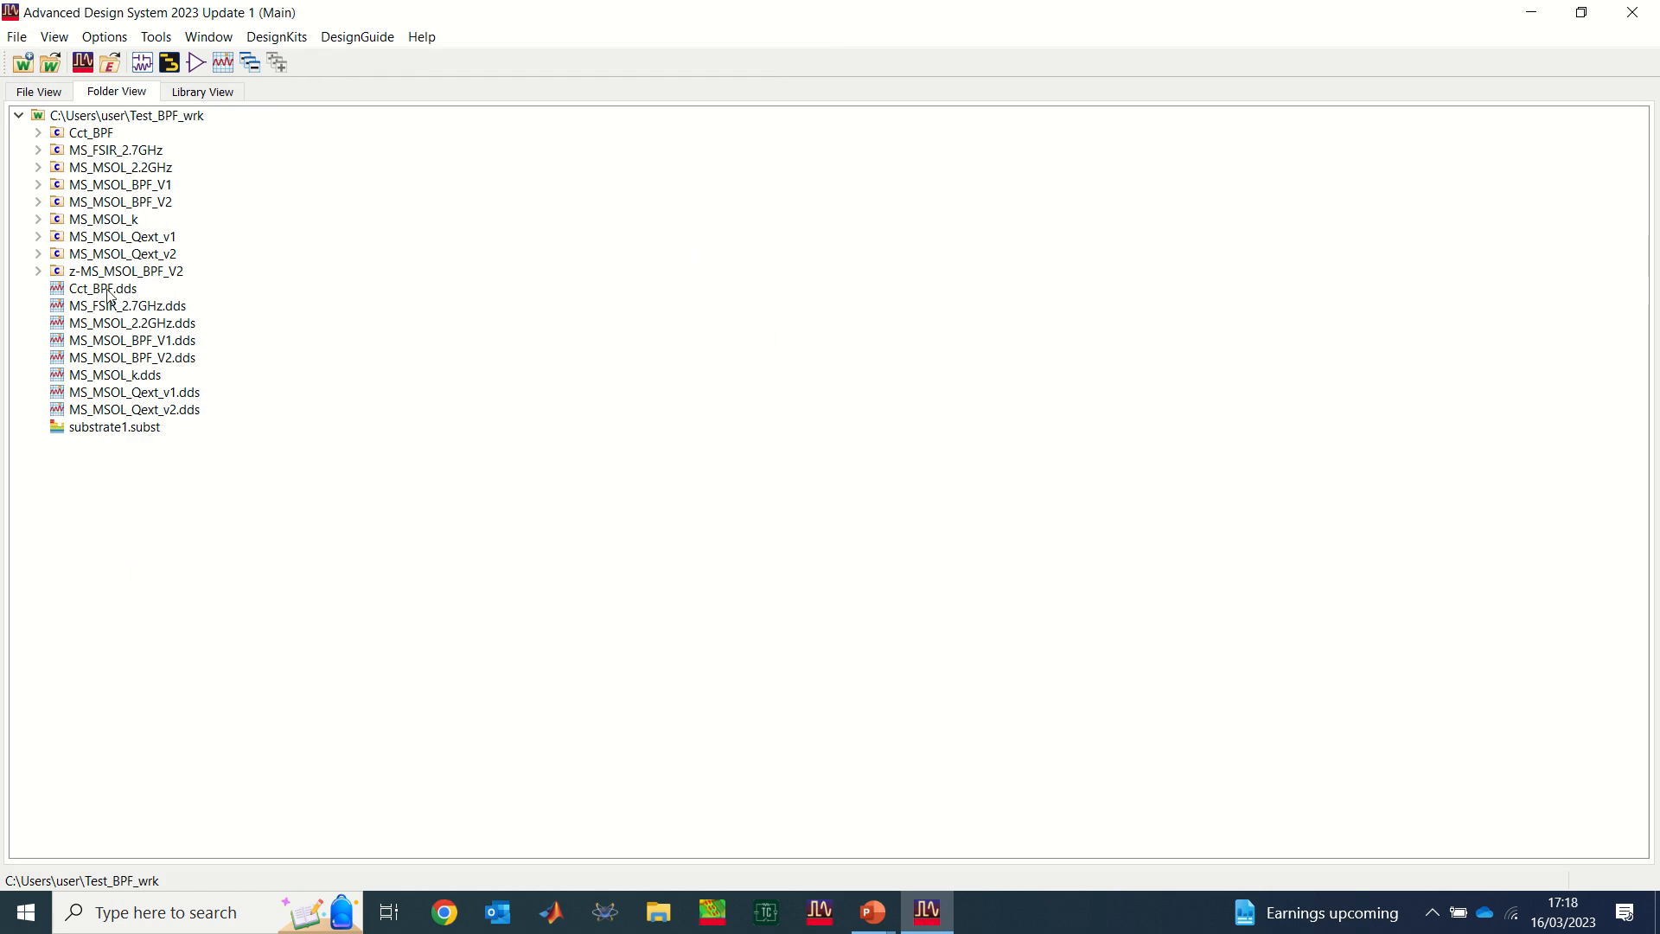
pyautogui.doubleClick(100, 287)
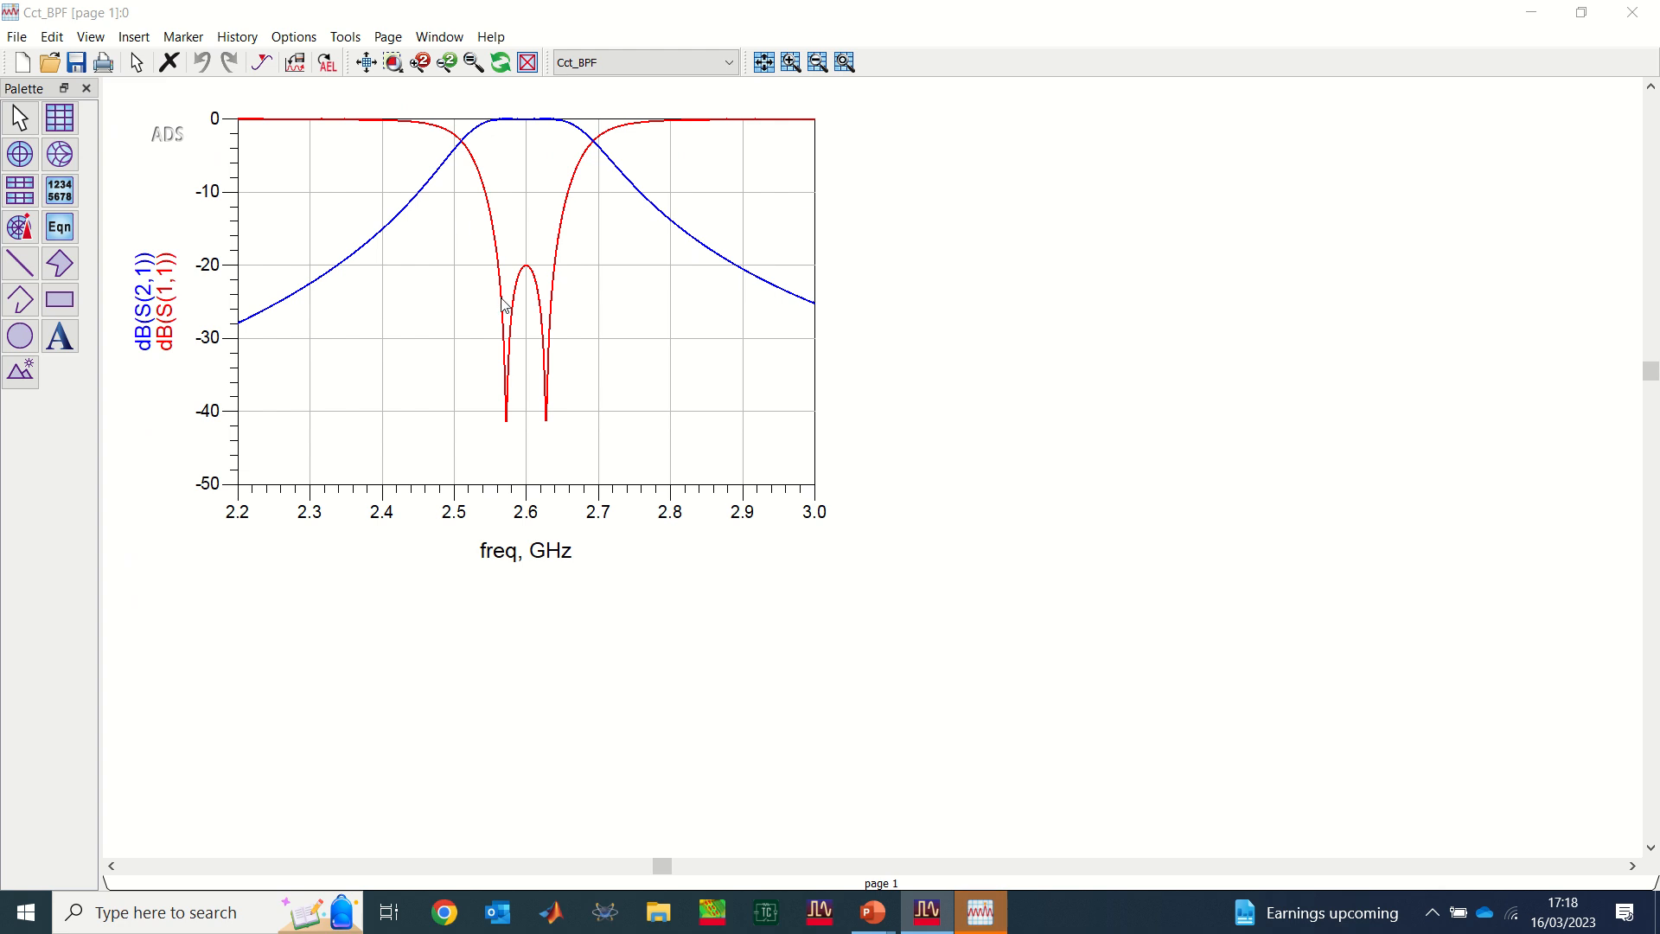
pyautogui.moveTo(453, 302)
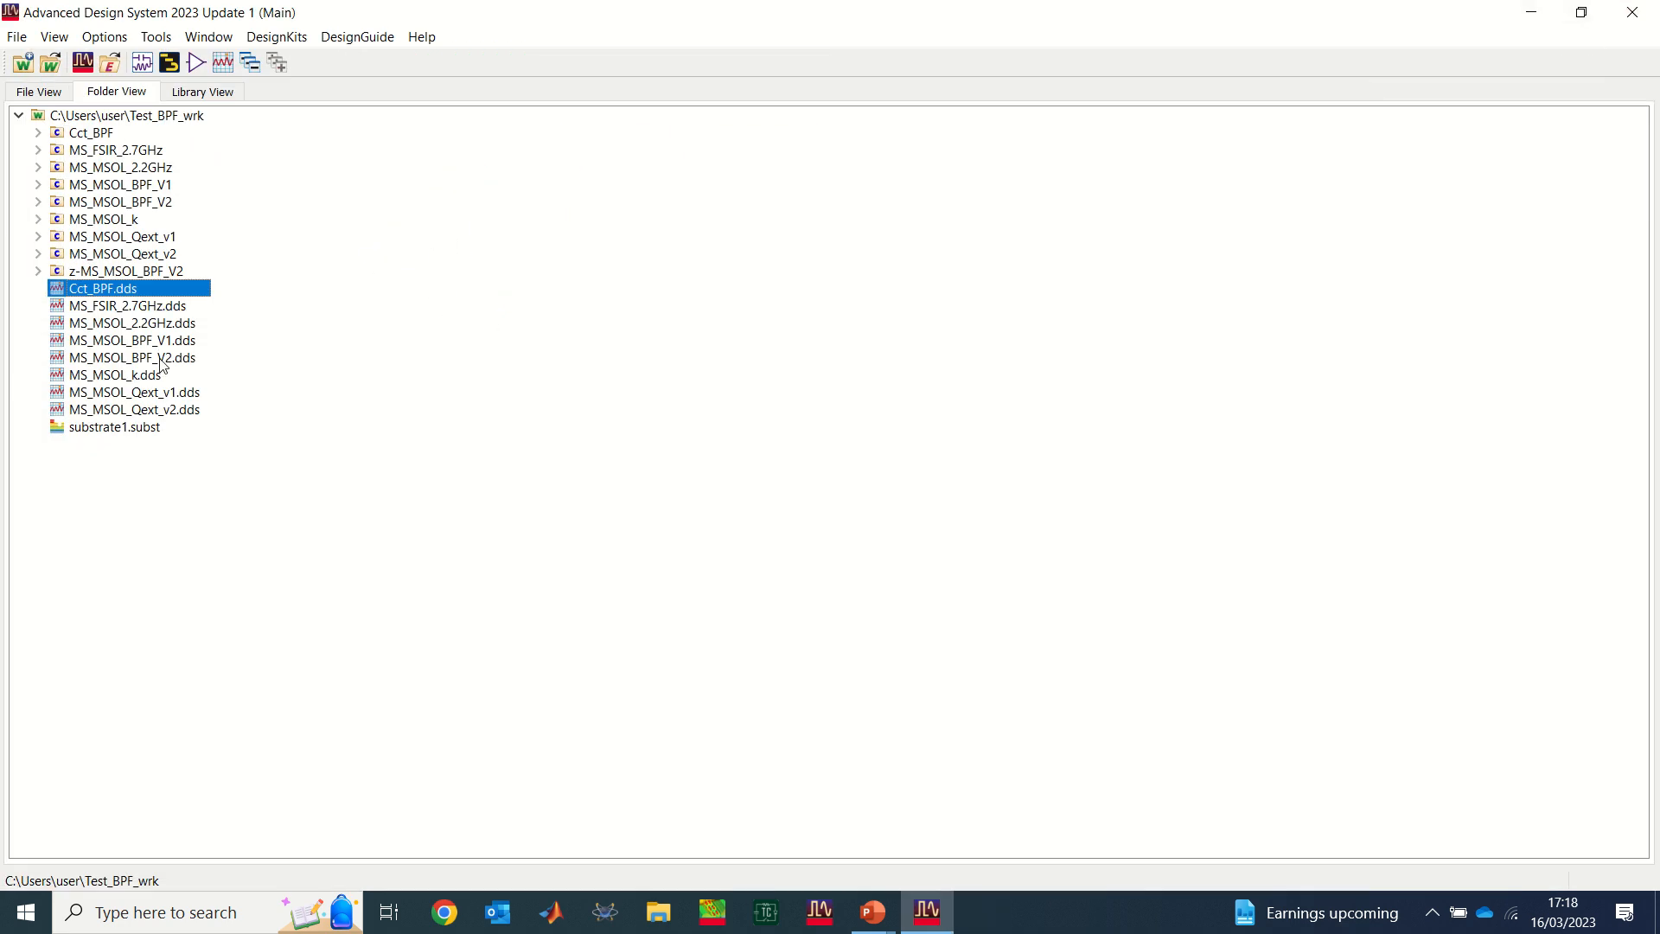
pyautogui.moveTo(121, 168)
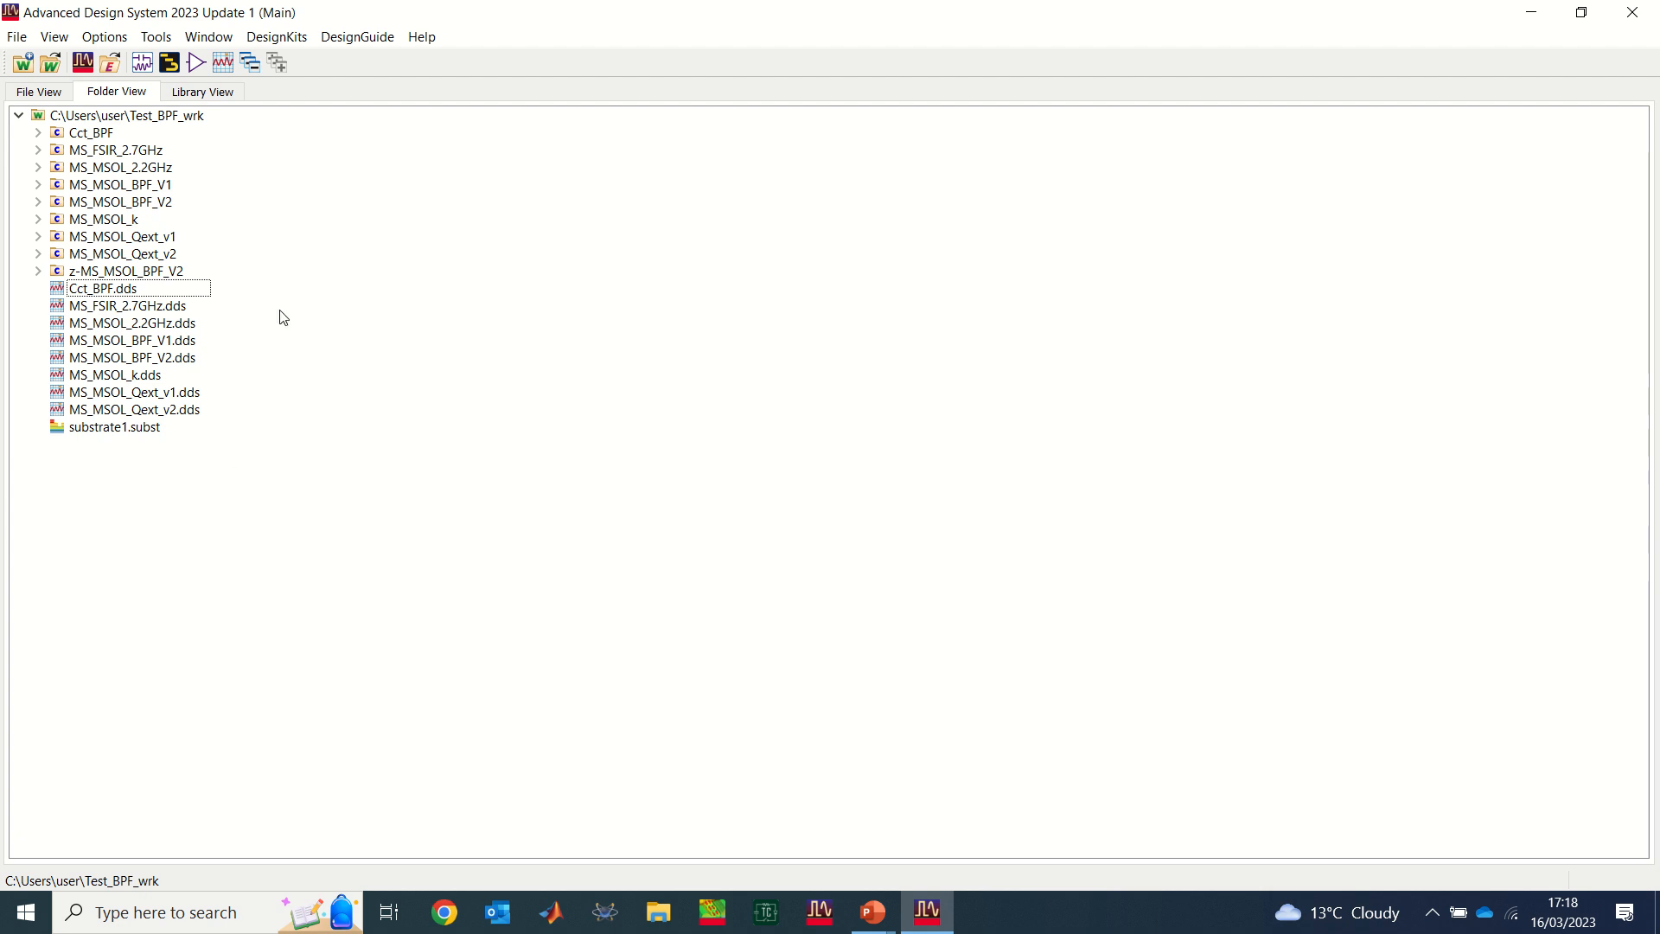
pyautogui.moveTo(227, 553)
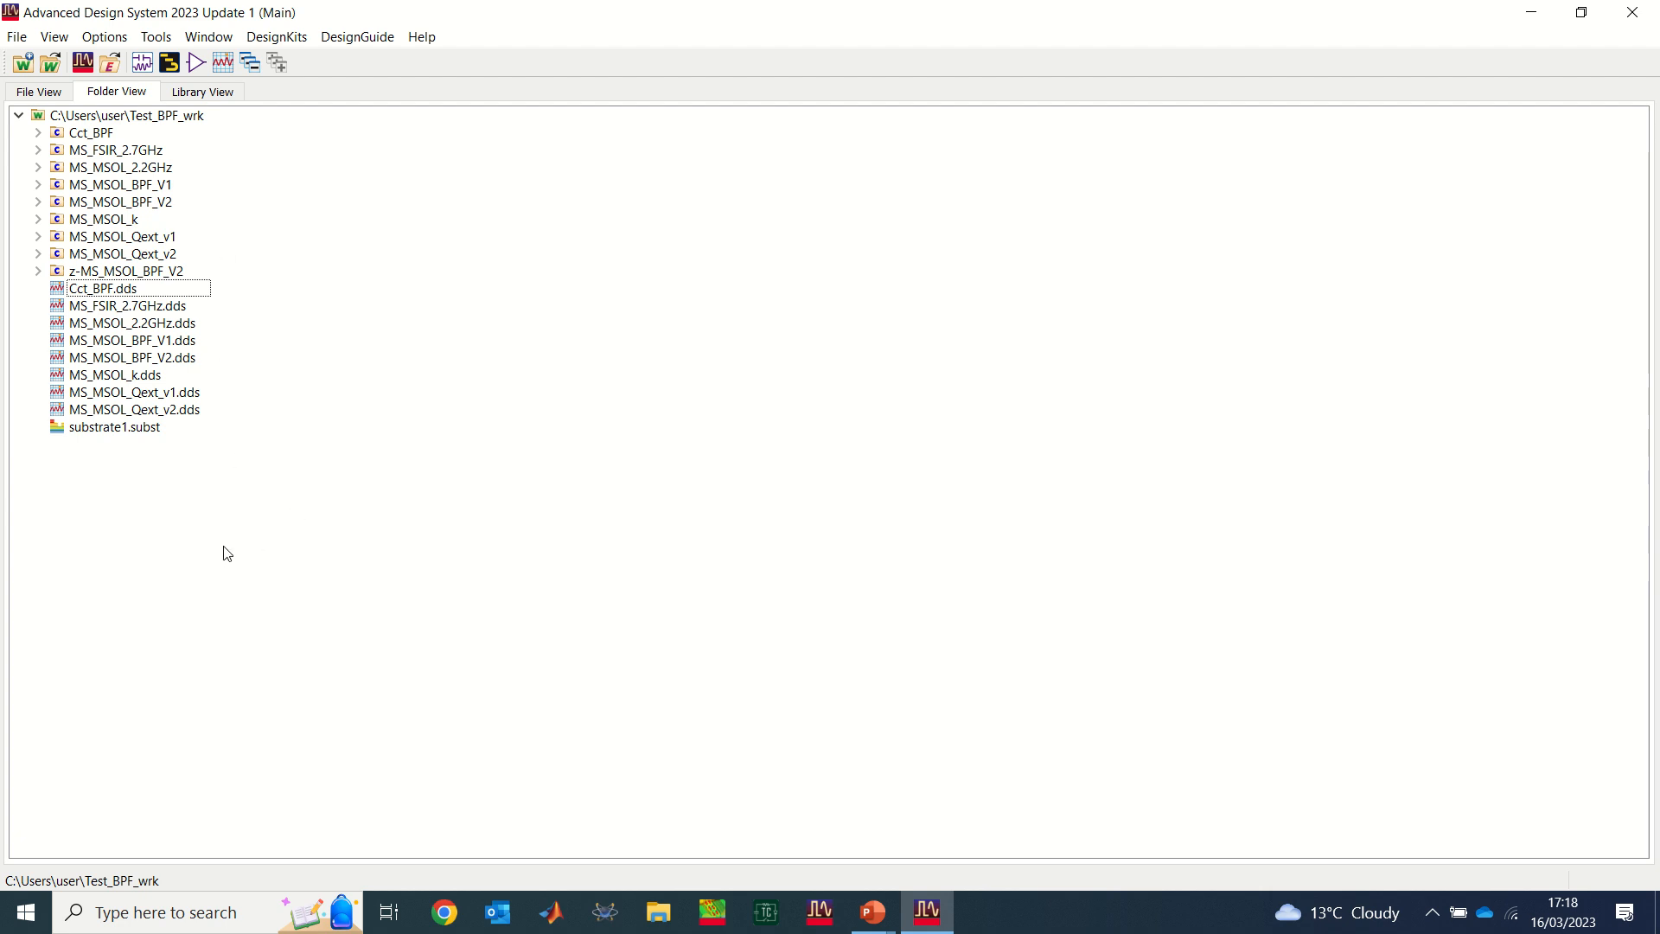
pyautogui.moveTo(242, 555)
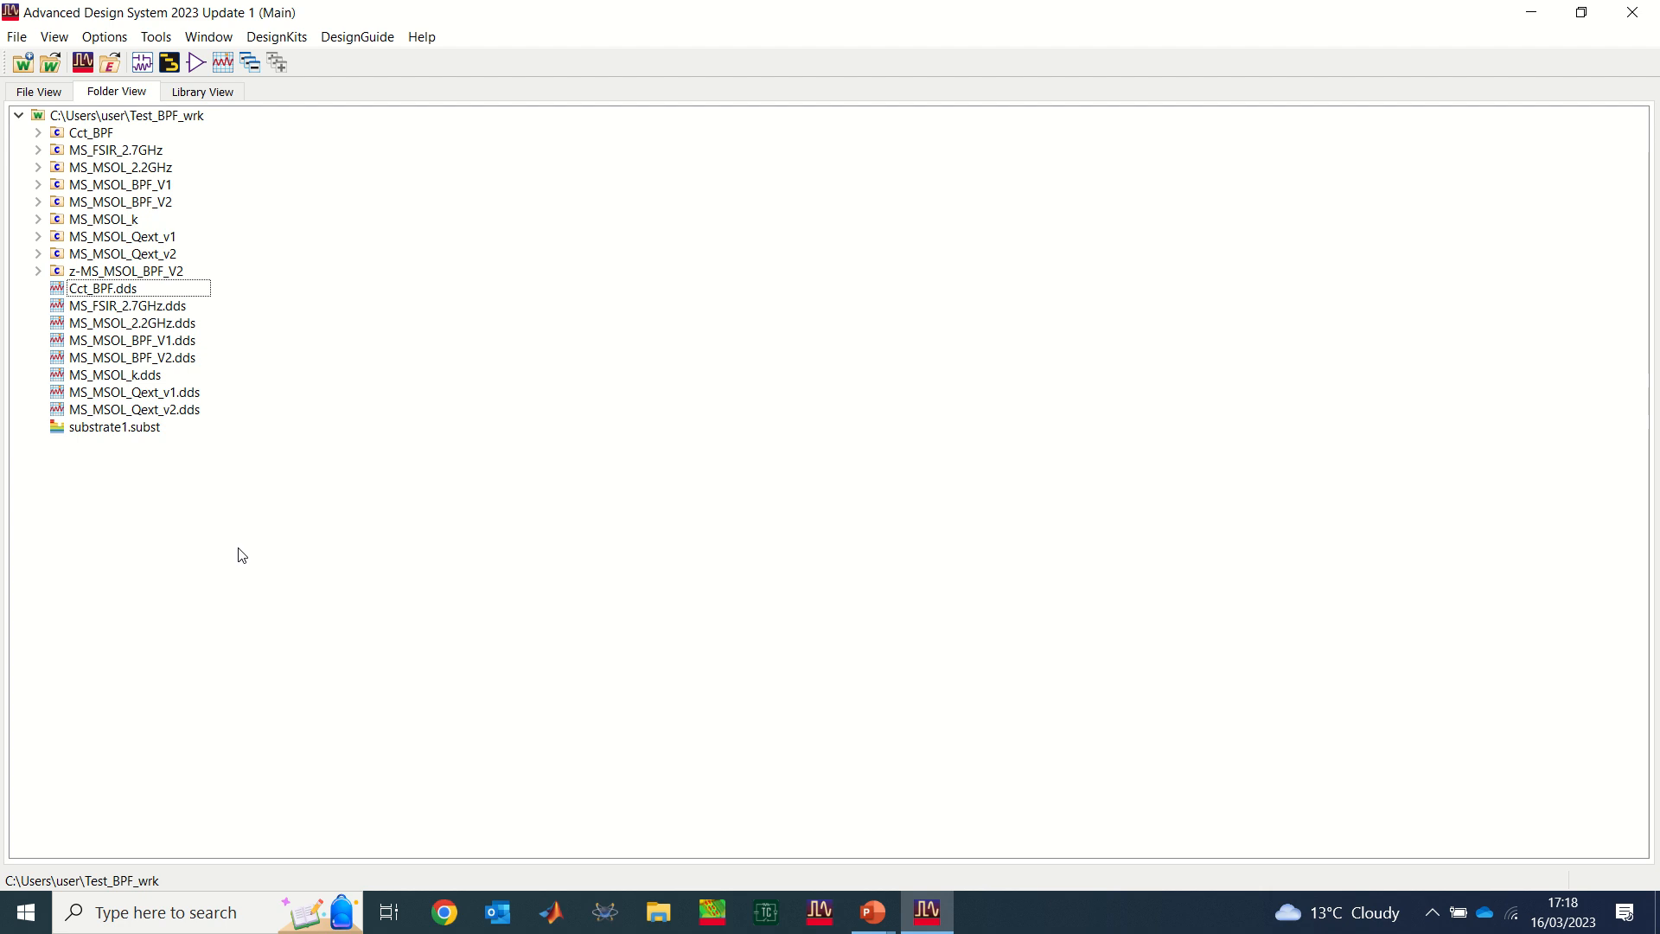
pyautogui.moveTo(273, 269)
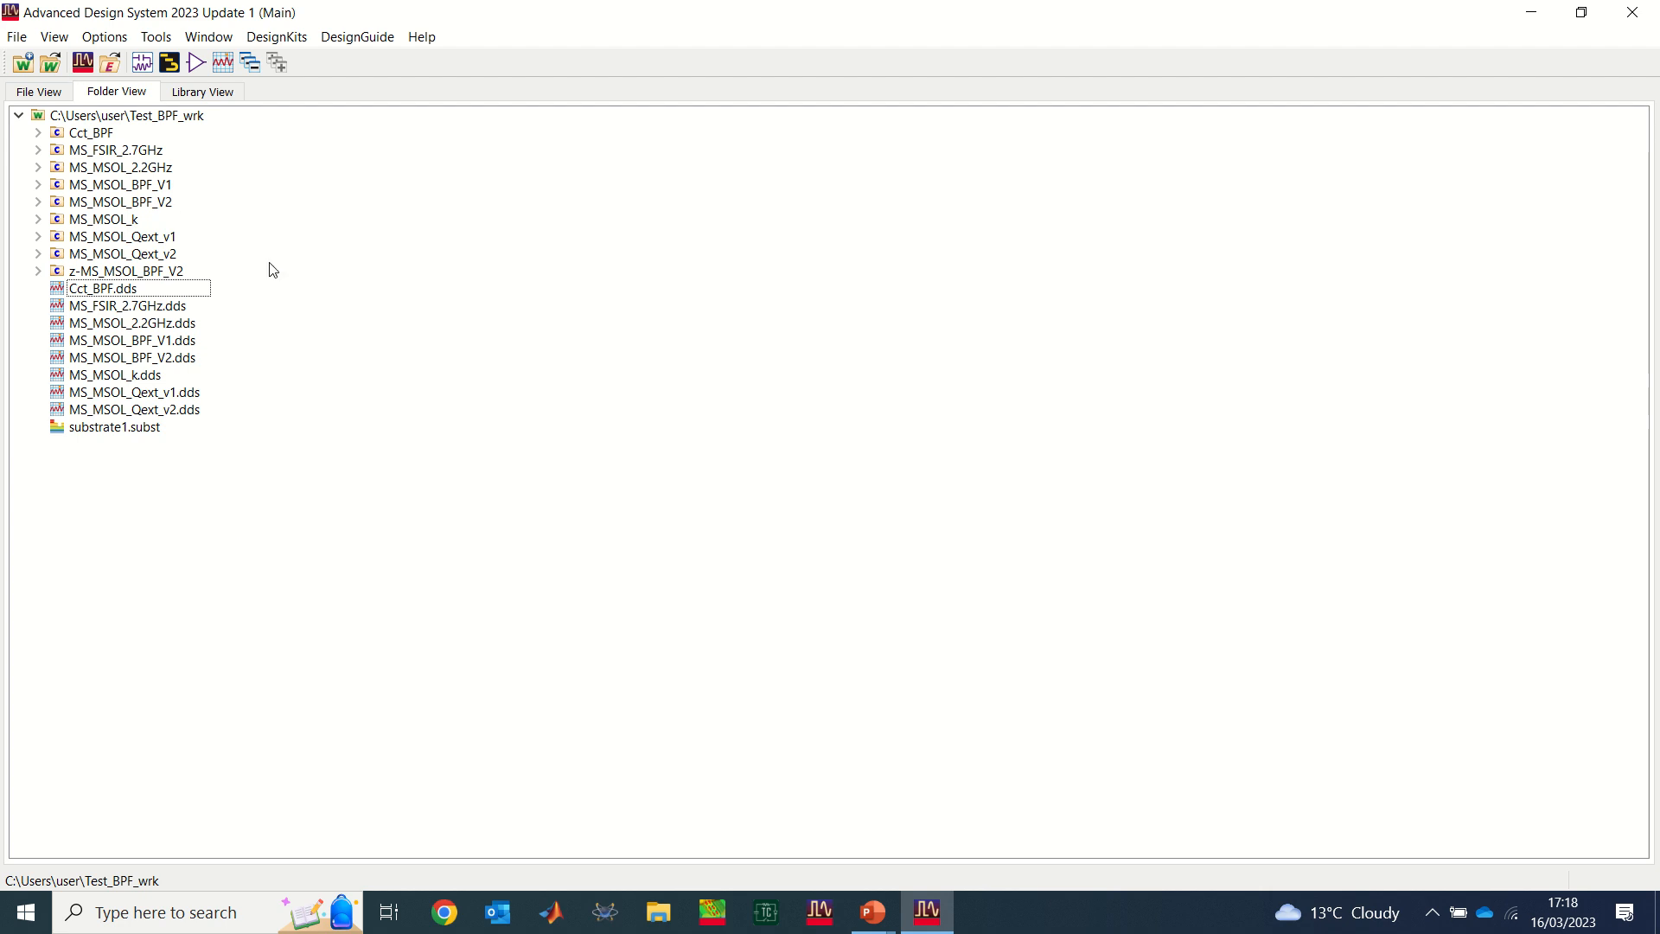
pyautogui.moveTo(432, 387)
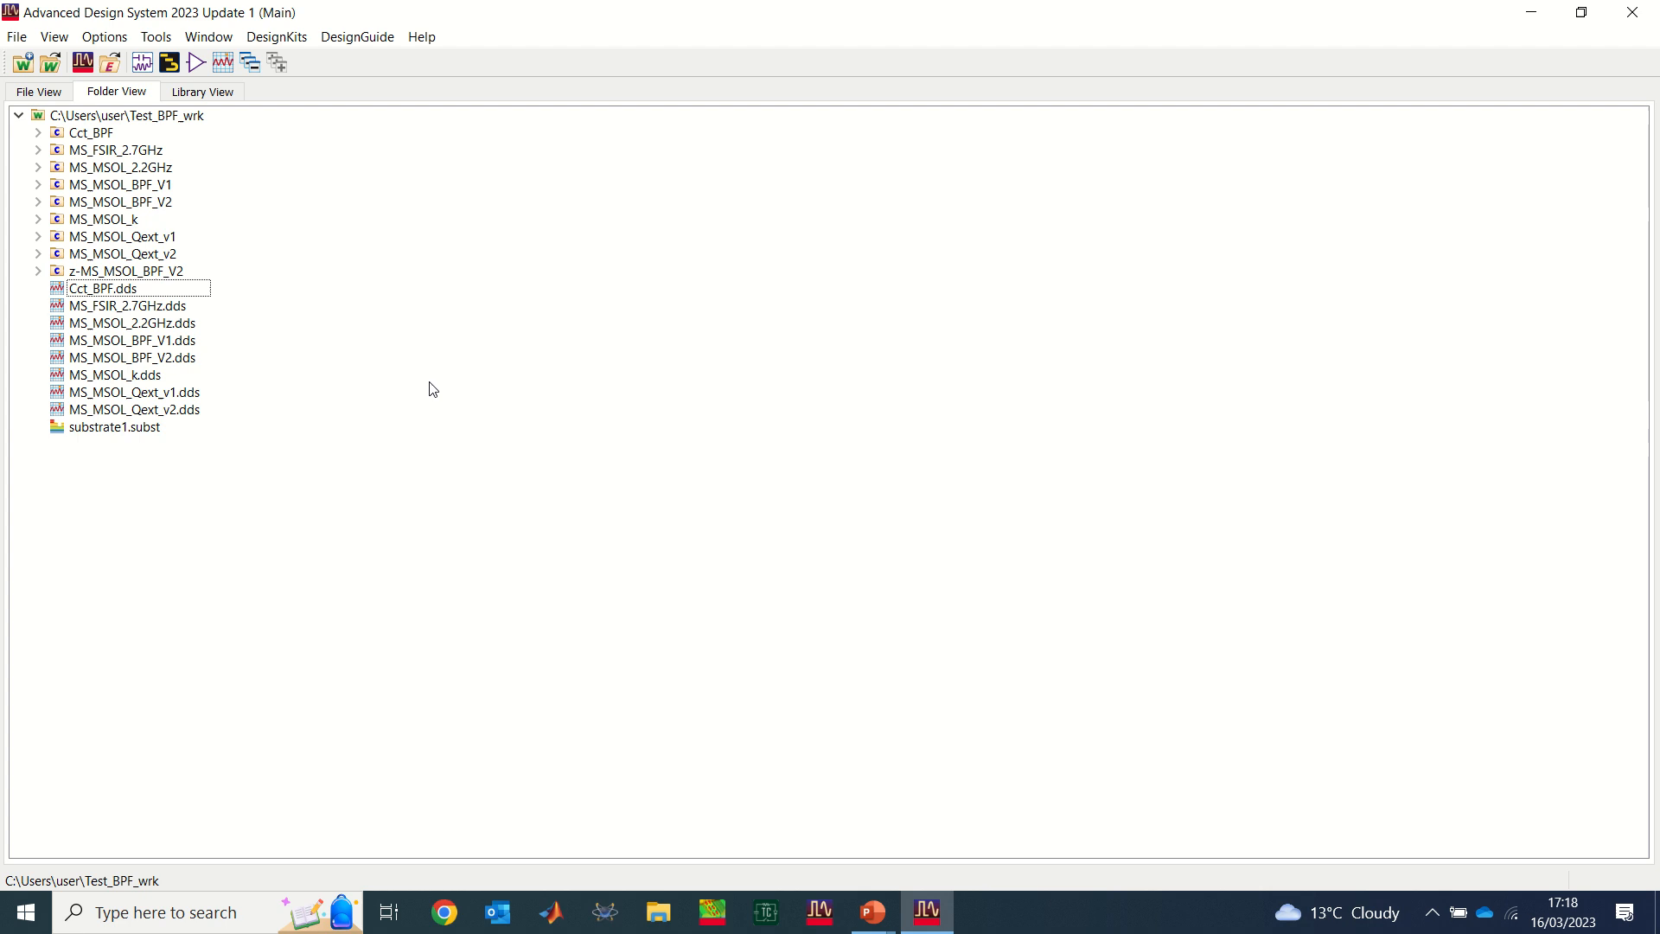
pyautogui.moveTo(415, 398)
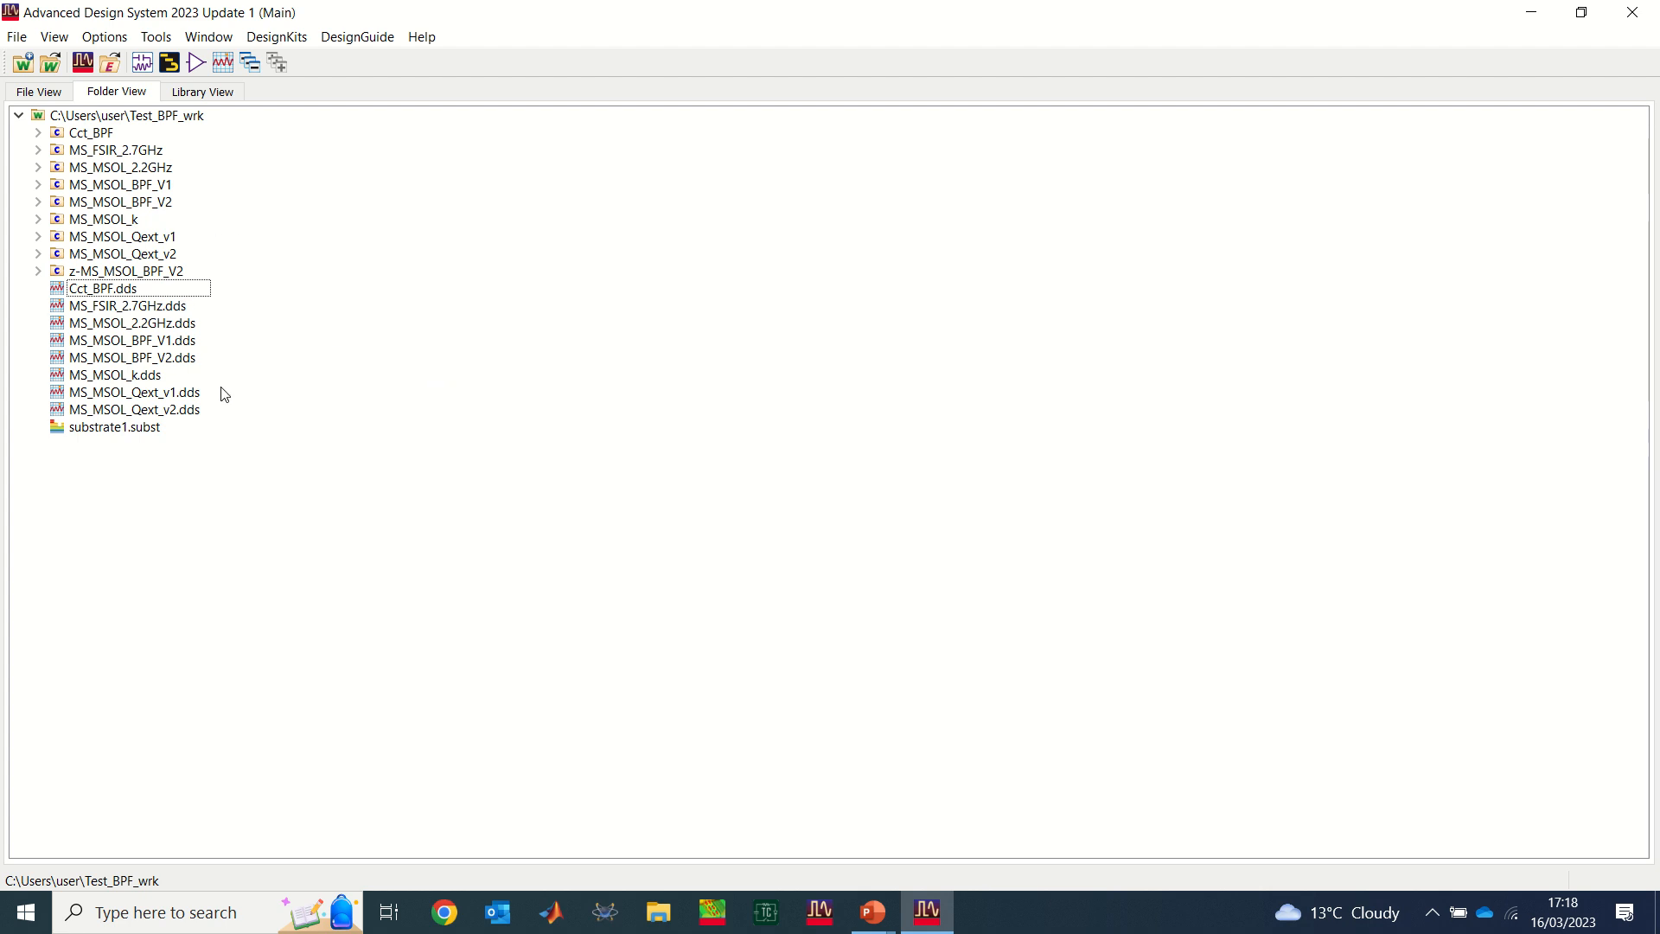
pyautogui.moveTo(239, 429)
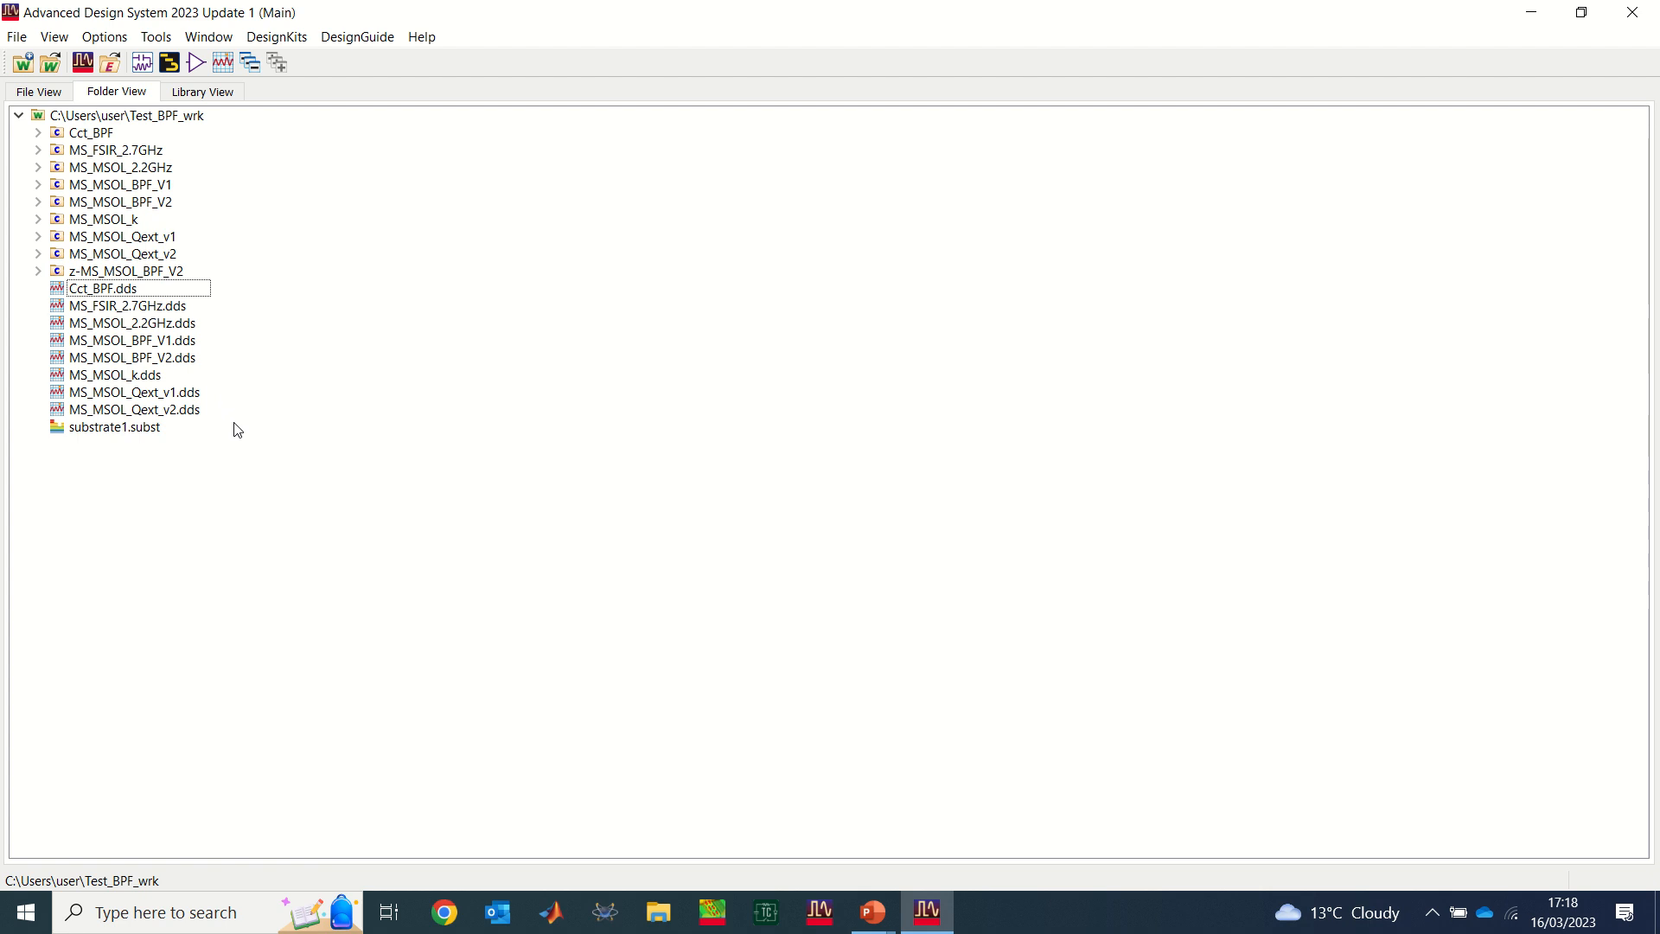
pyautogui.moveTo(135, 398)
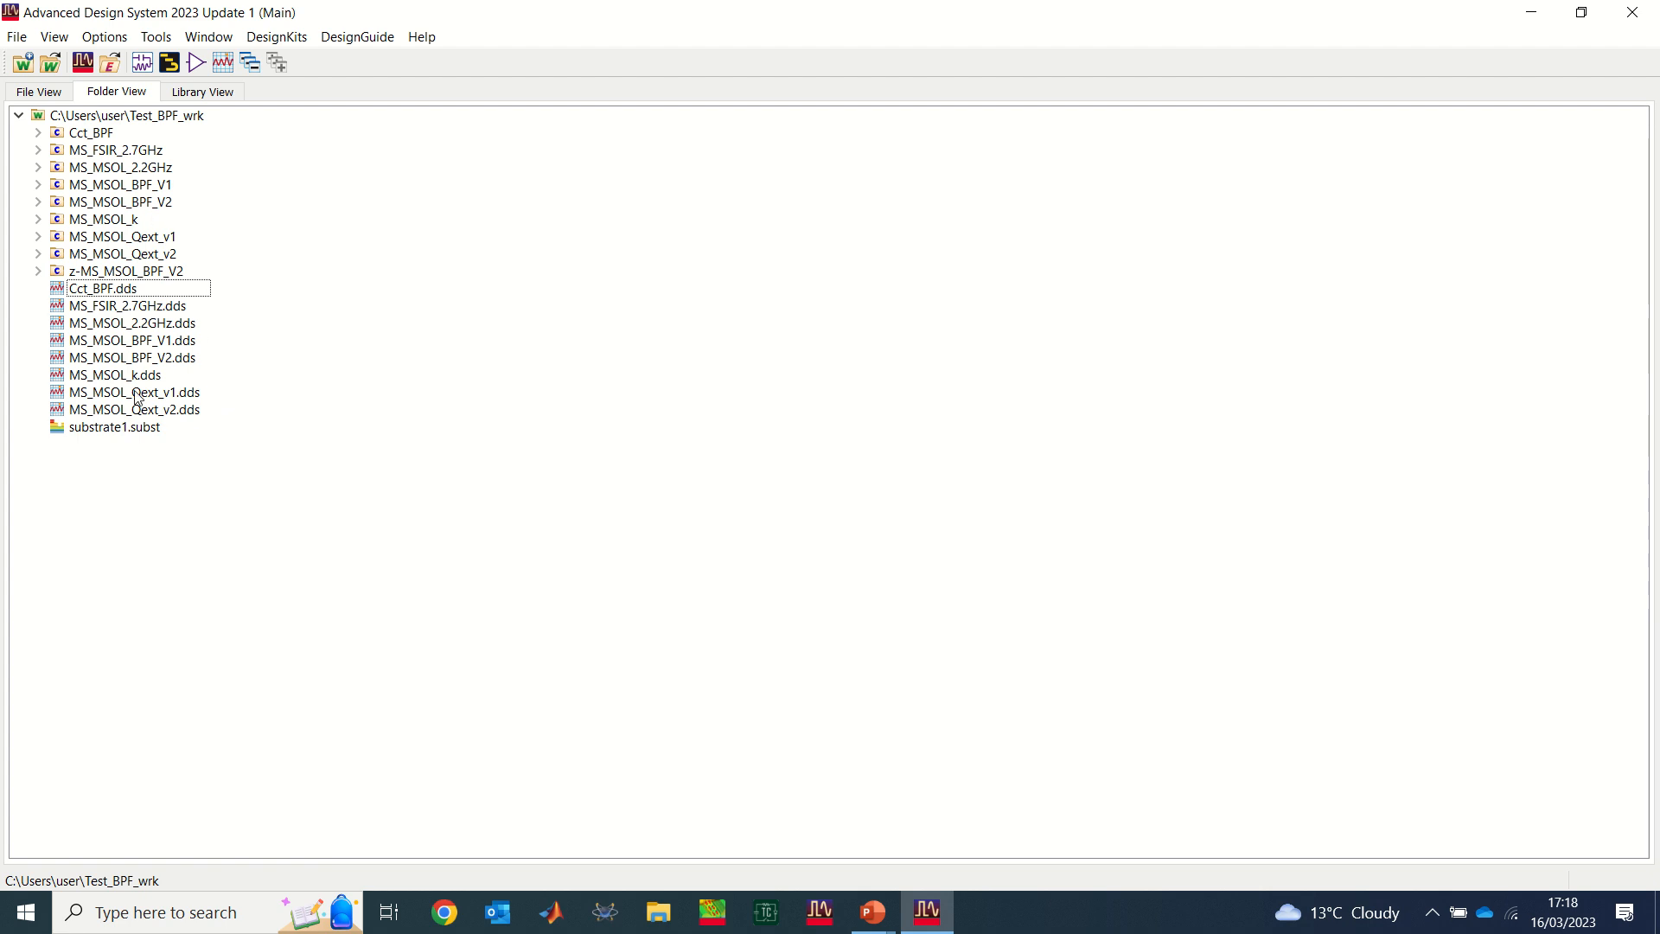
pyautogui.moveTo(193, 276)
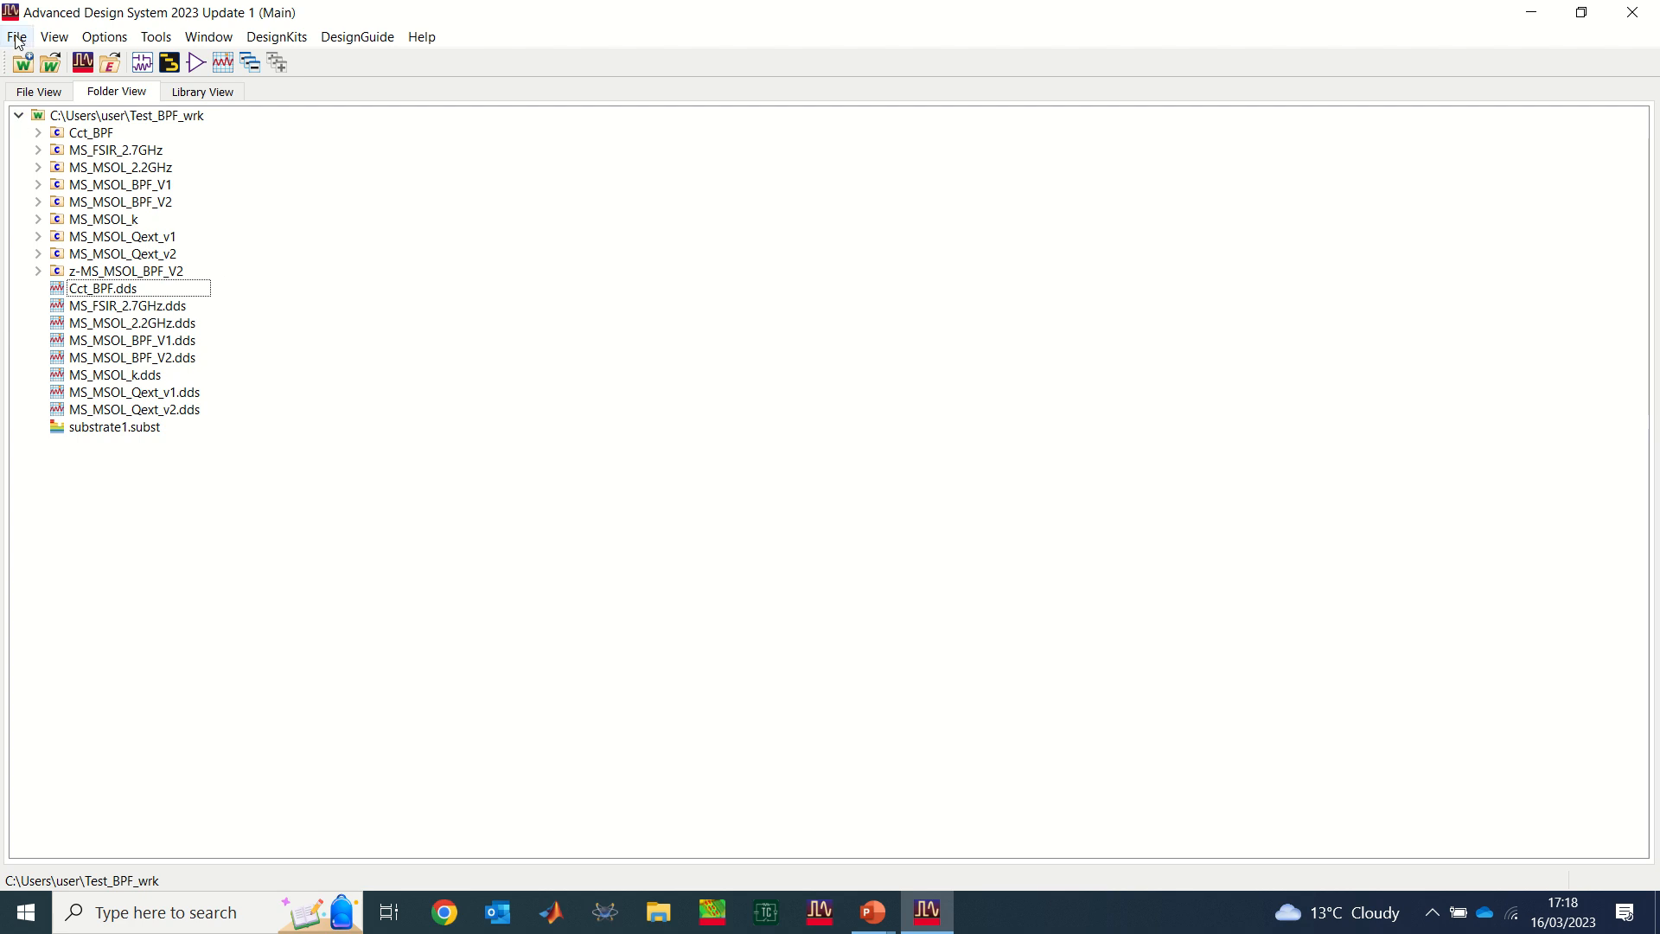
# Step: Start Archive Workspace from the File menu with Test_BPF_wrk and referenced libraries selected
pyautogui.click(15, 36)
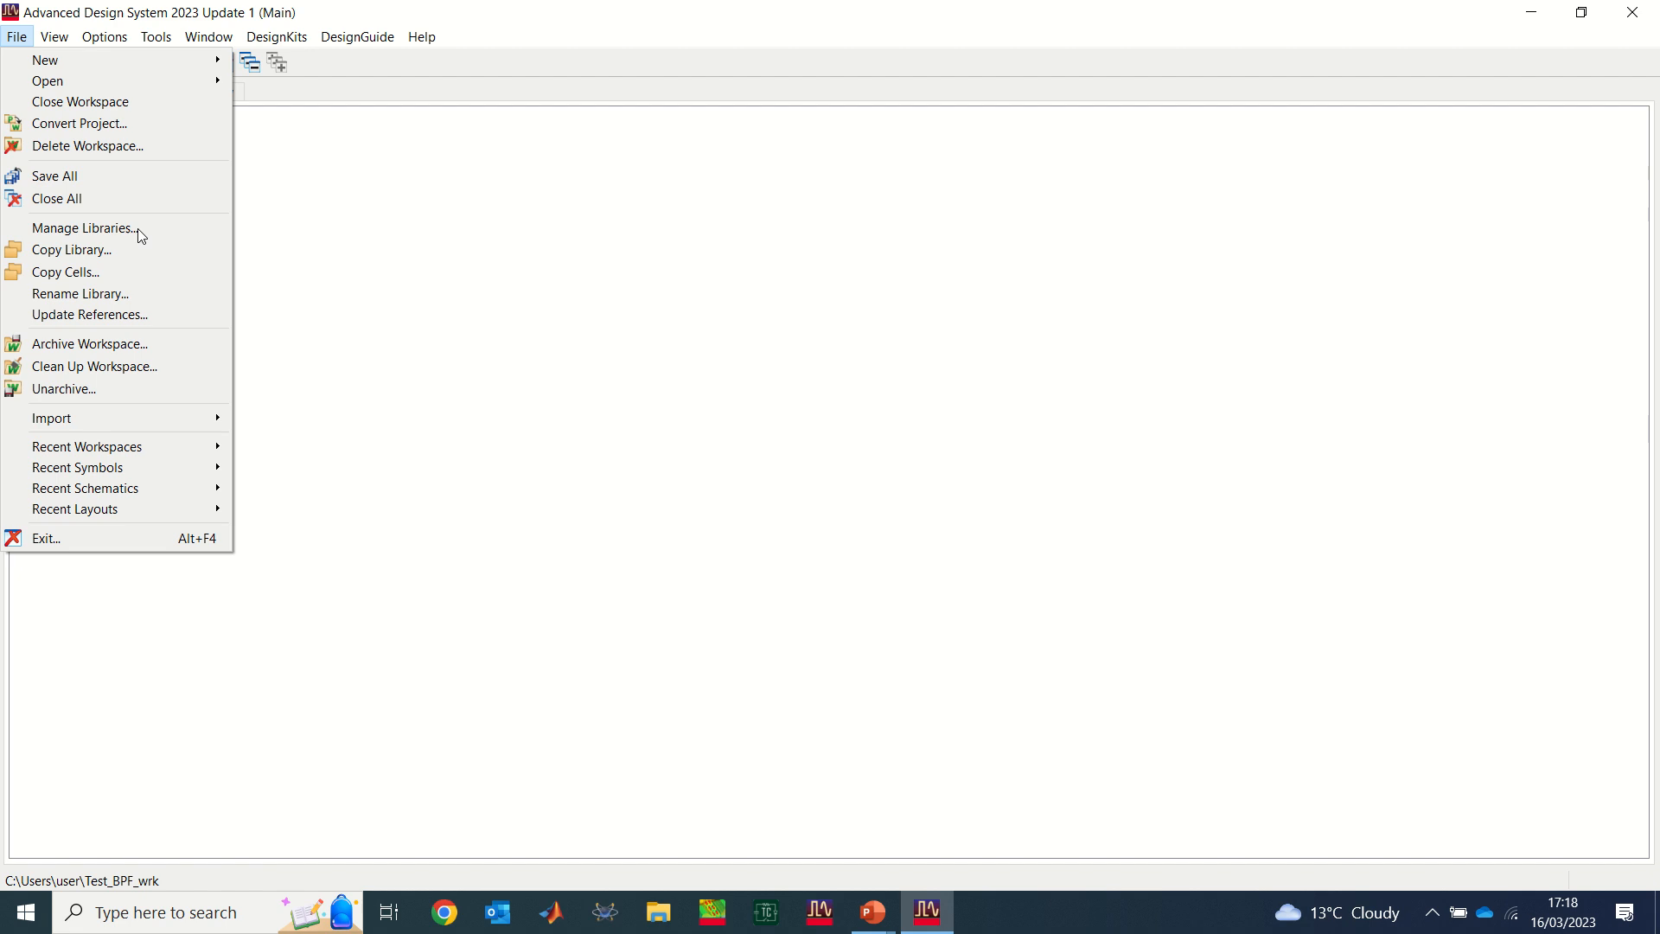
pyautogui.moveTo(83, 352)
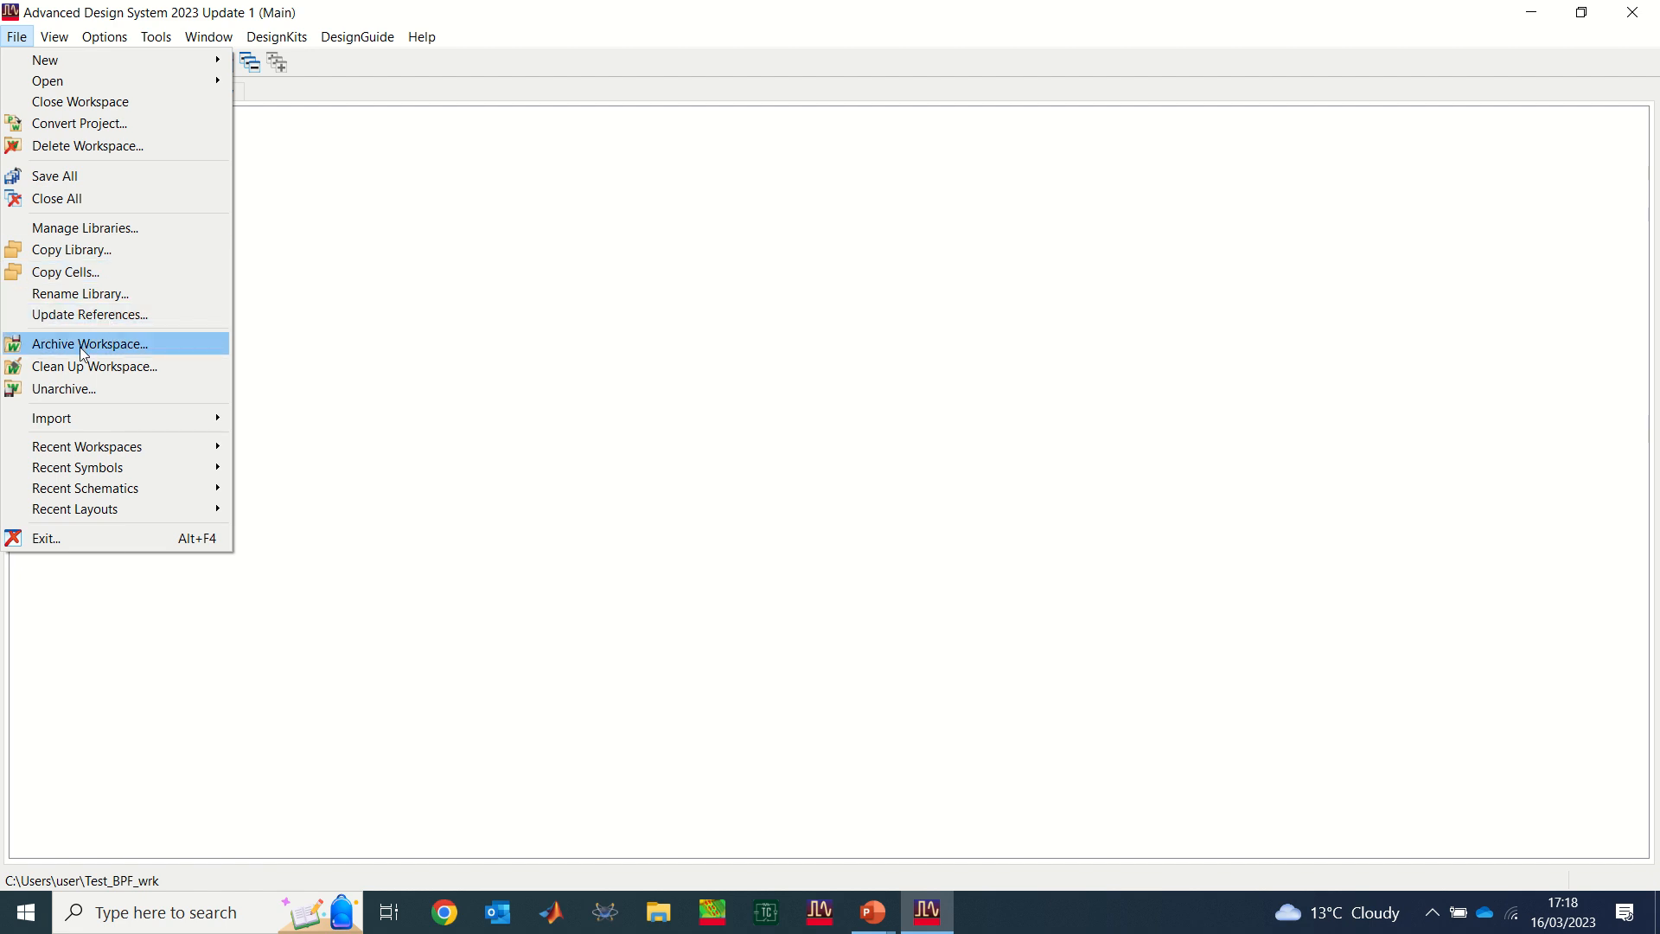
pyautogui.moveTo(87, 358)
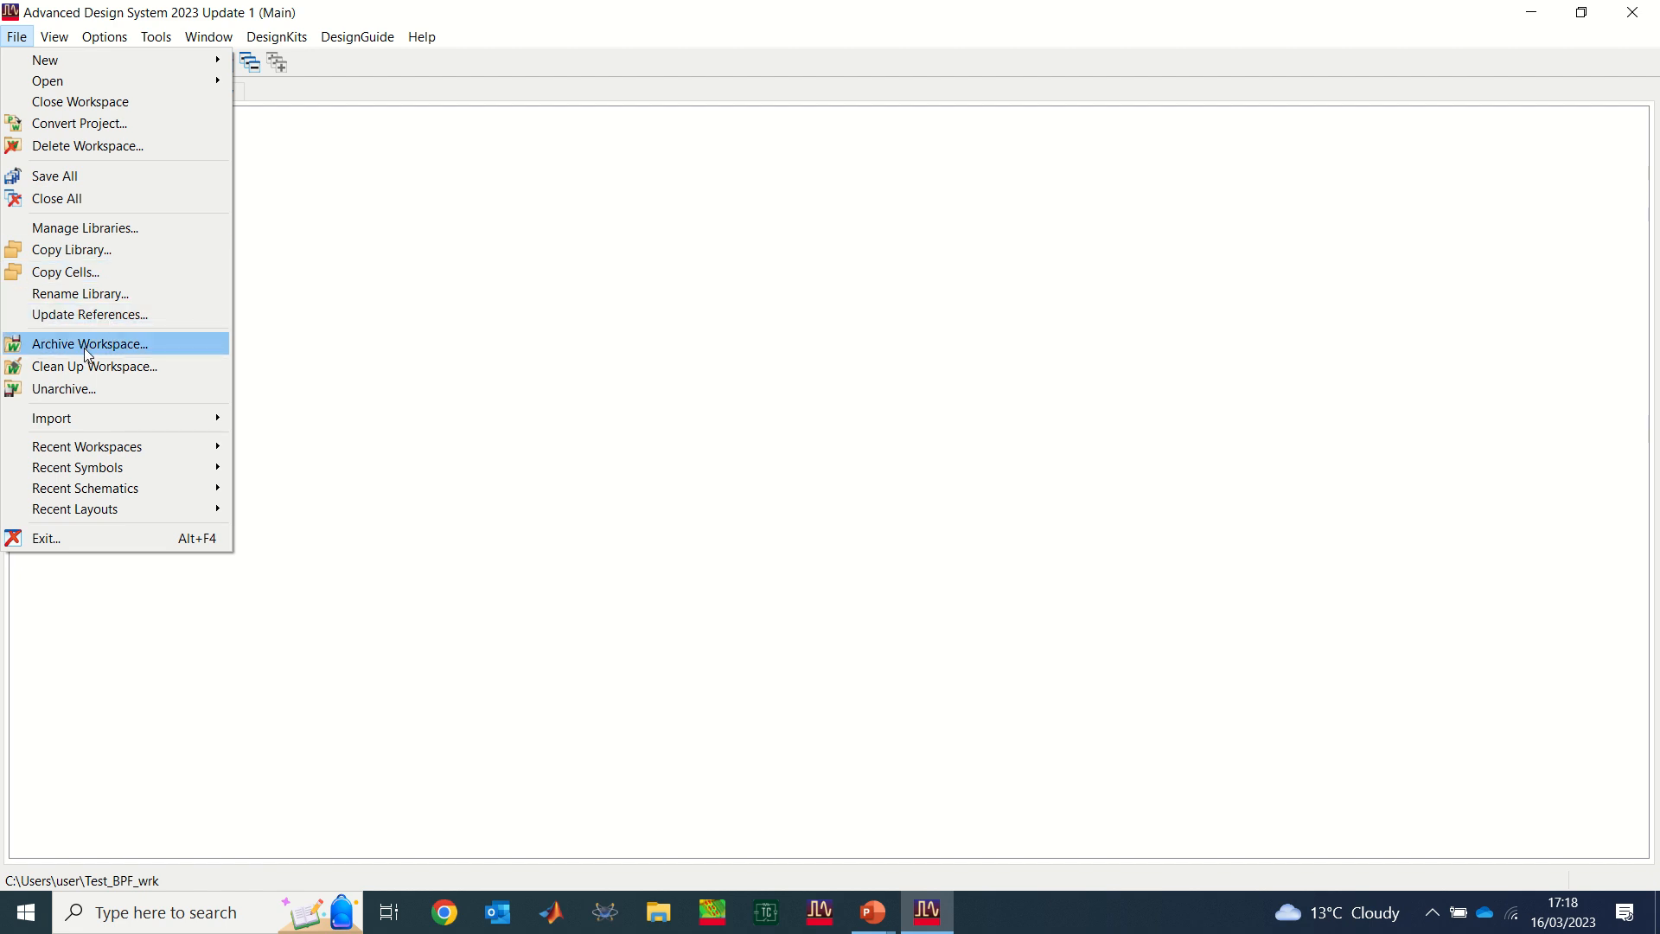
pyautogui.moveTo(93, 351)
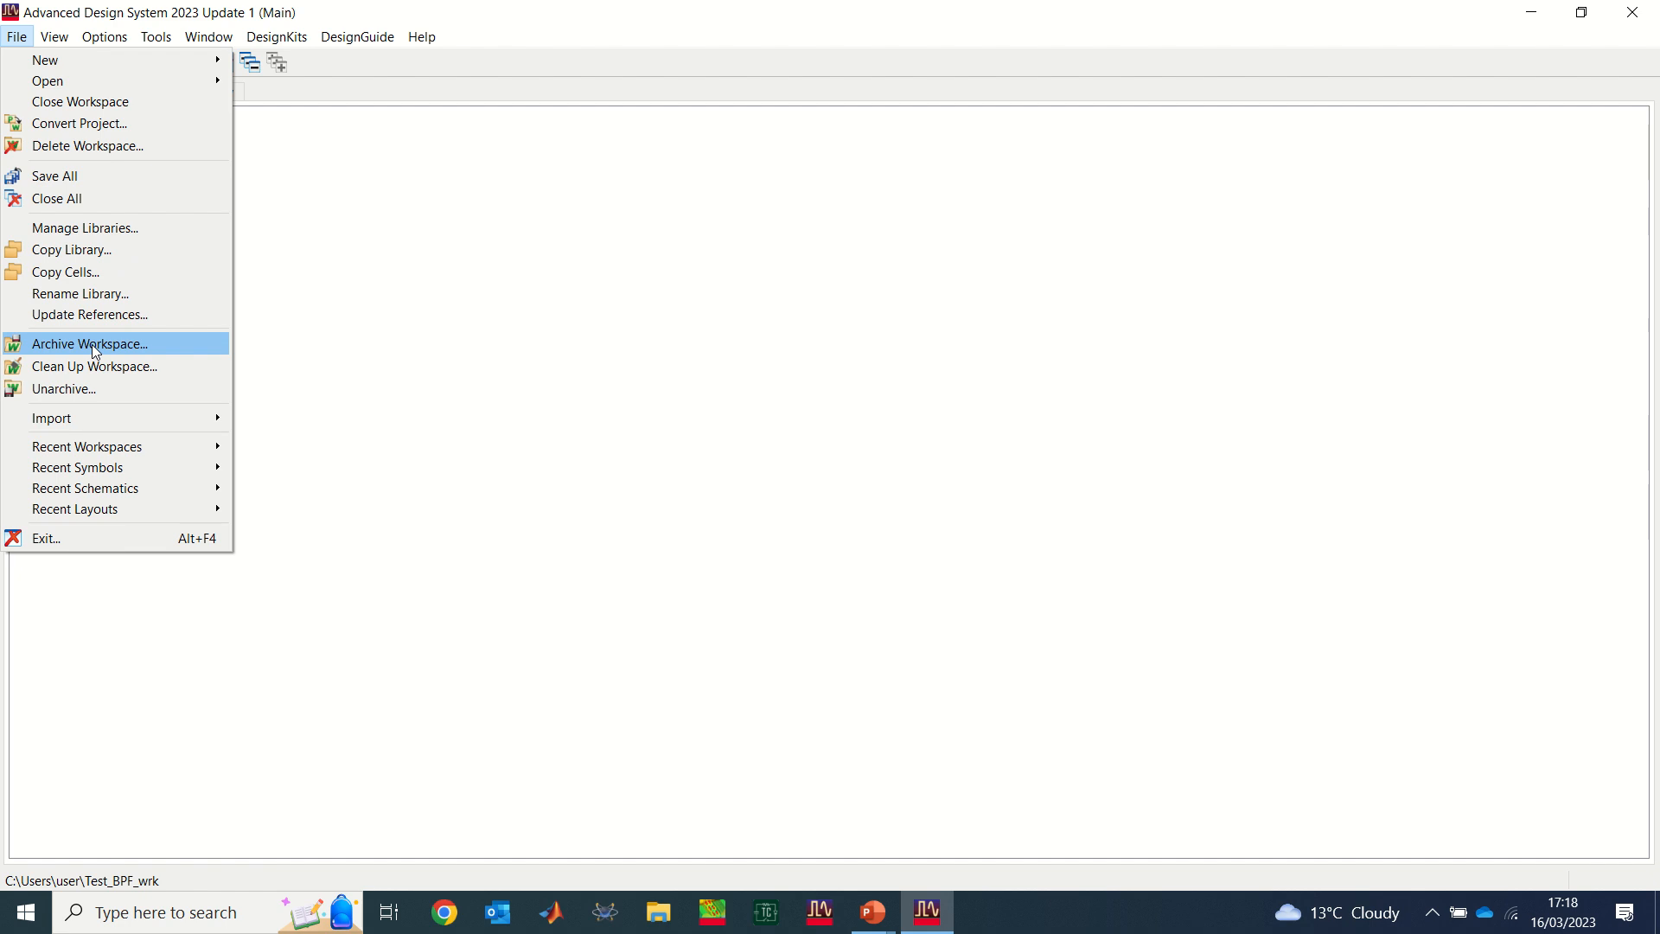
pyautogui.click(93, 344)
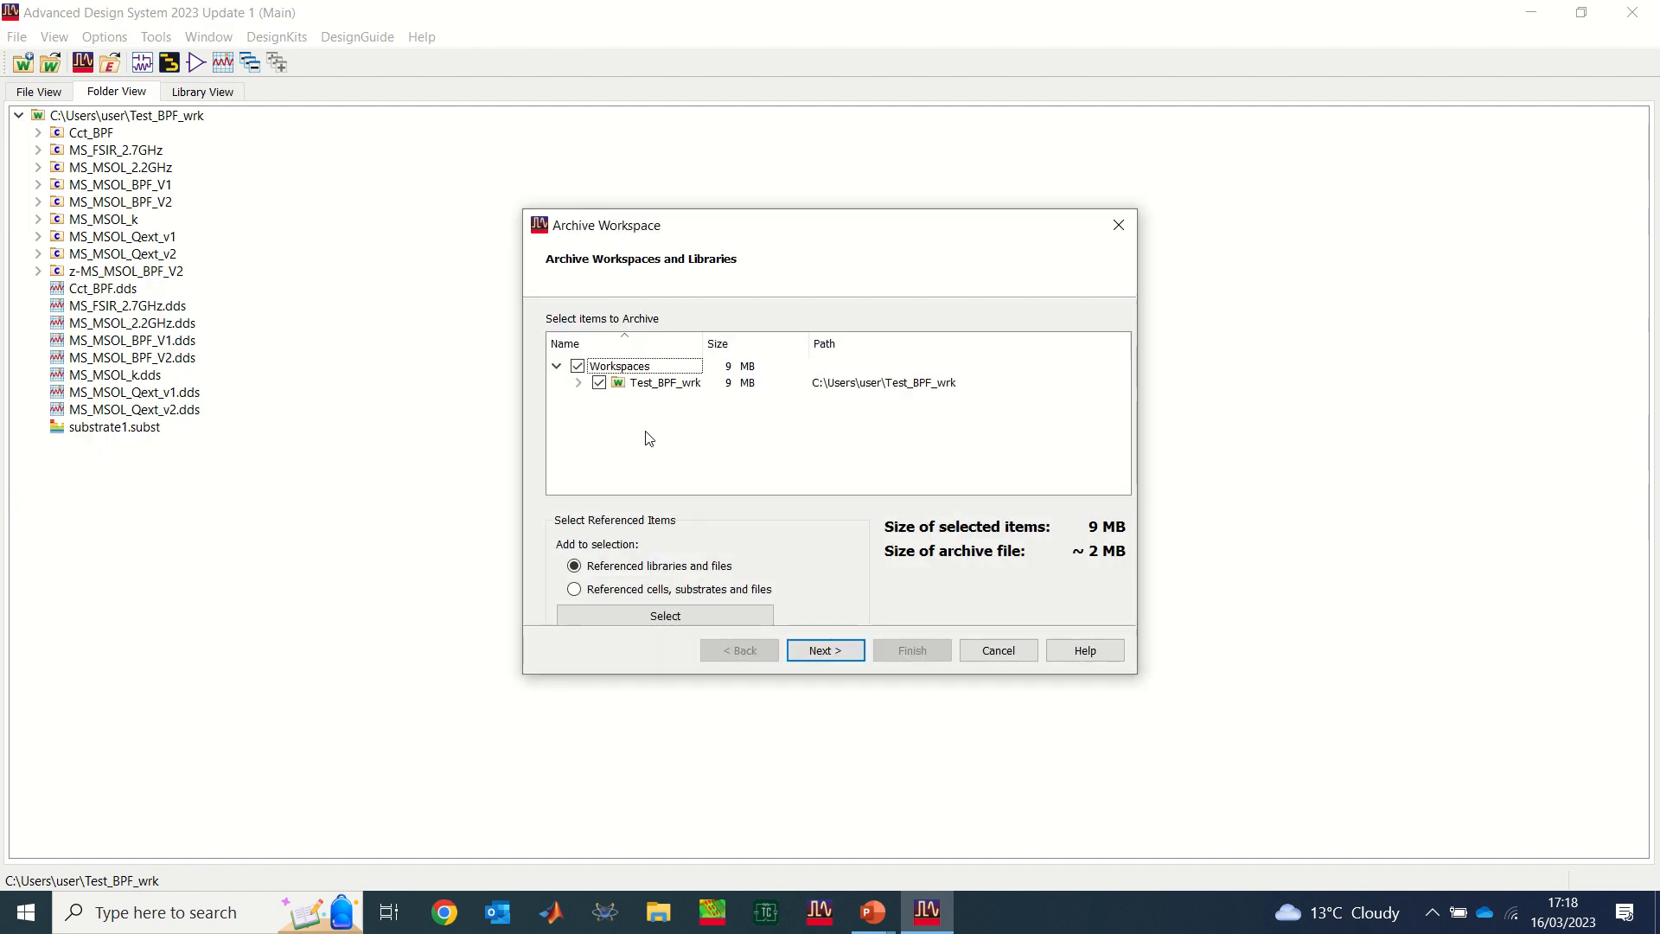
pyautogui.moveTo(719, 460)
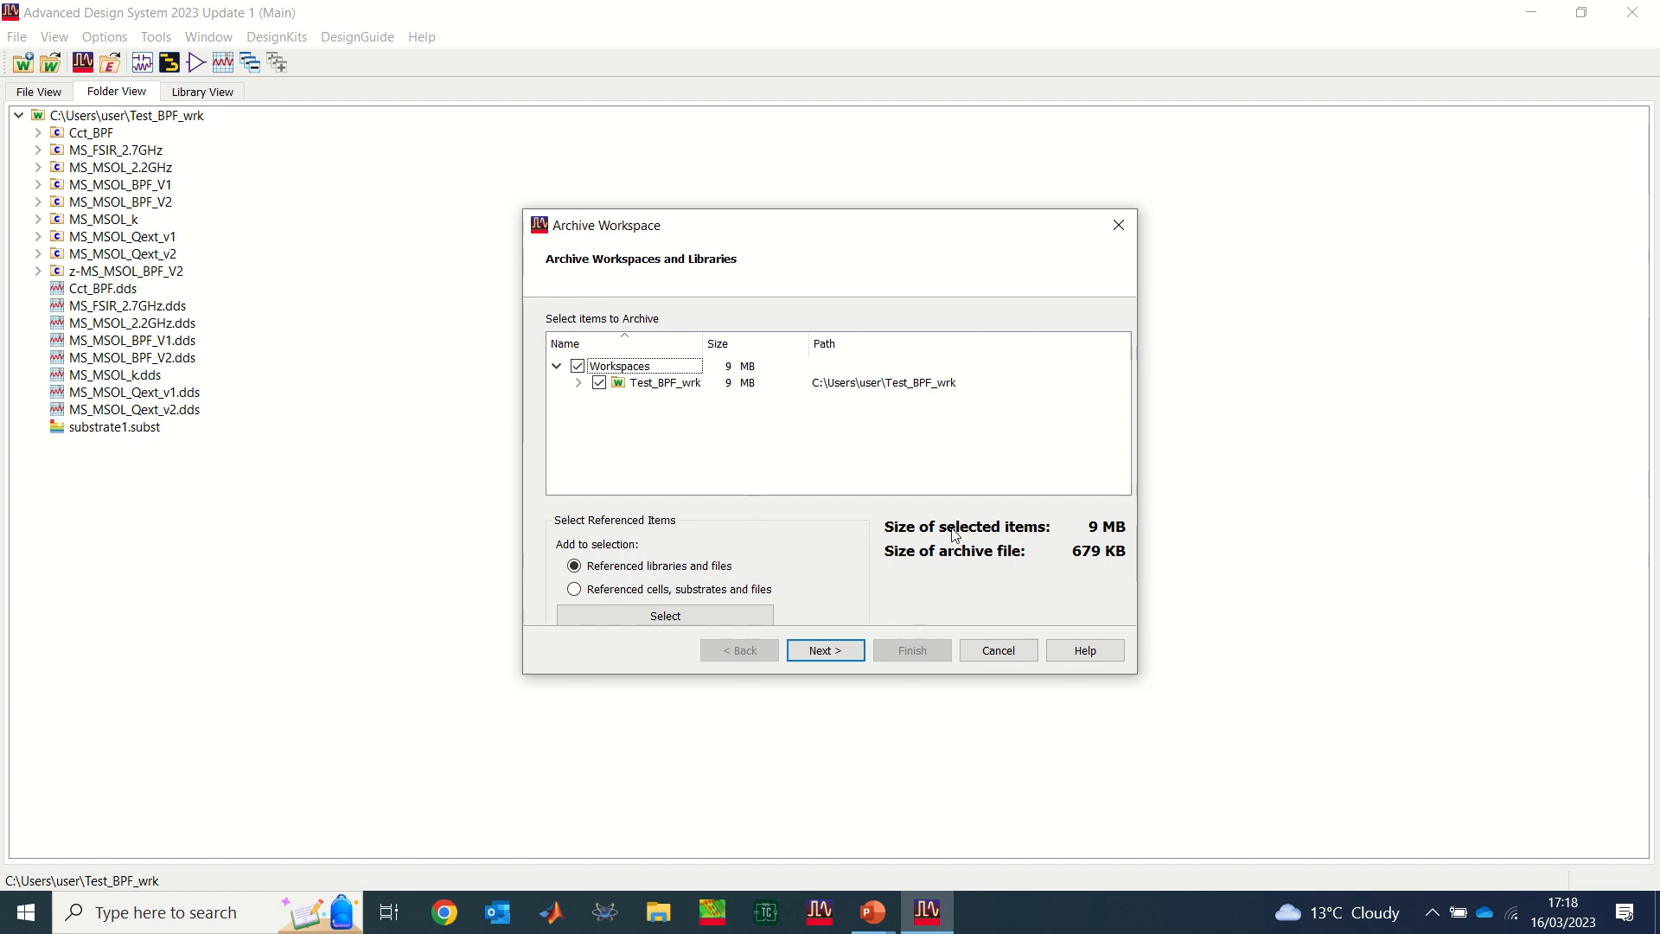
pyautogui.moveTo(1111, 536)
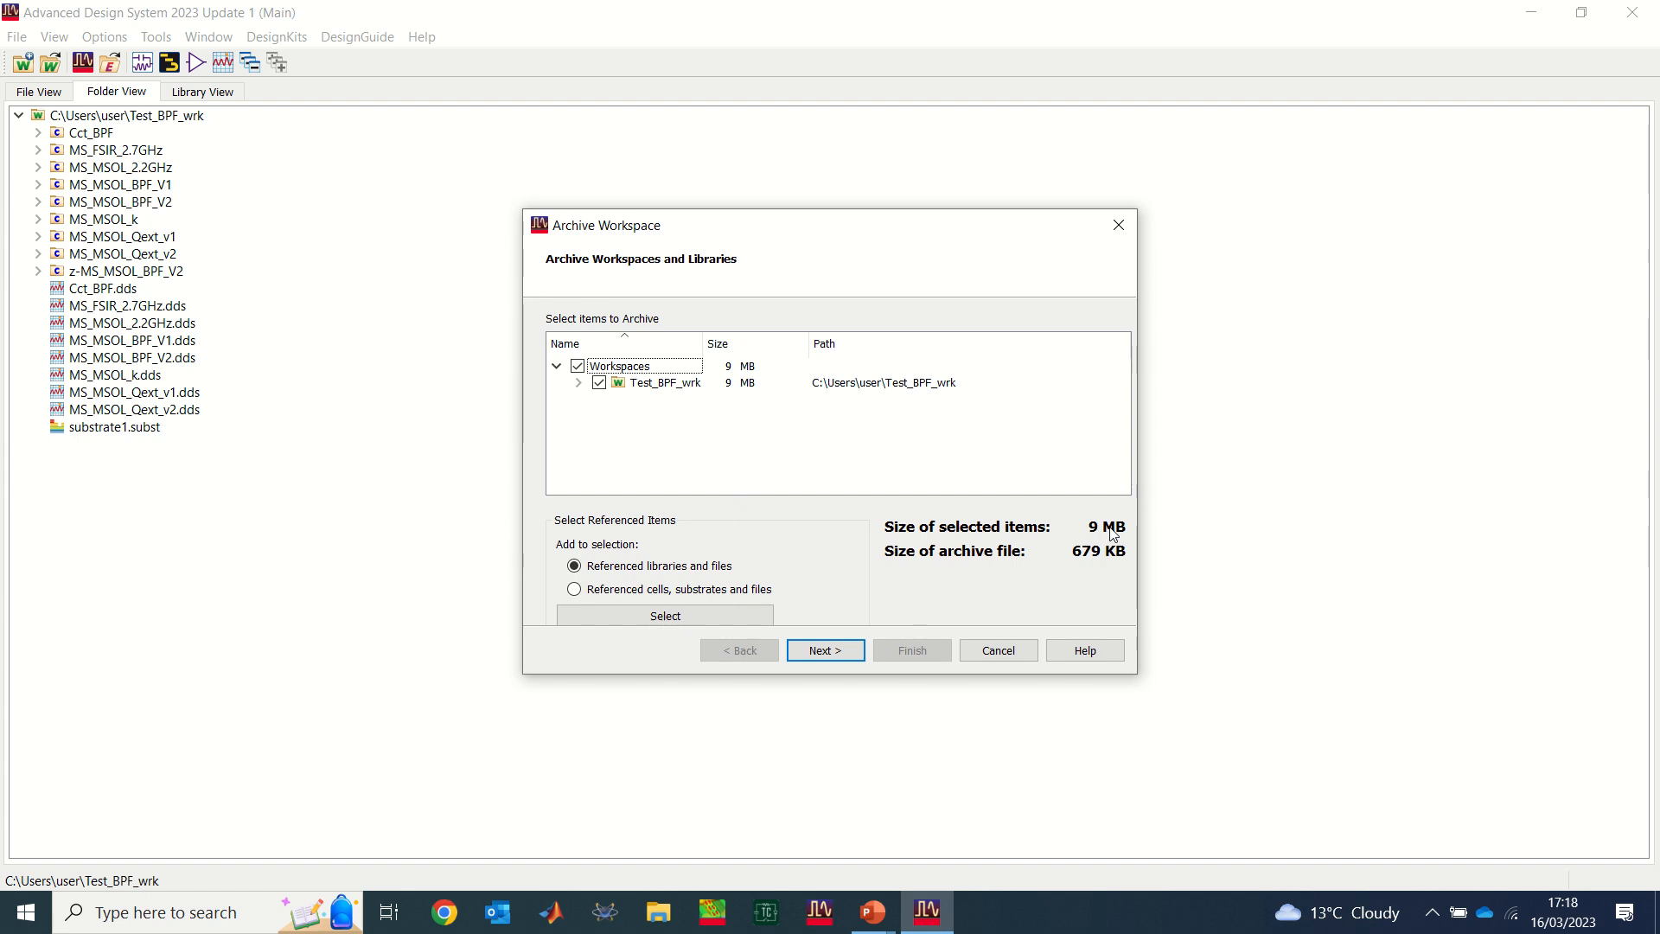
pyautogui.moveTo(1121, 539)
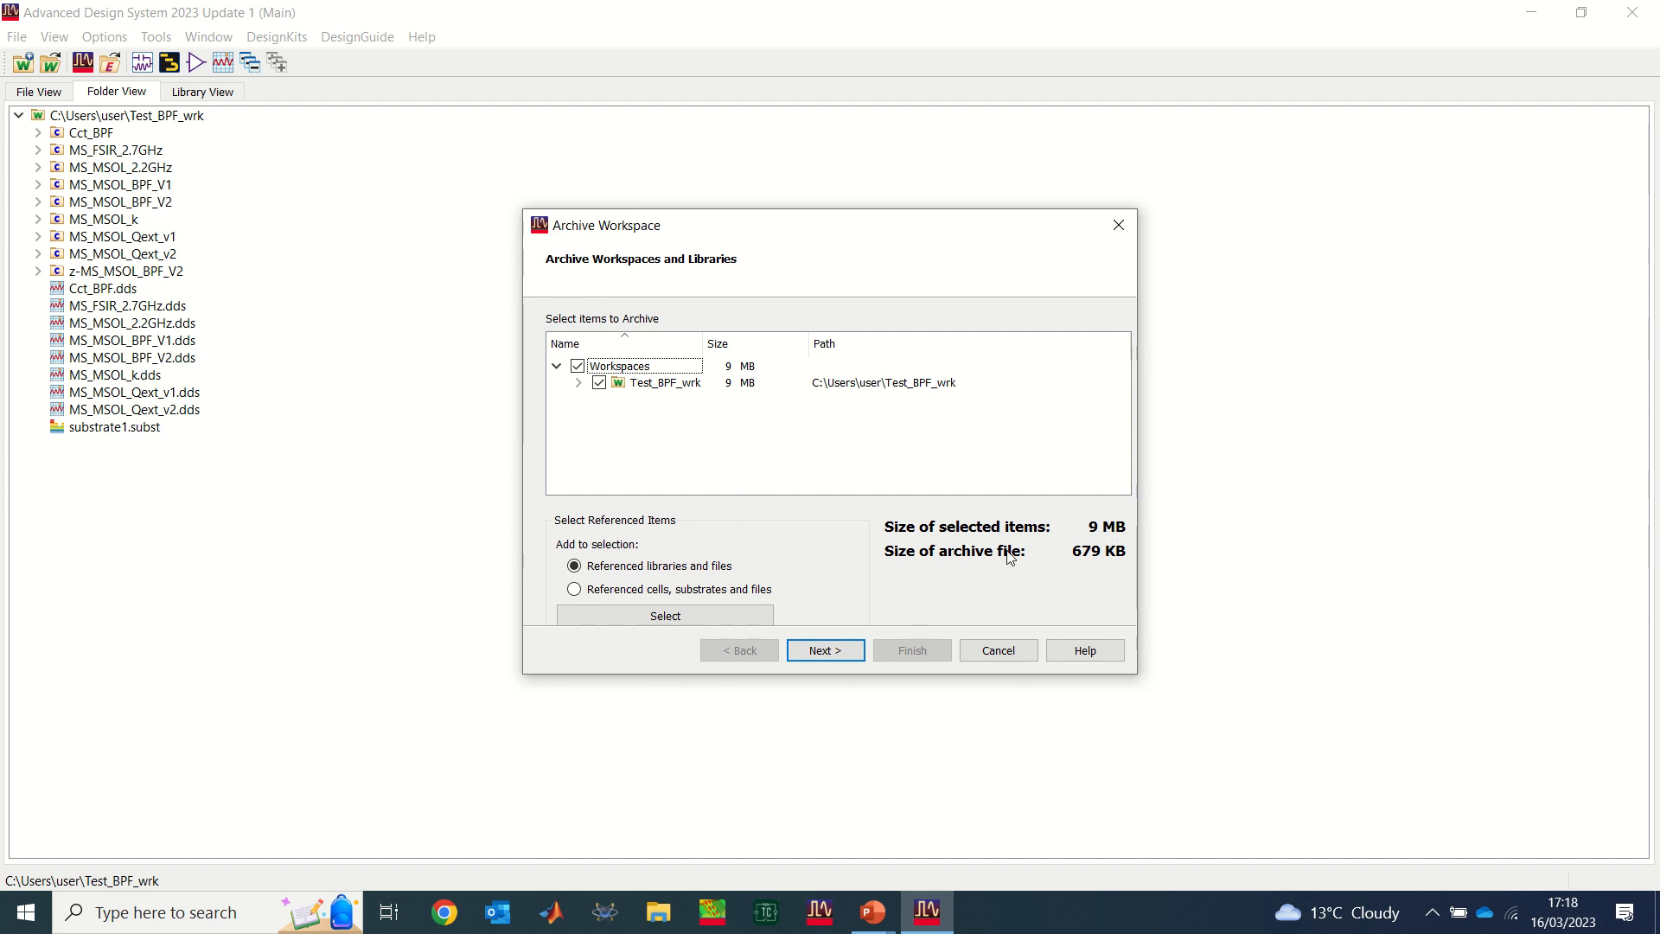
pyautogui.moveTo(1089, 567)
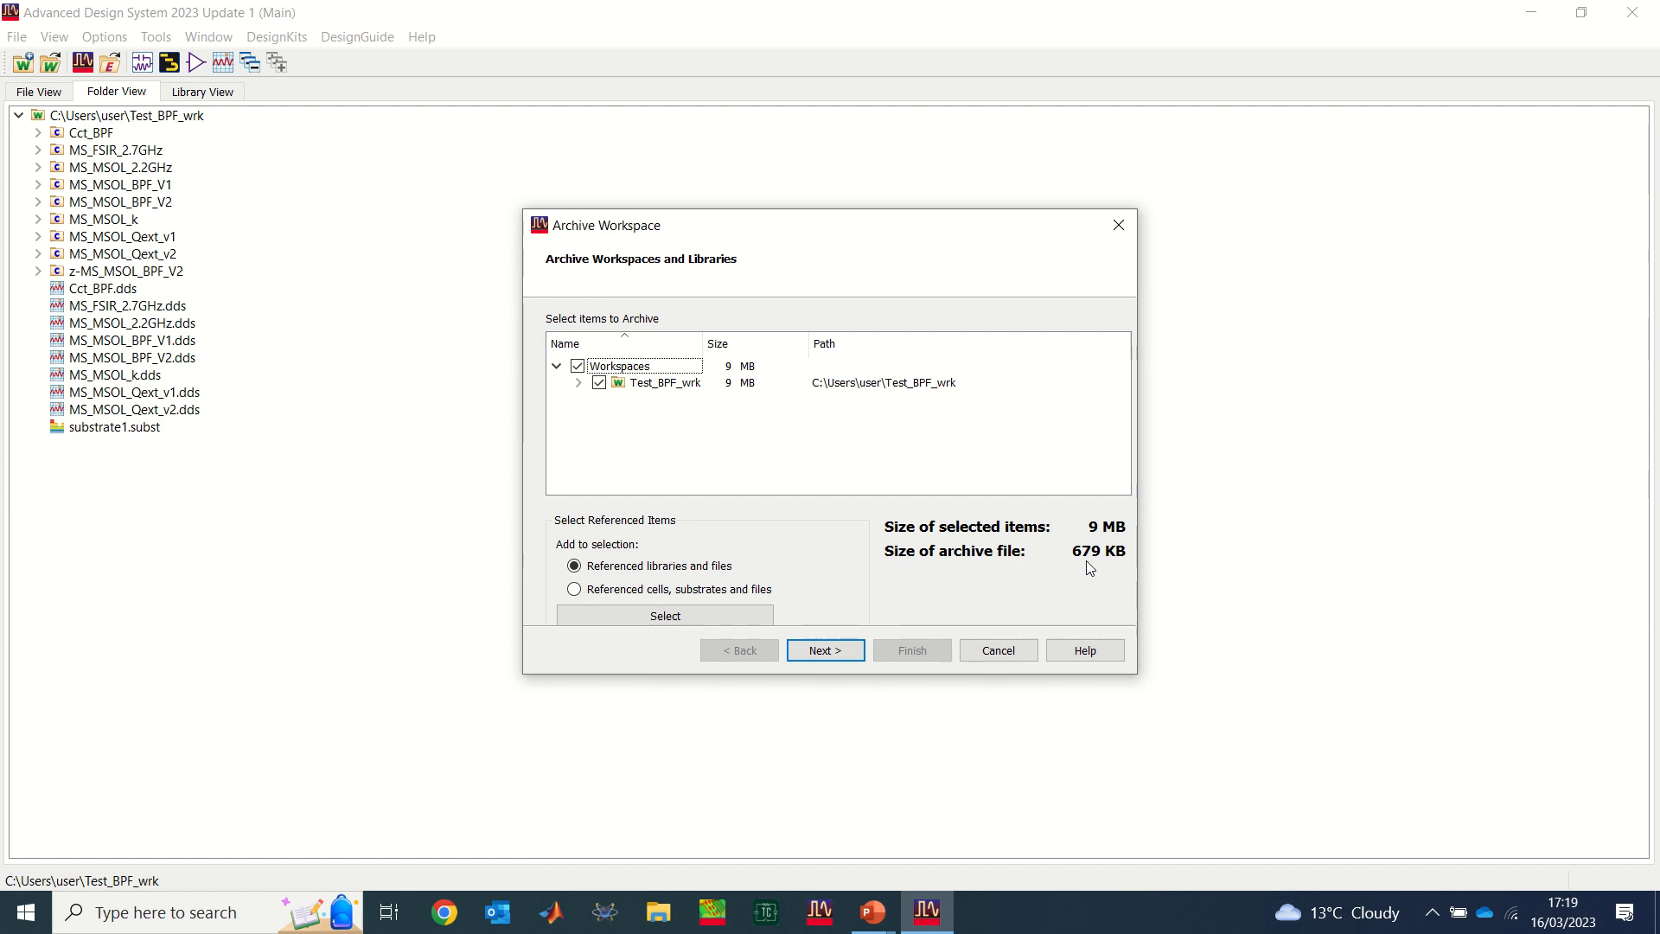
pyautogui.moveTo(1086, 562)
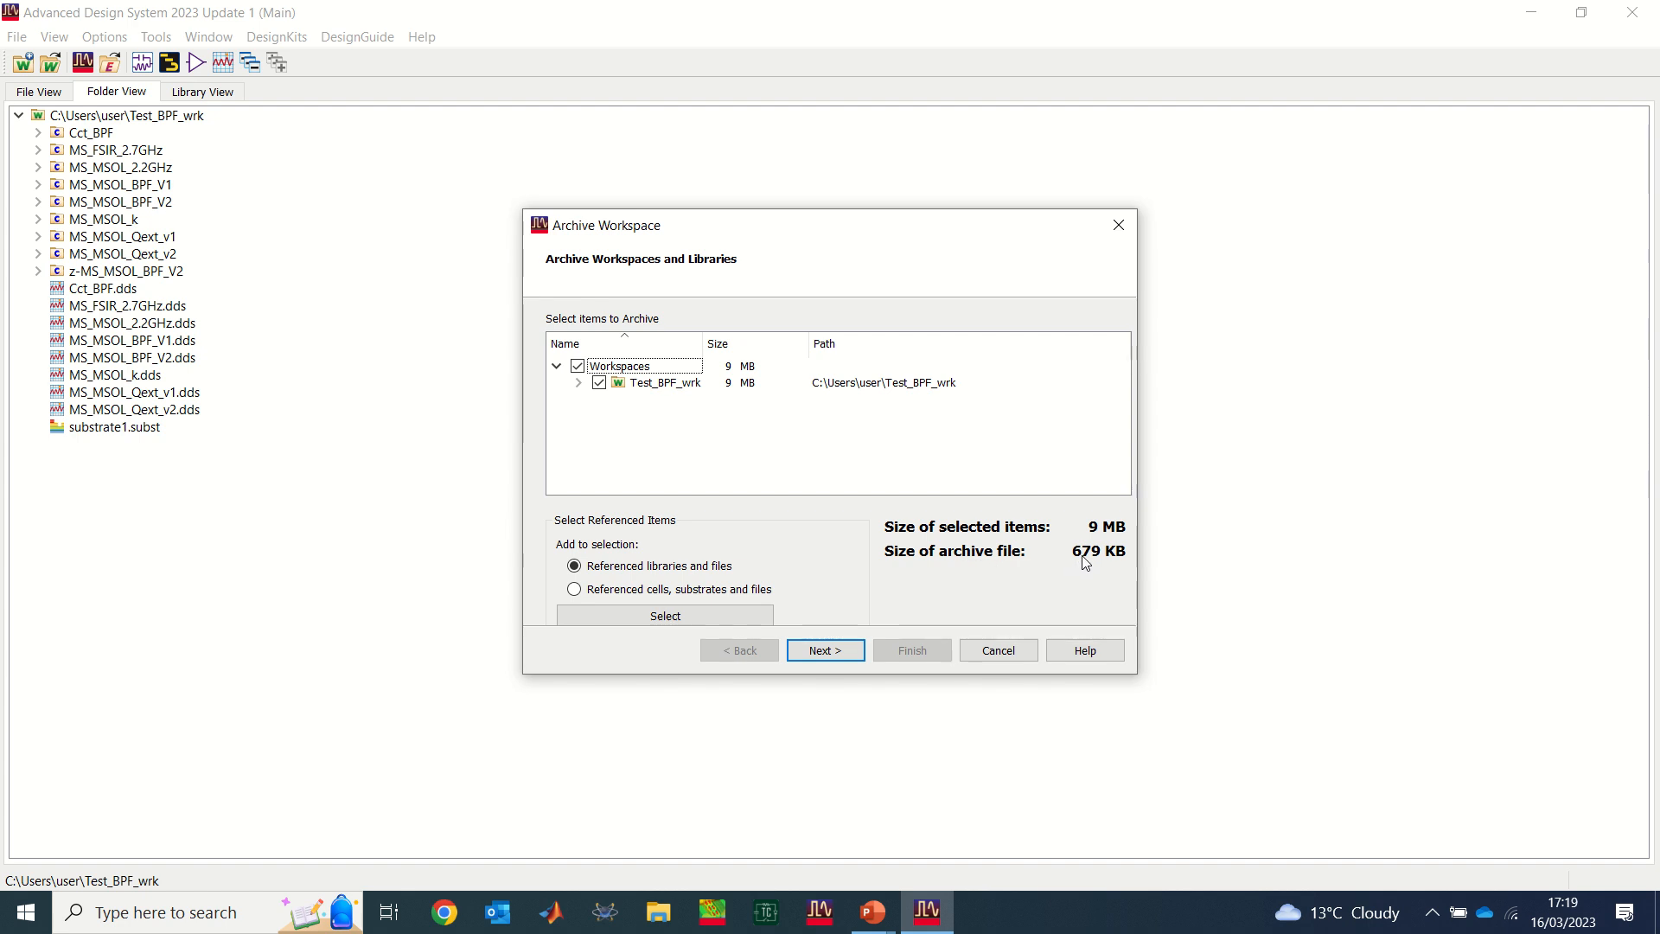
pyautogui.moveTo(1121, 563)
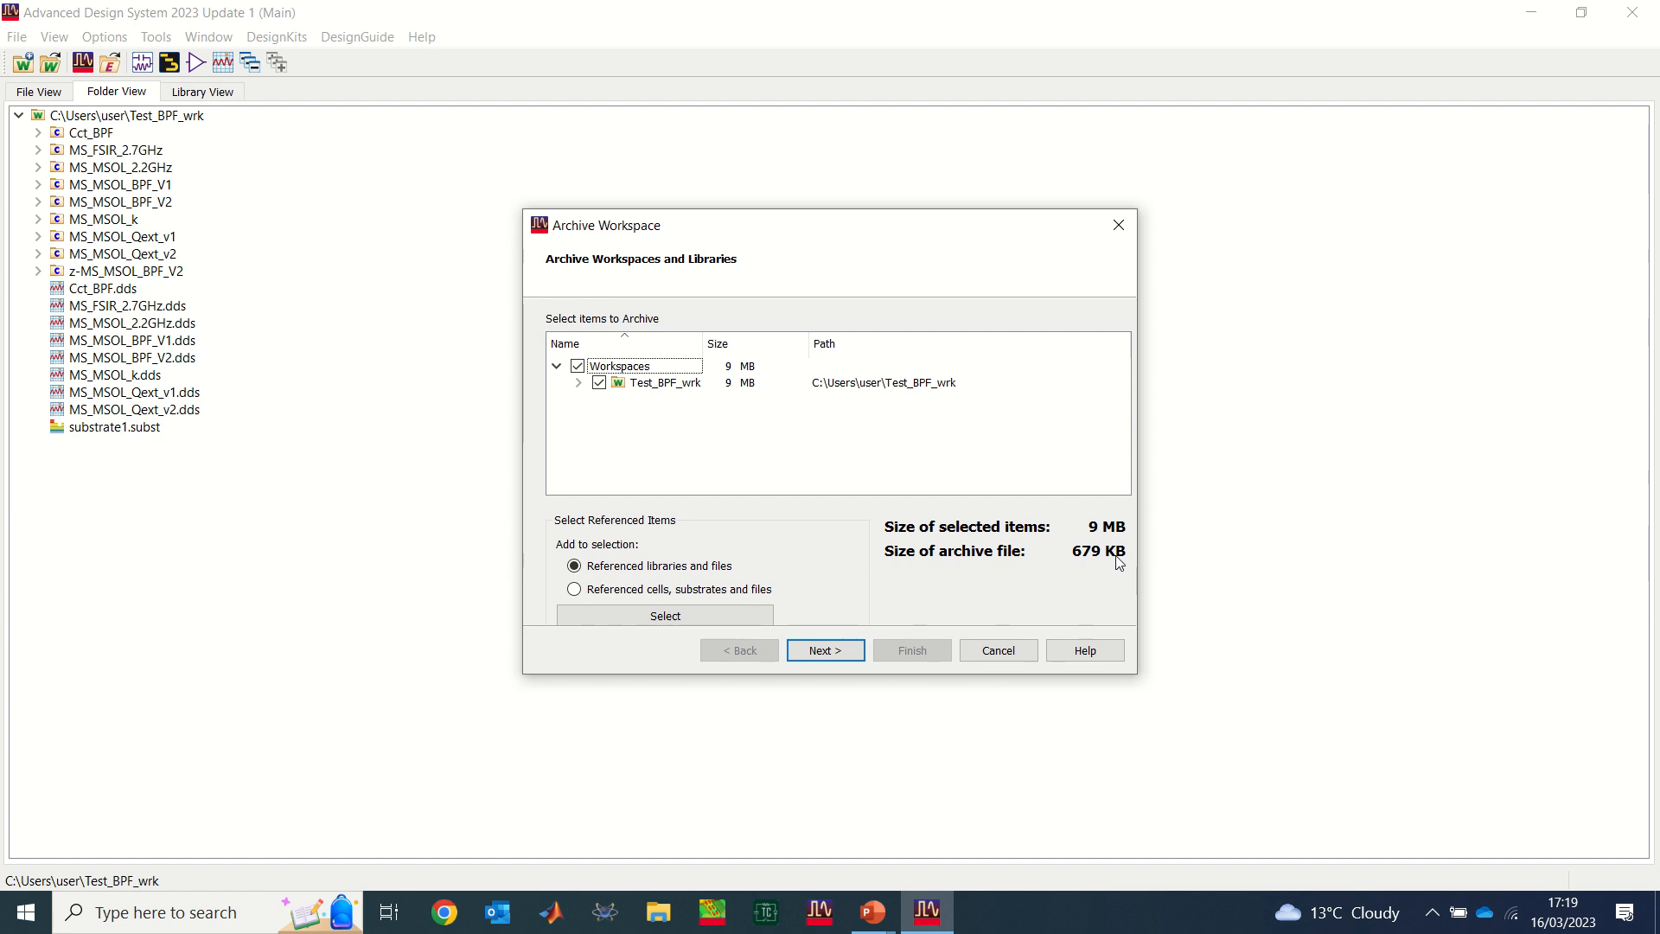
pyautogui.moveTo(1114, 565)
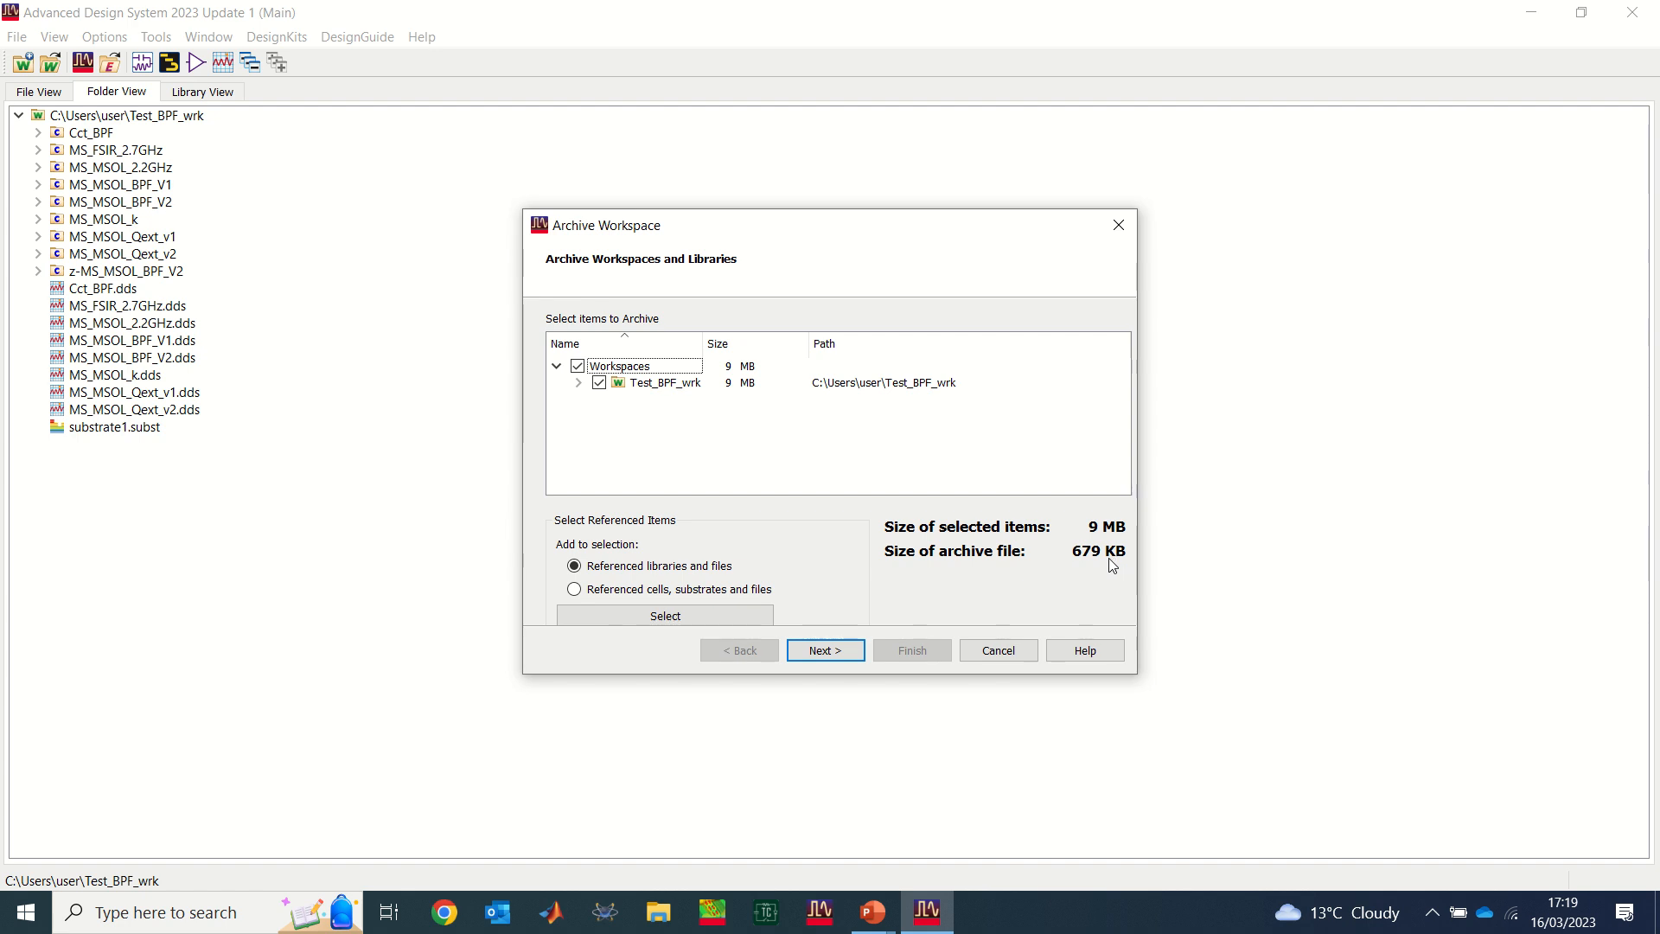
pyautogui.moveTo(1099, 569)
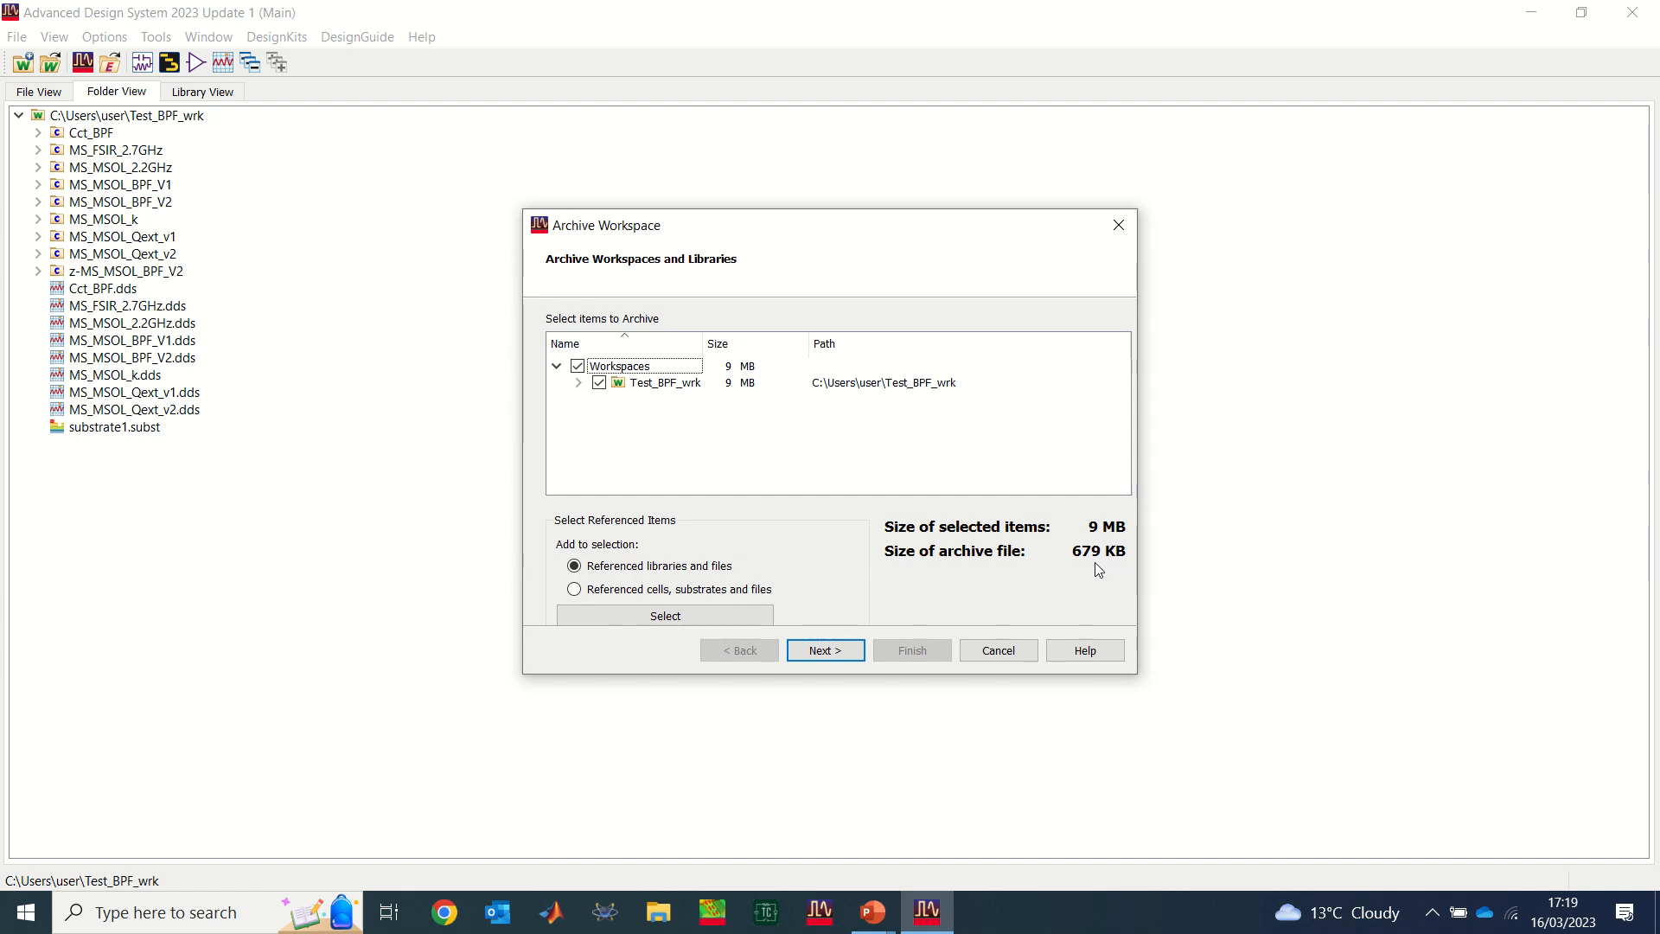
pyautogui.moveTo(1103, 541)
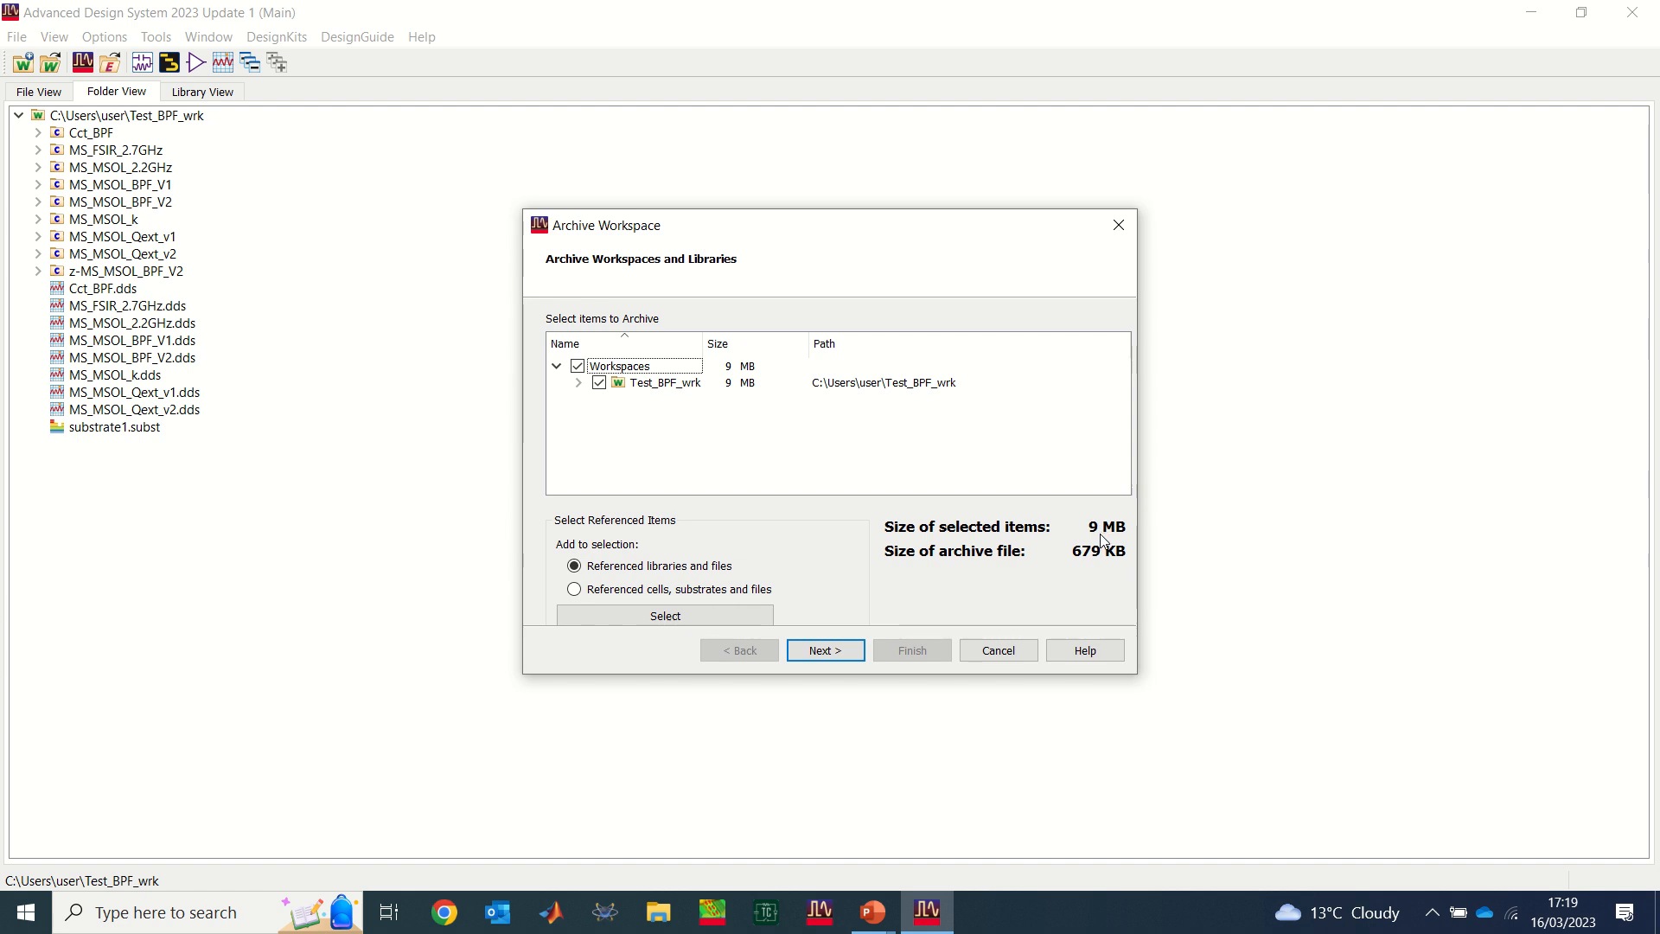
pyautogui.moveTo(951, 520)
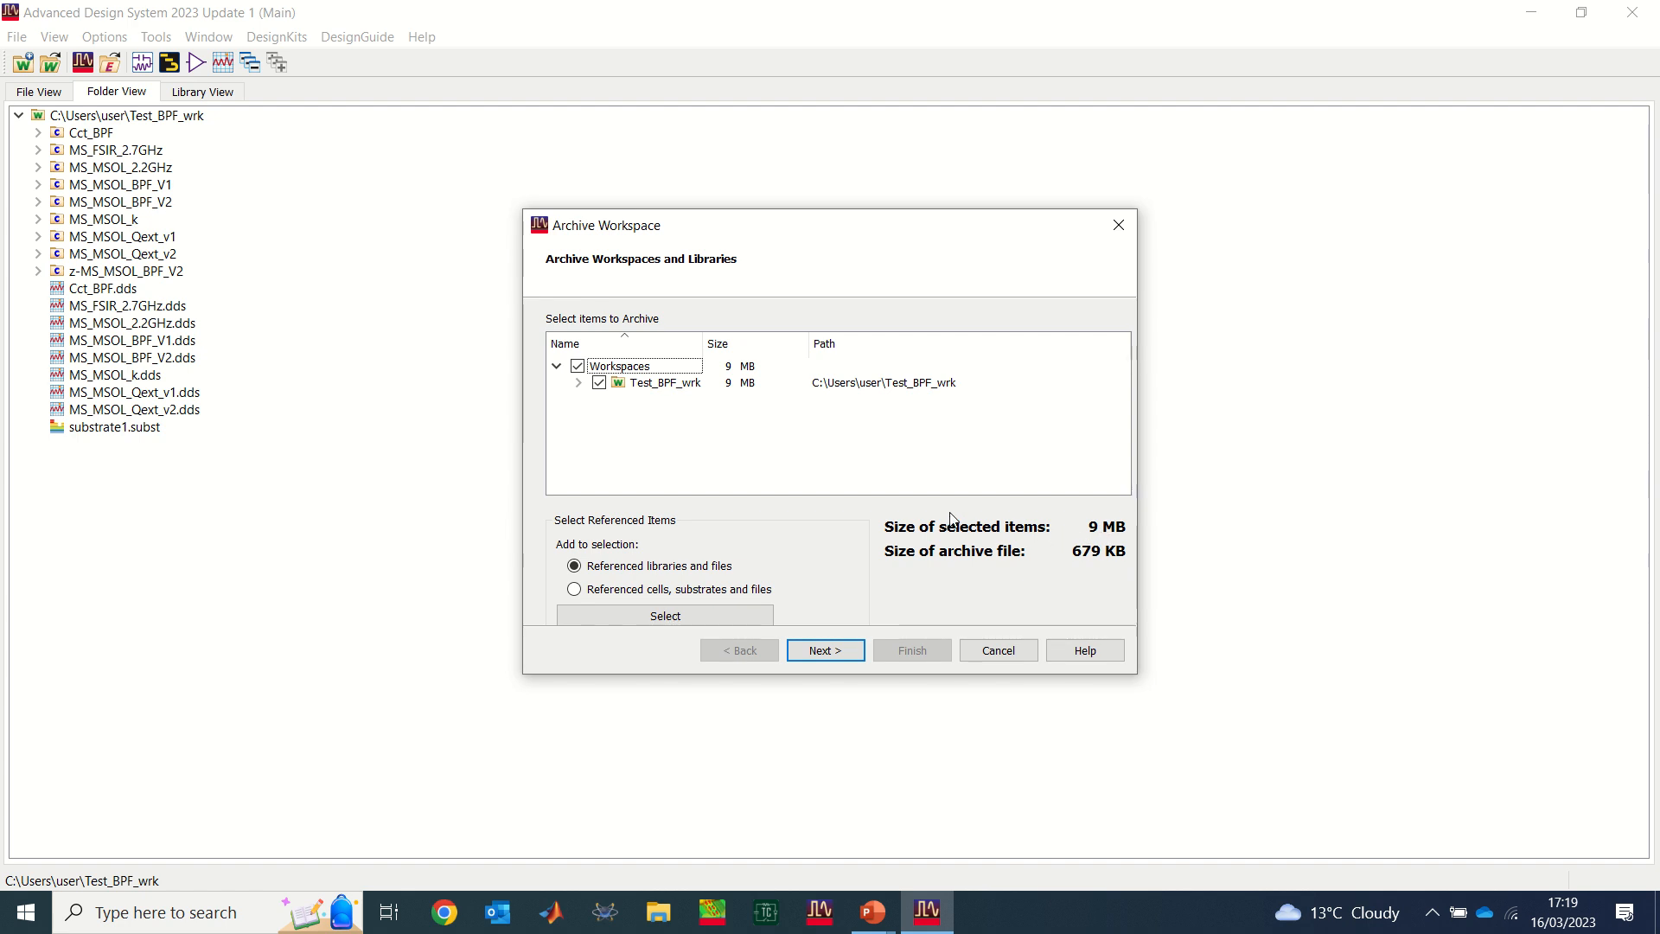
pyautogui.moveTo(801, 487)
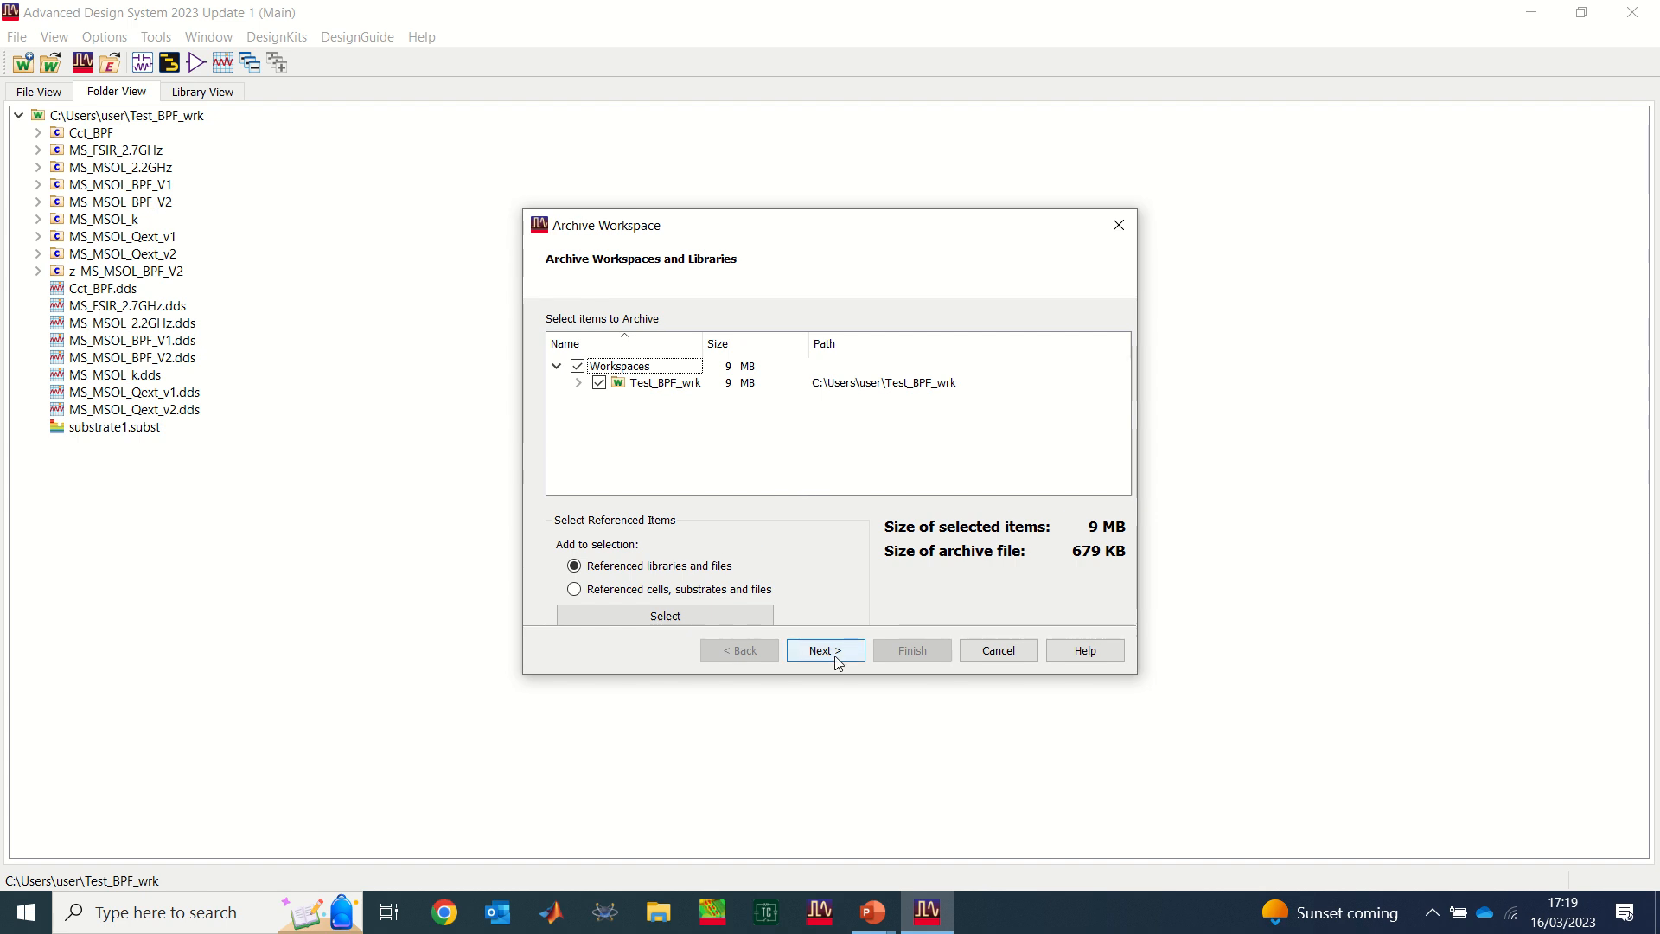
# Step: Advance to Additional Options proposing Test_BPF_wrk.7zads as the archive file
pyautogui.click(825, 650)
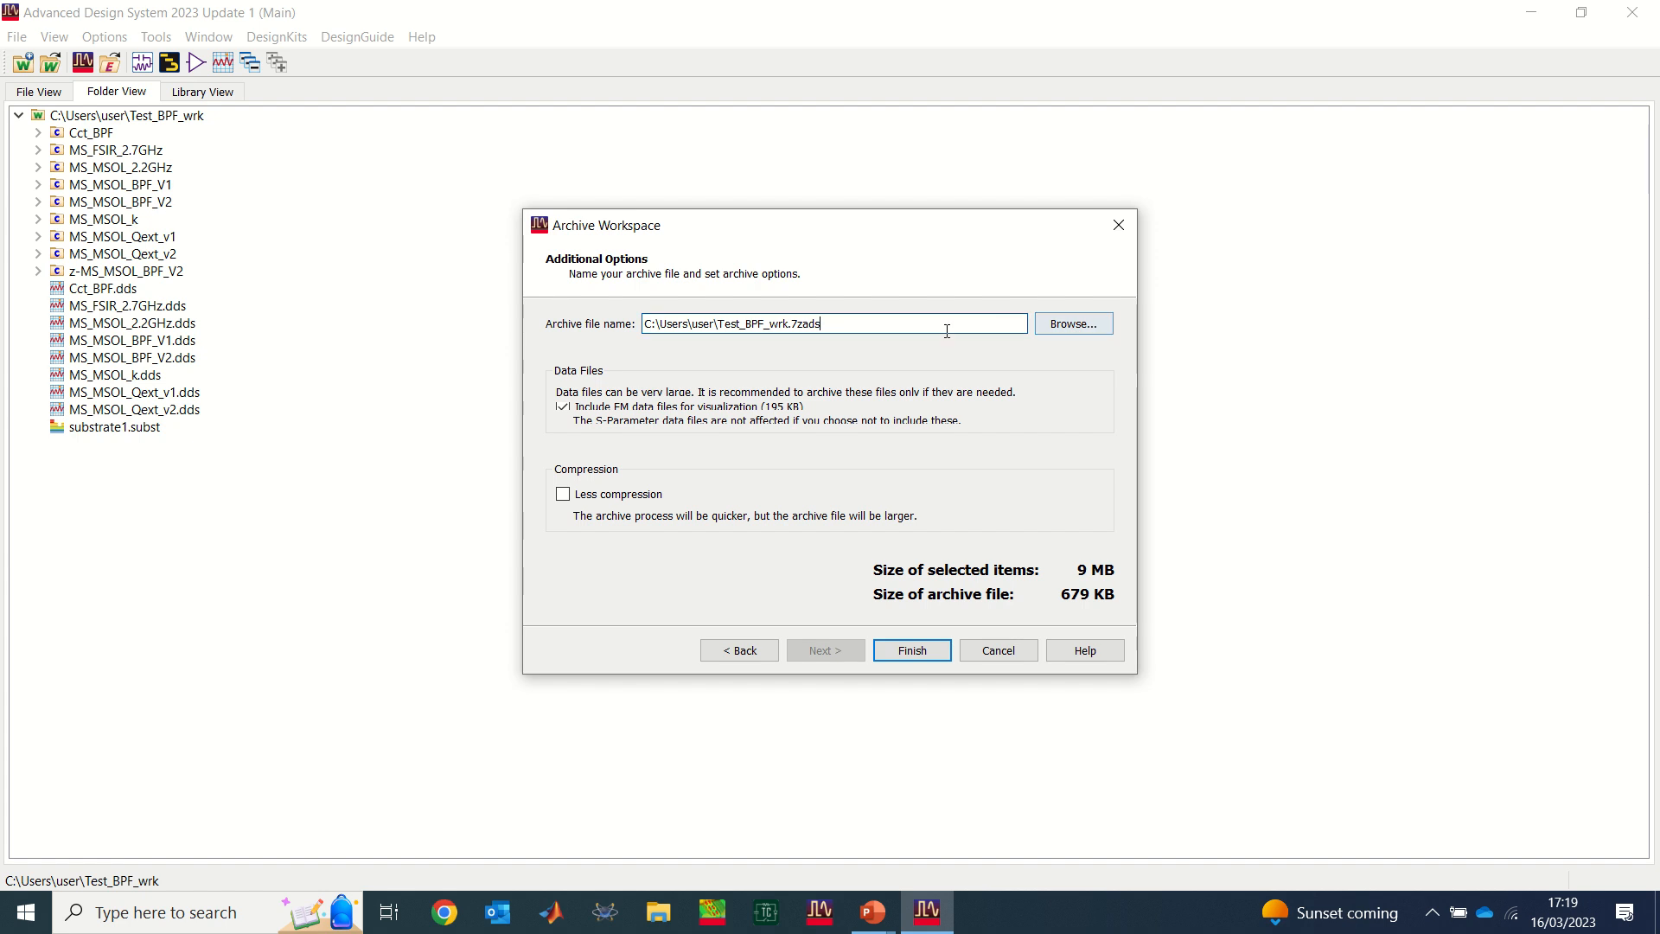
pyautogui.moveTo(719, 325)
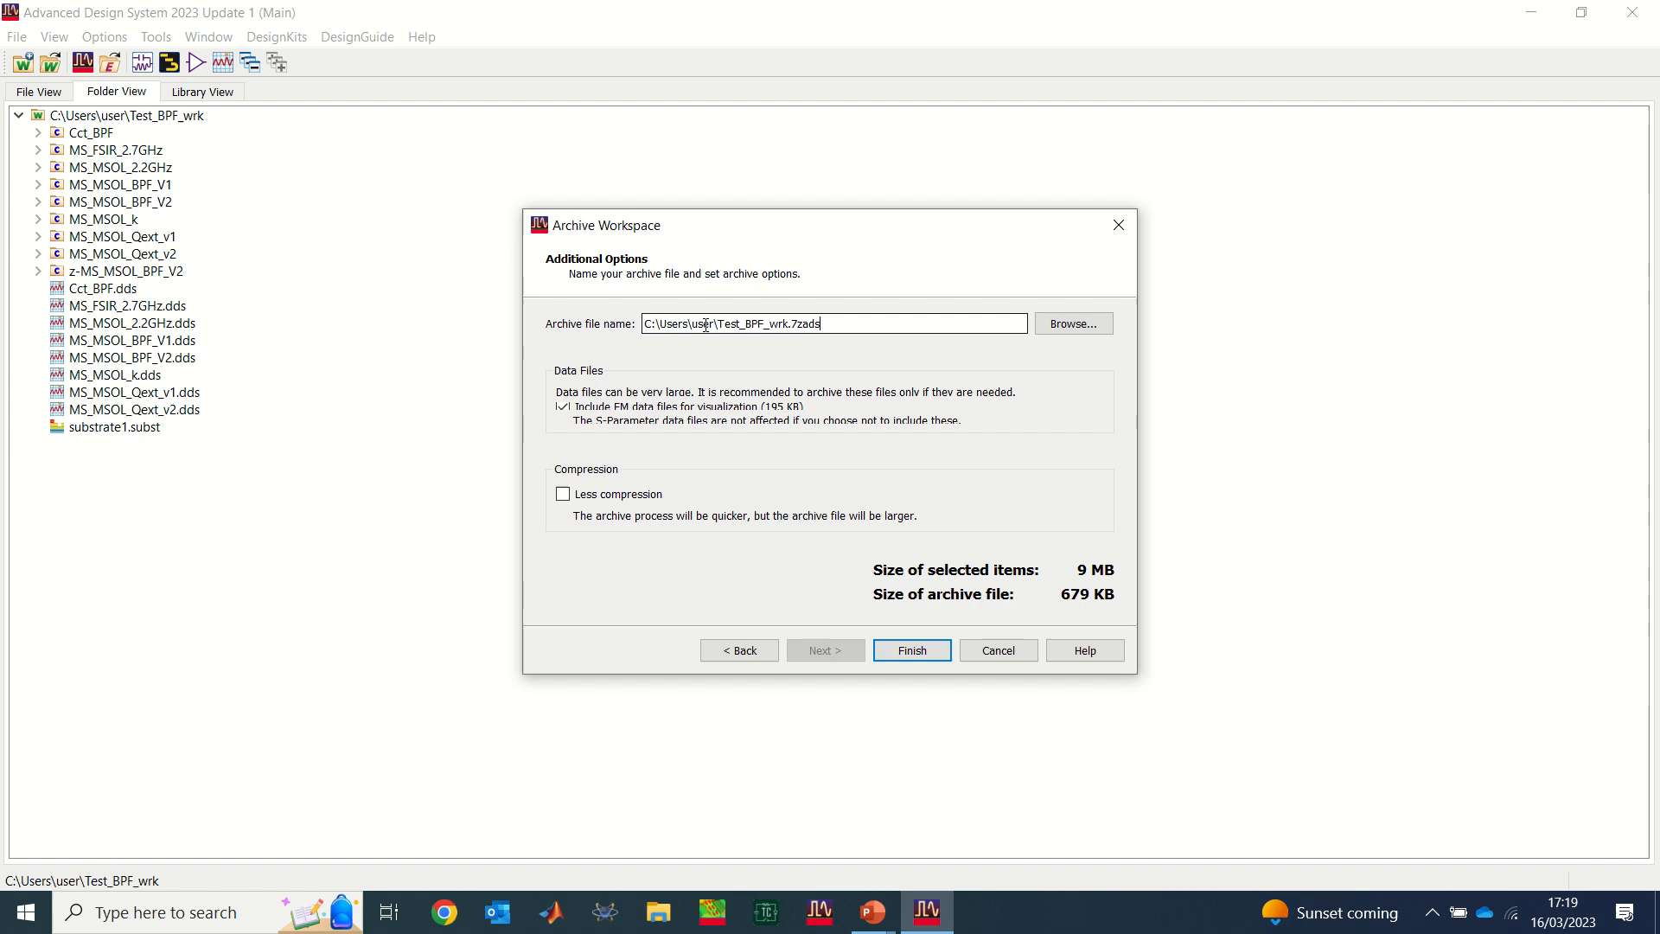
pyautogui.moveTo(847, 353)
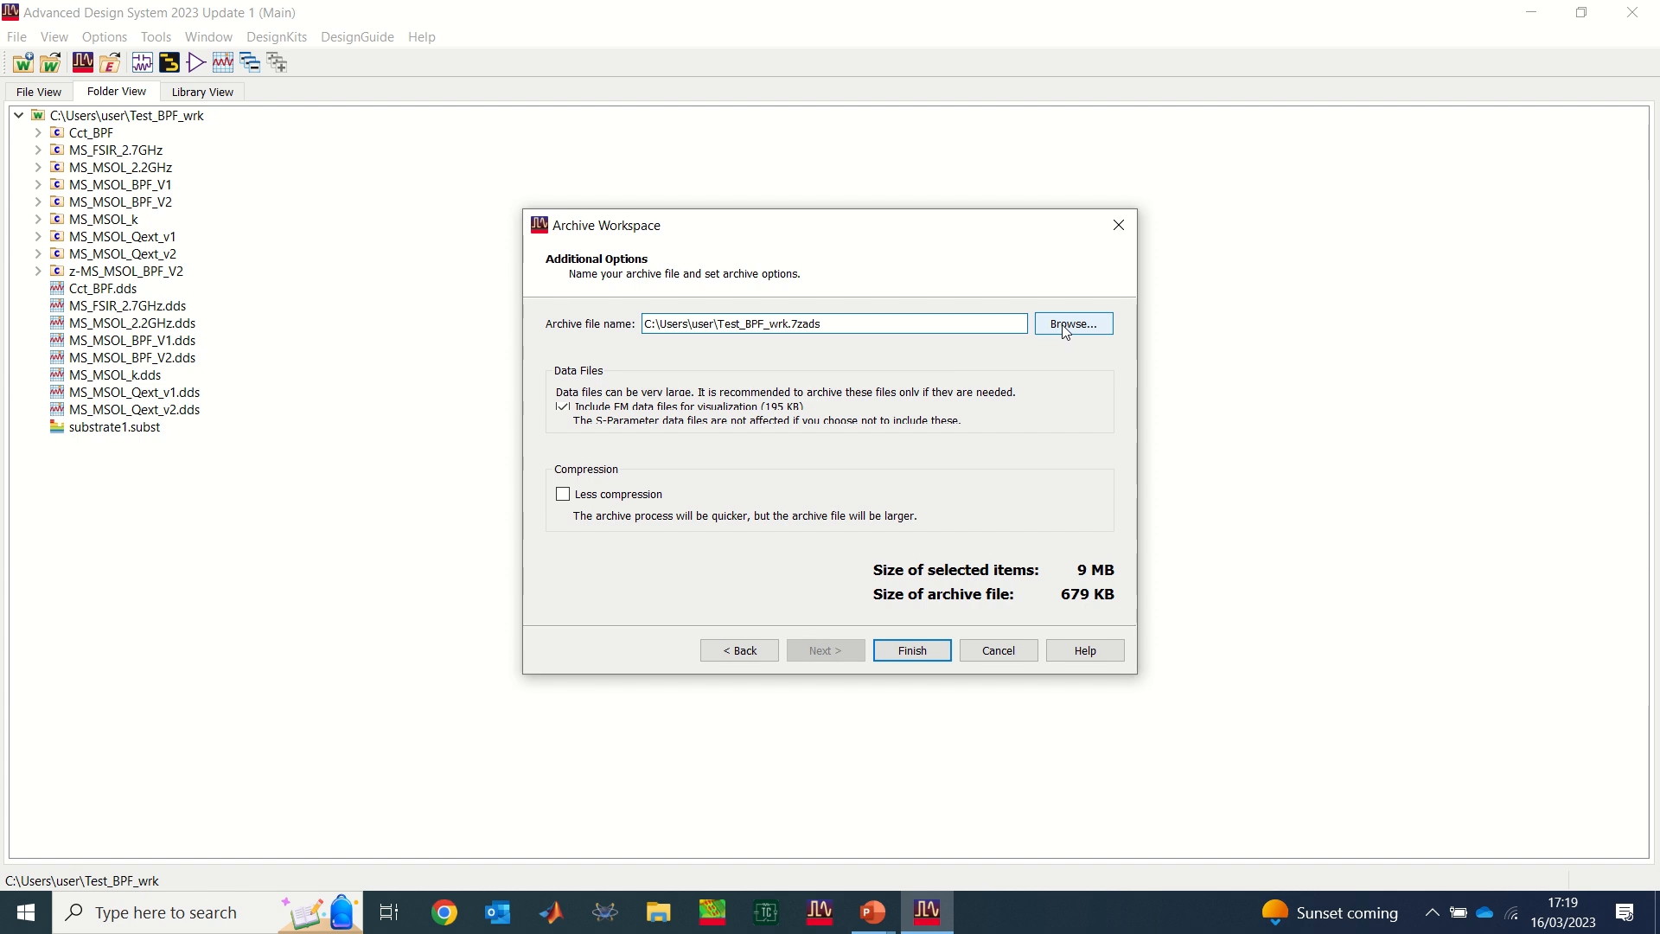
pyautogui.moveTo(1022, 350)
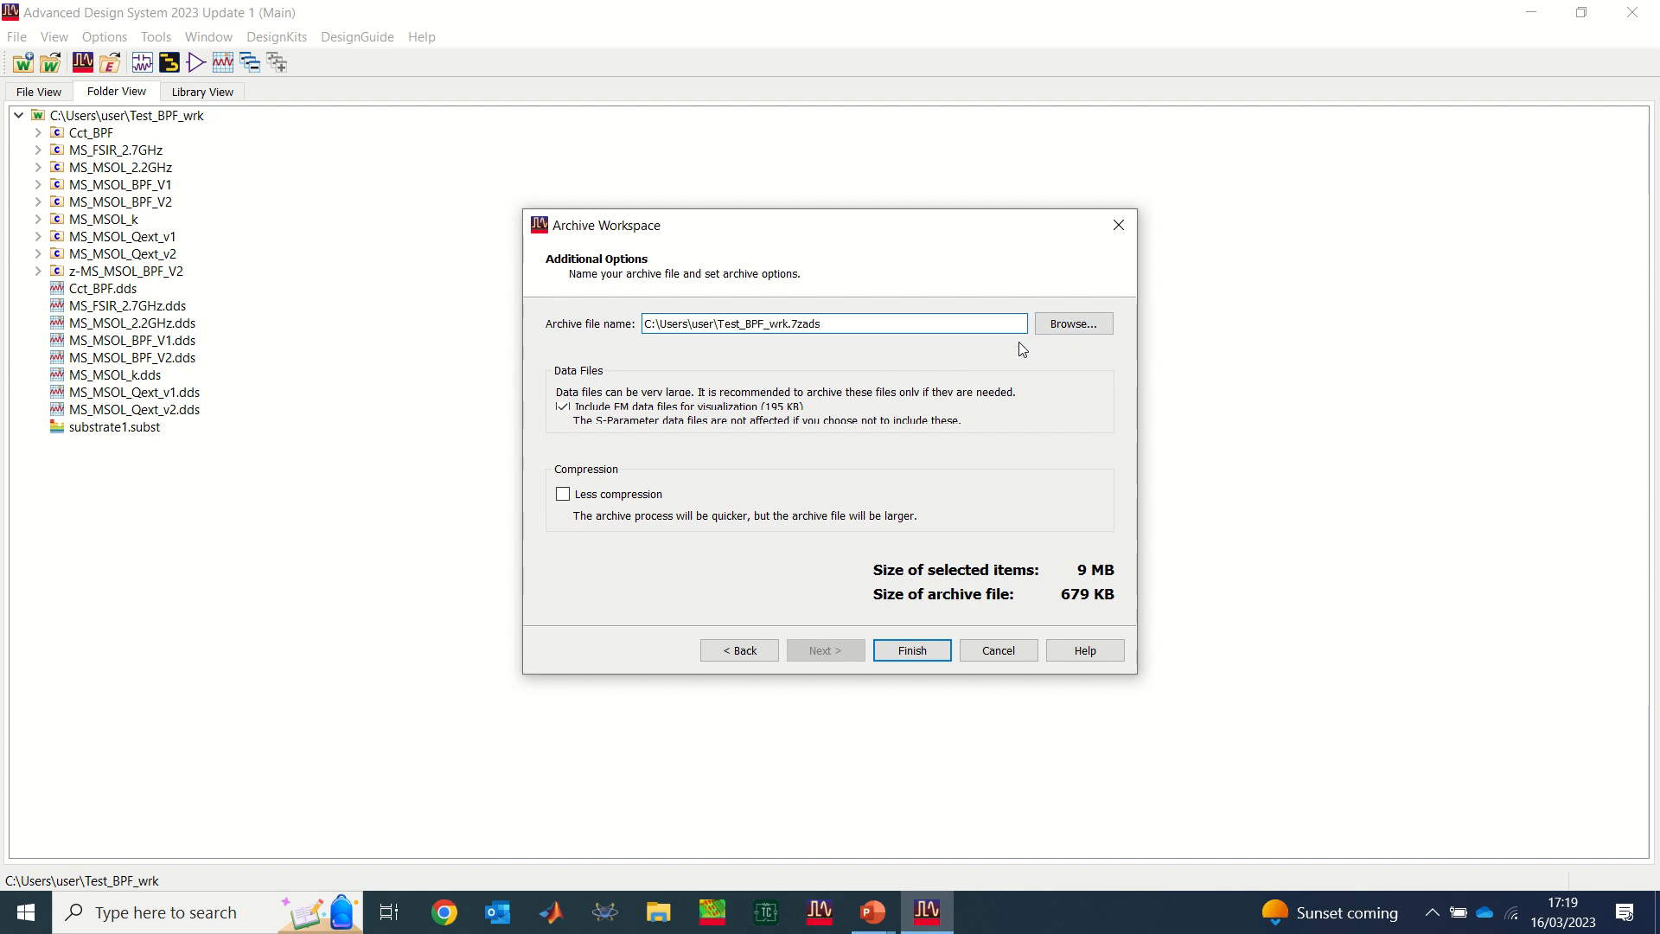
# Step: Save the archive as Test_BPF_wrk.7zads on the Desktop and finish creating it
pyautogui.click(1072, 323)
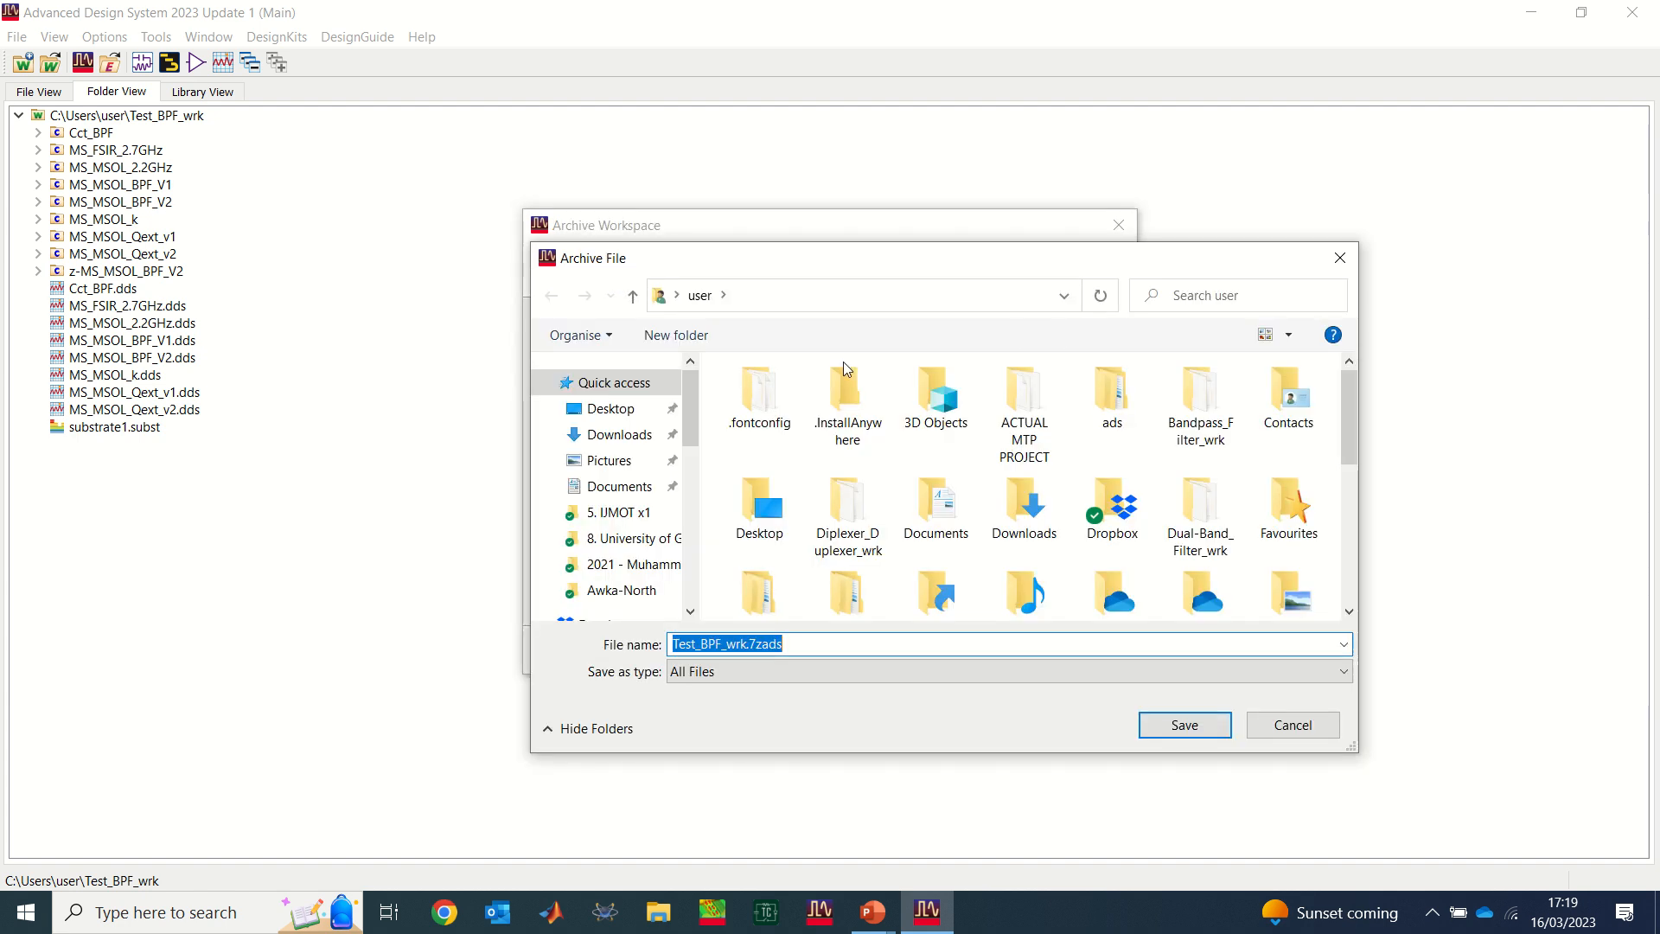
pyautogui.click(612, 408)
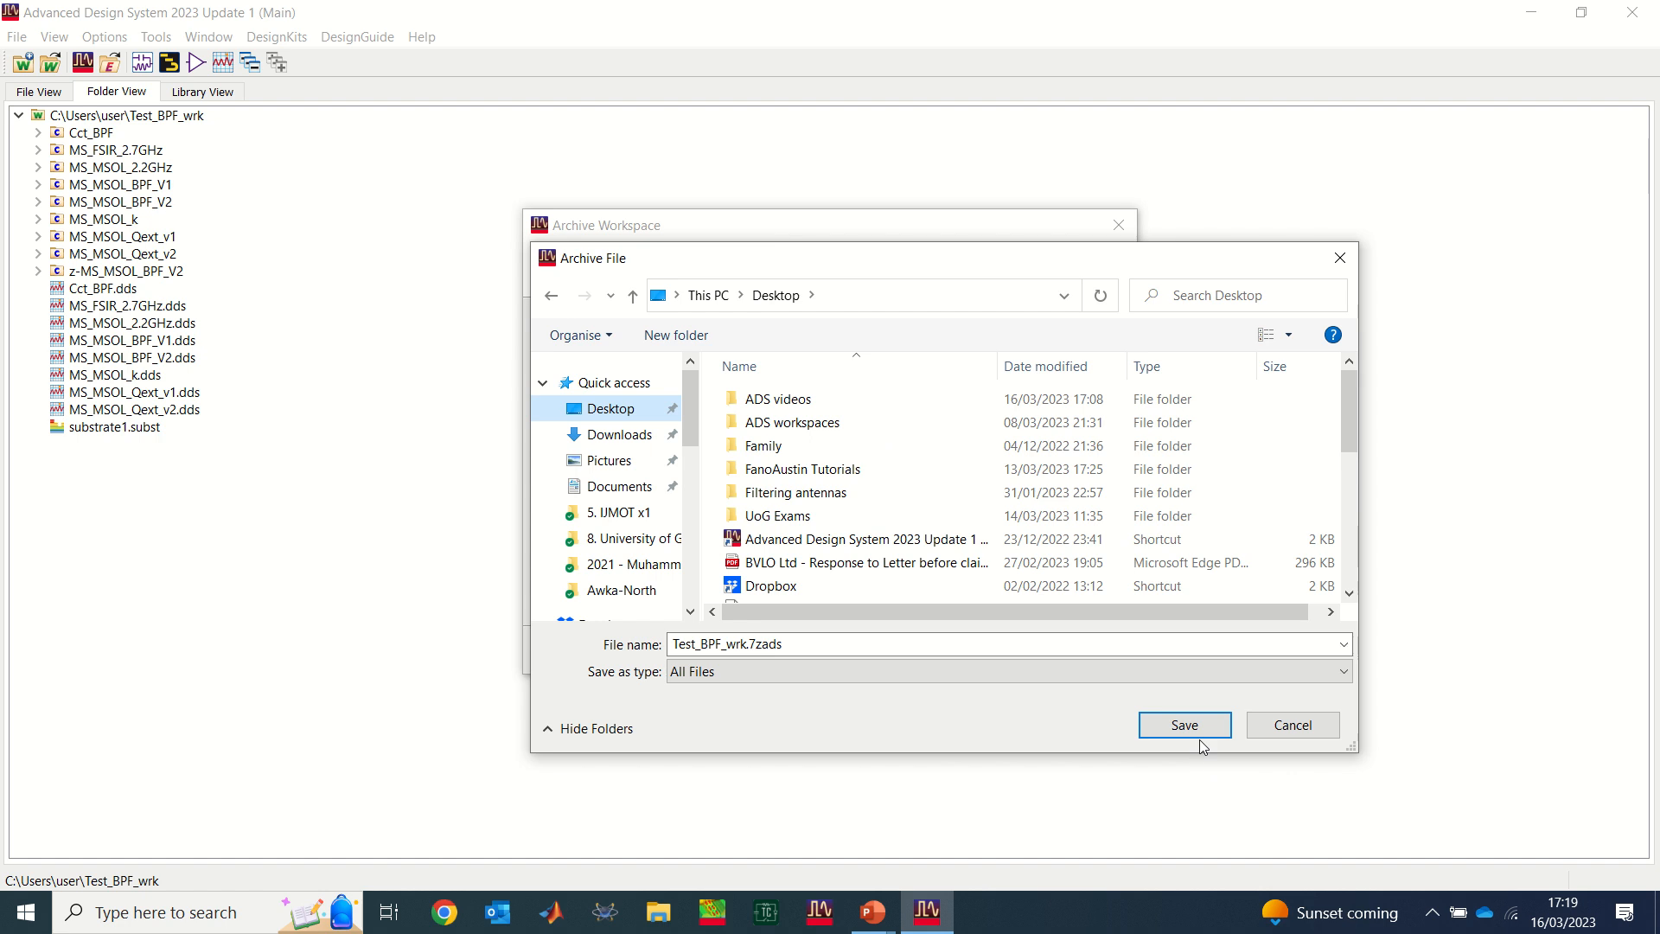
pyautogui.click(1184, 724)
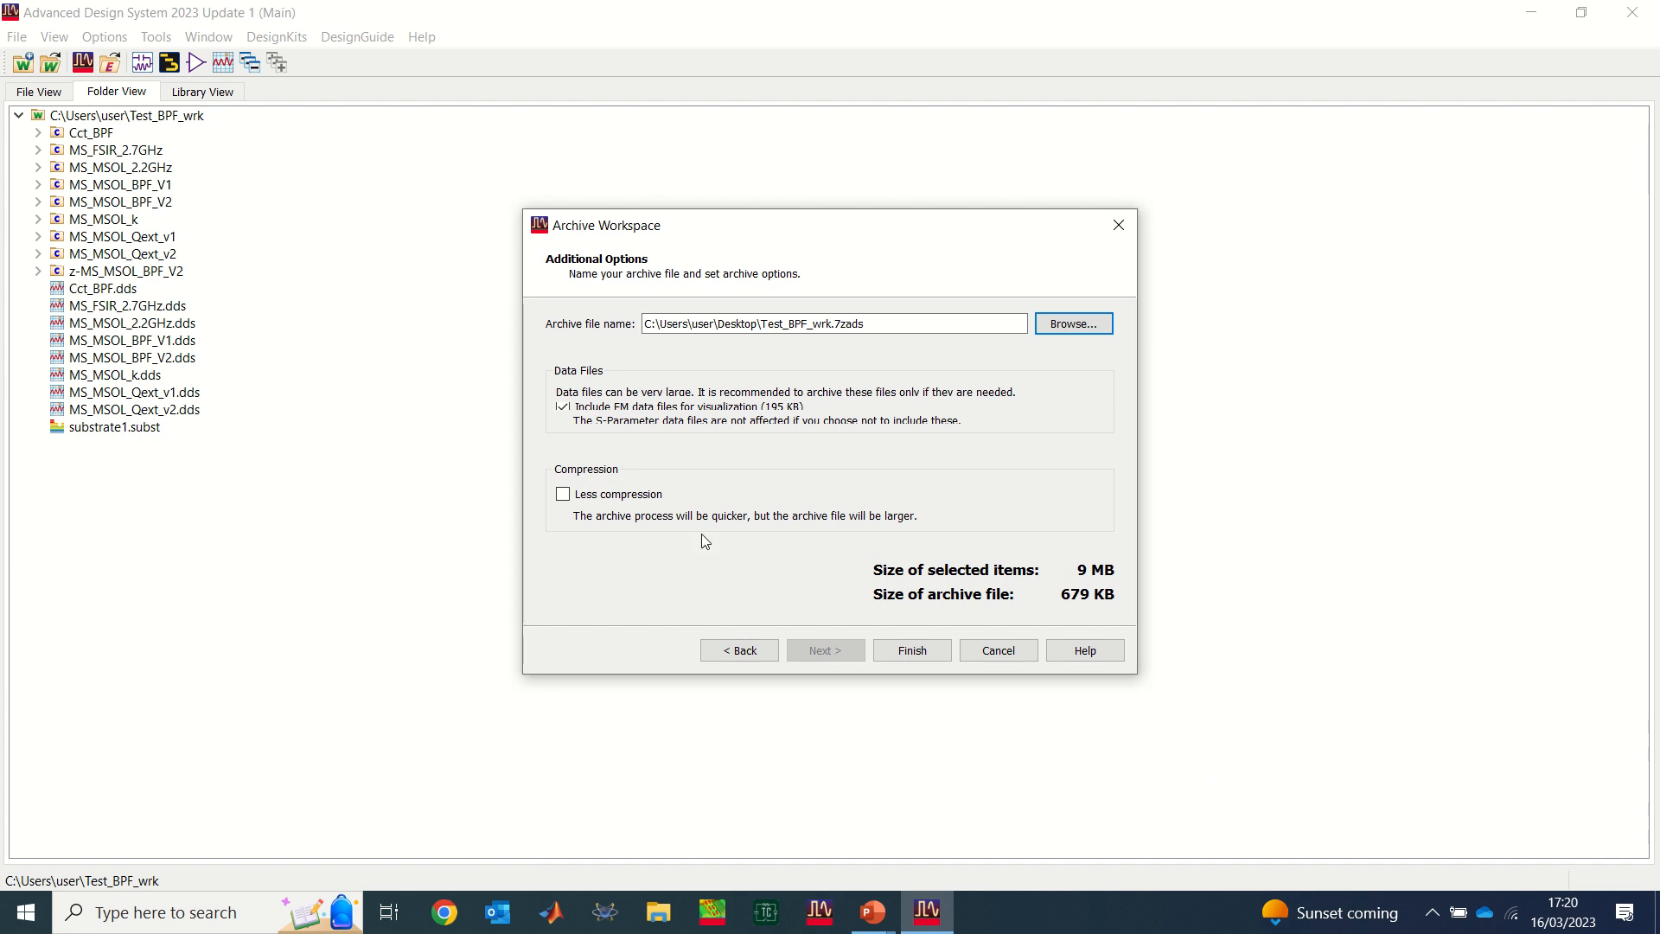
pyautogui.moveTo(615, 463)
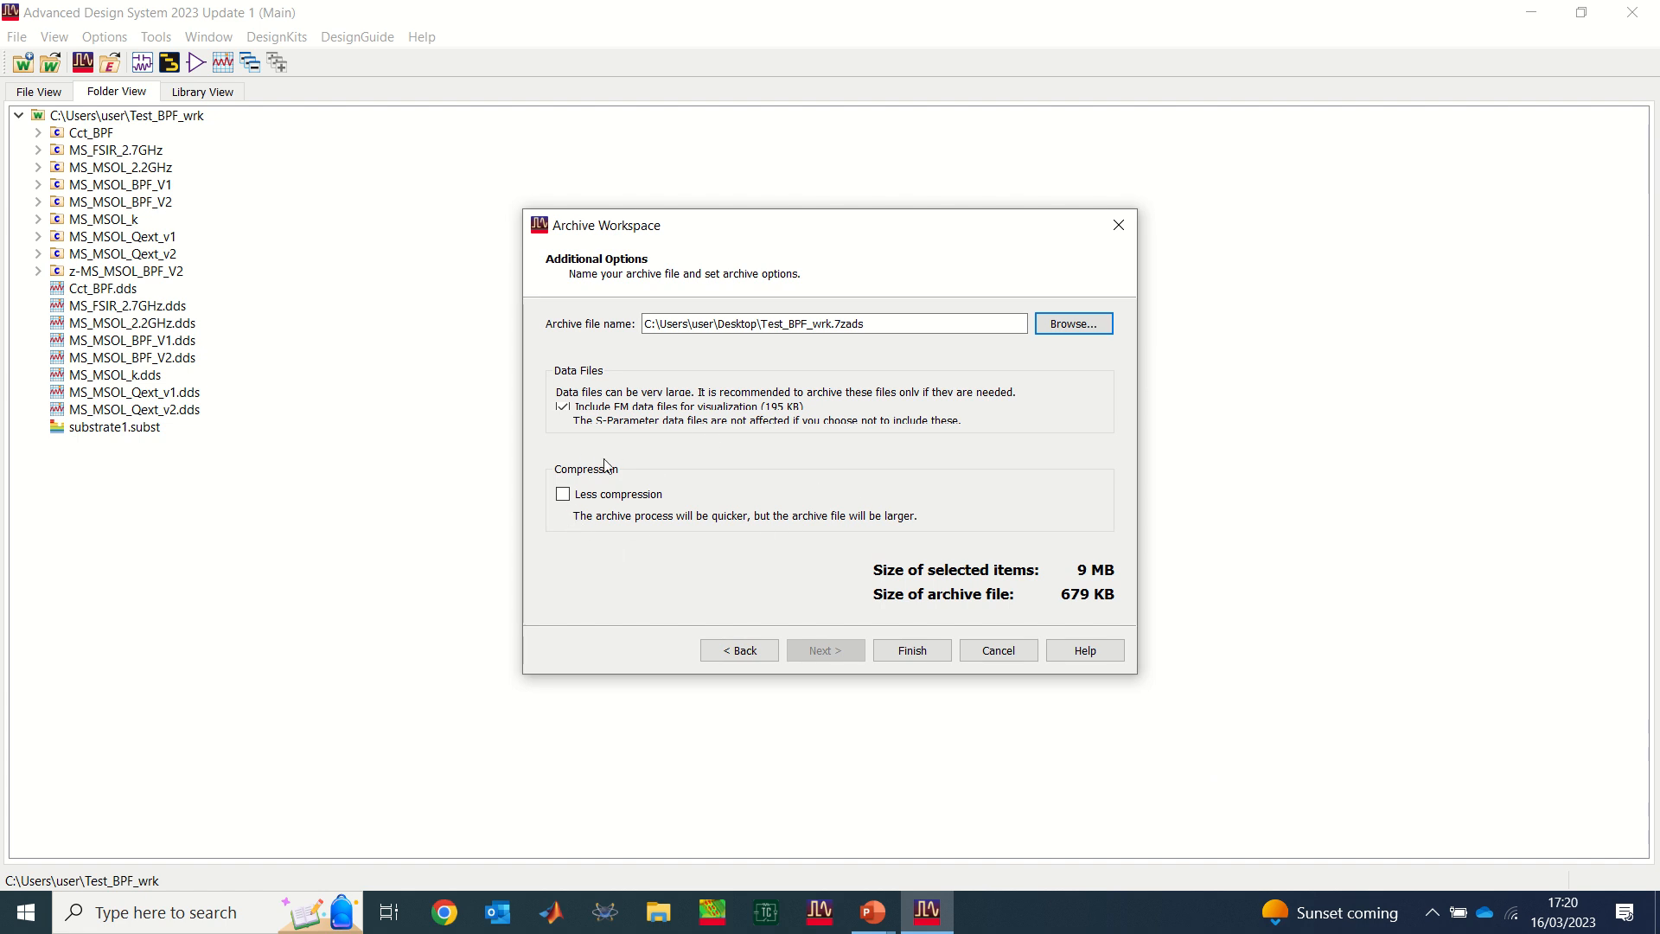
pyautogui.click(913, 648)
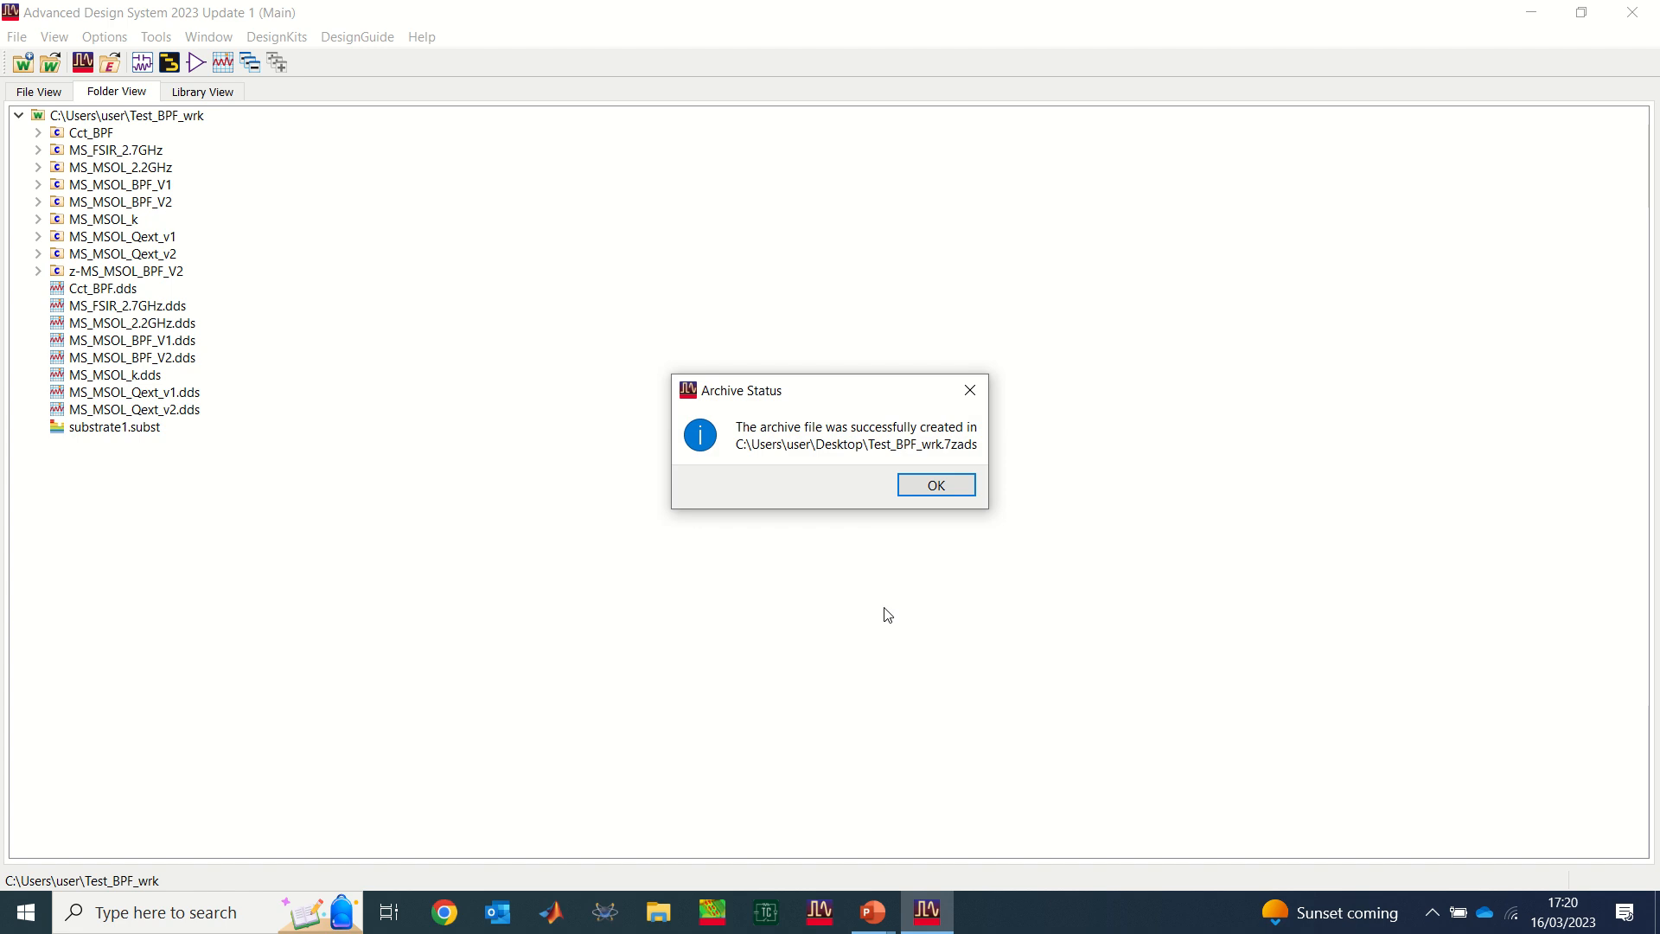
pyautogui.moveTo(873, 436)
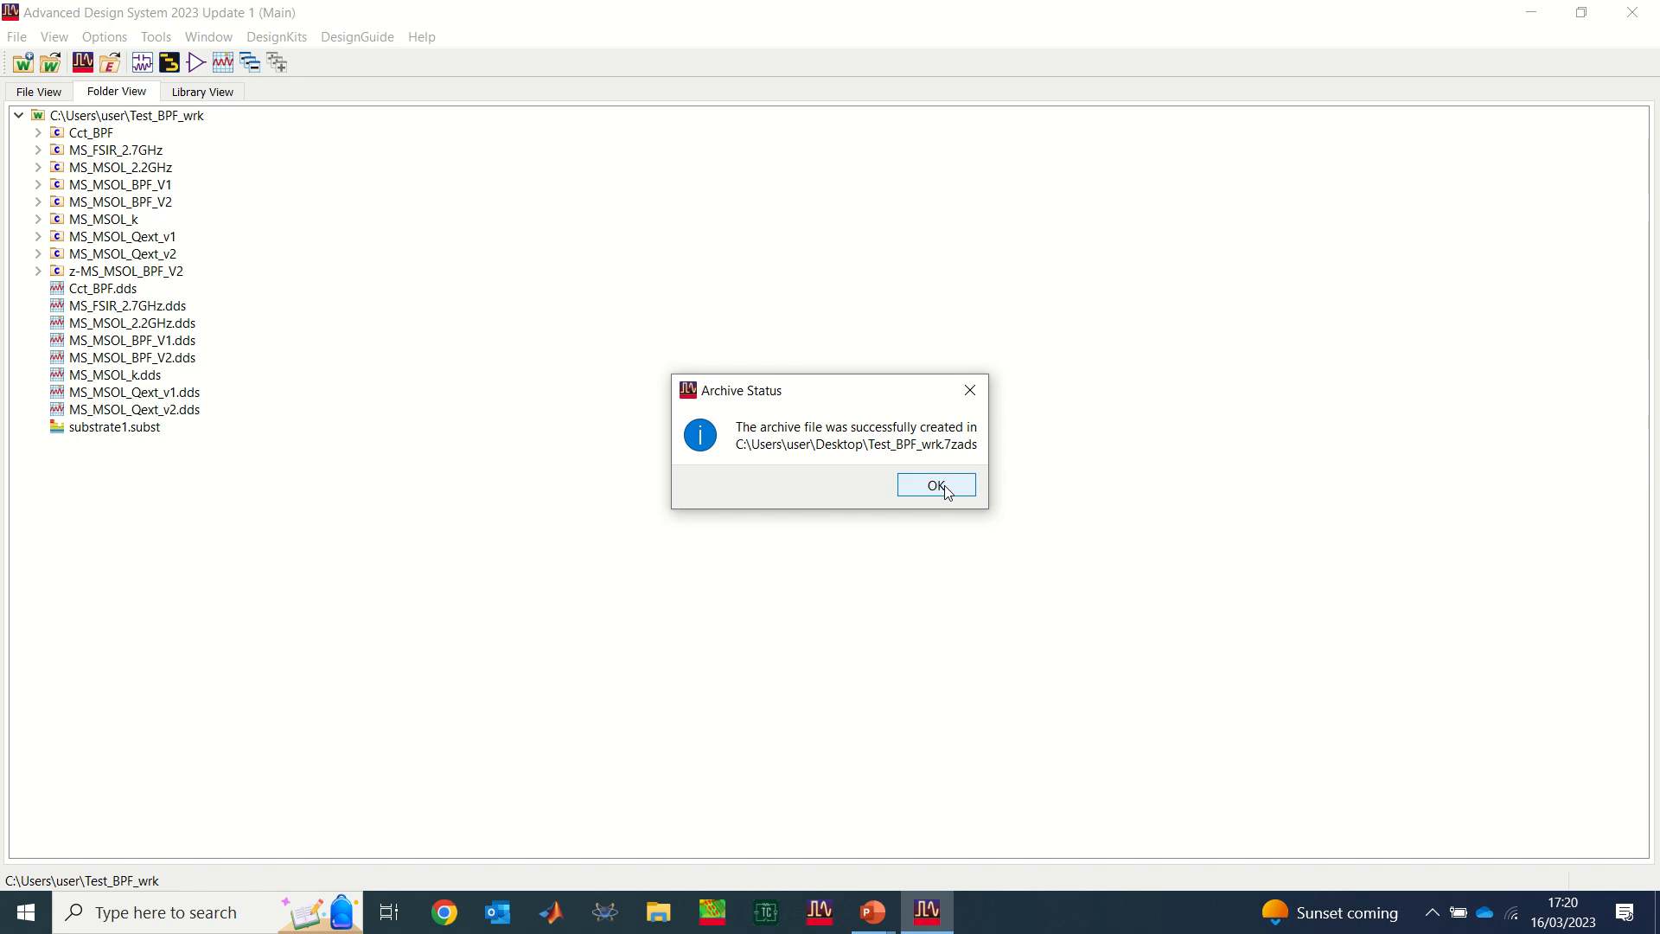
# Step: Dismiss the success notice, minimise ADS and drag Test_BPF_wrk.7zads to the desktop centre
pyautogui.click(935, 484)
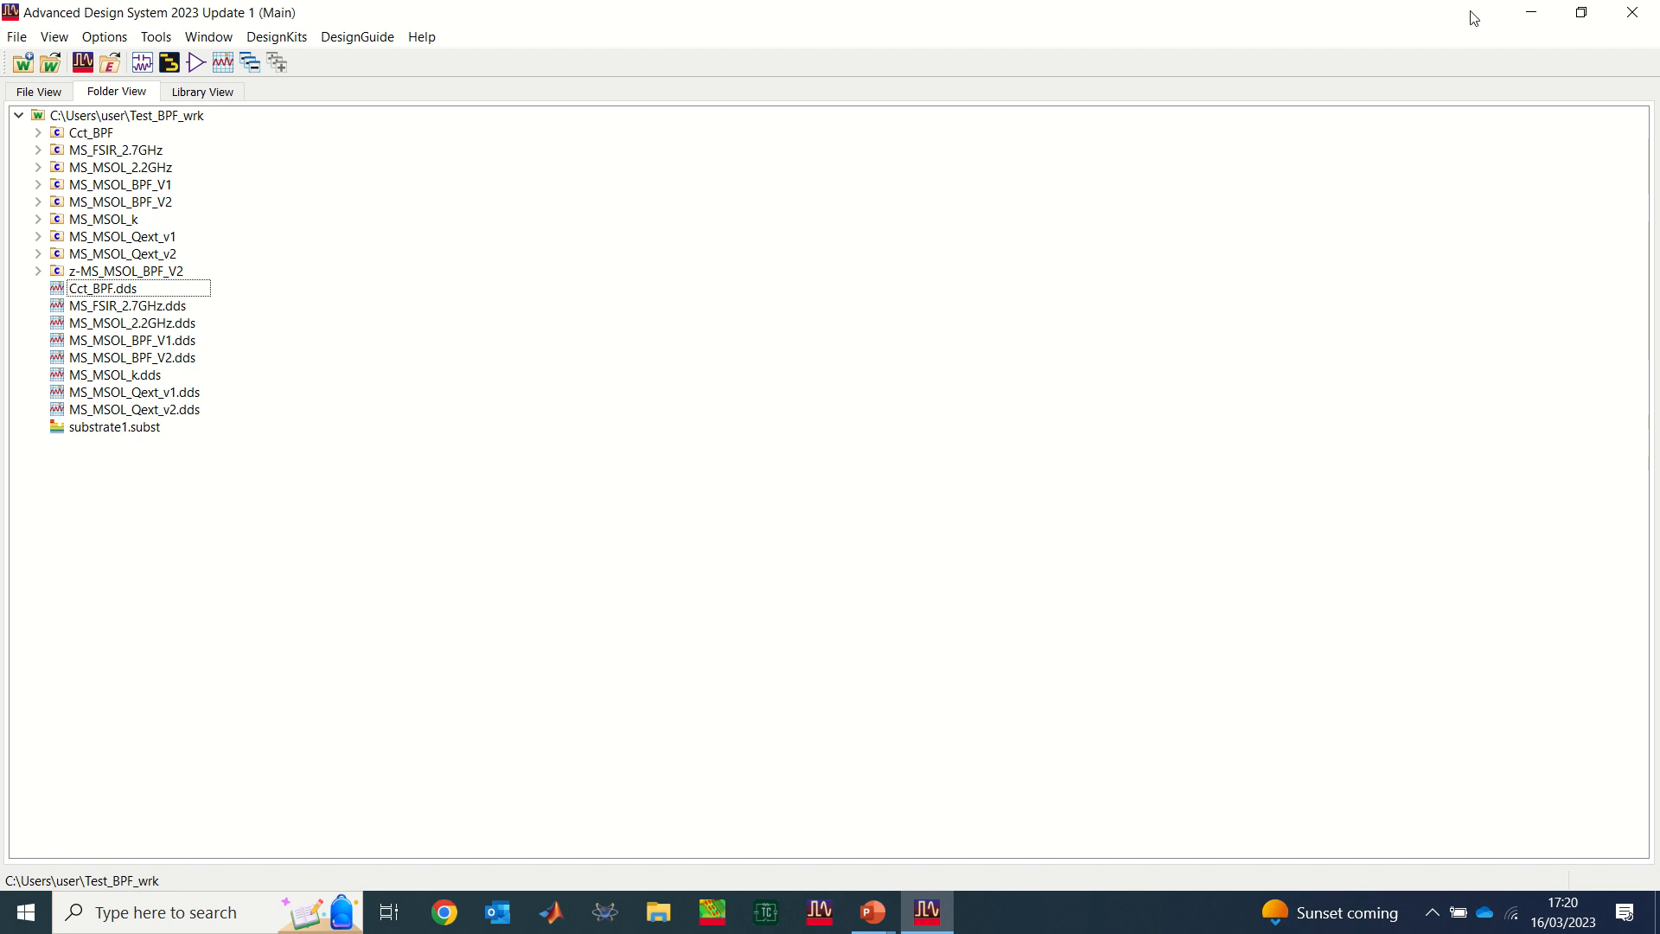
pyautogui.moveTo(1532, 15)
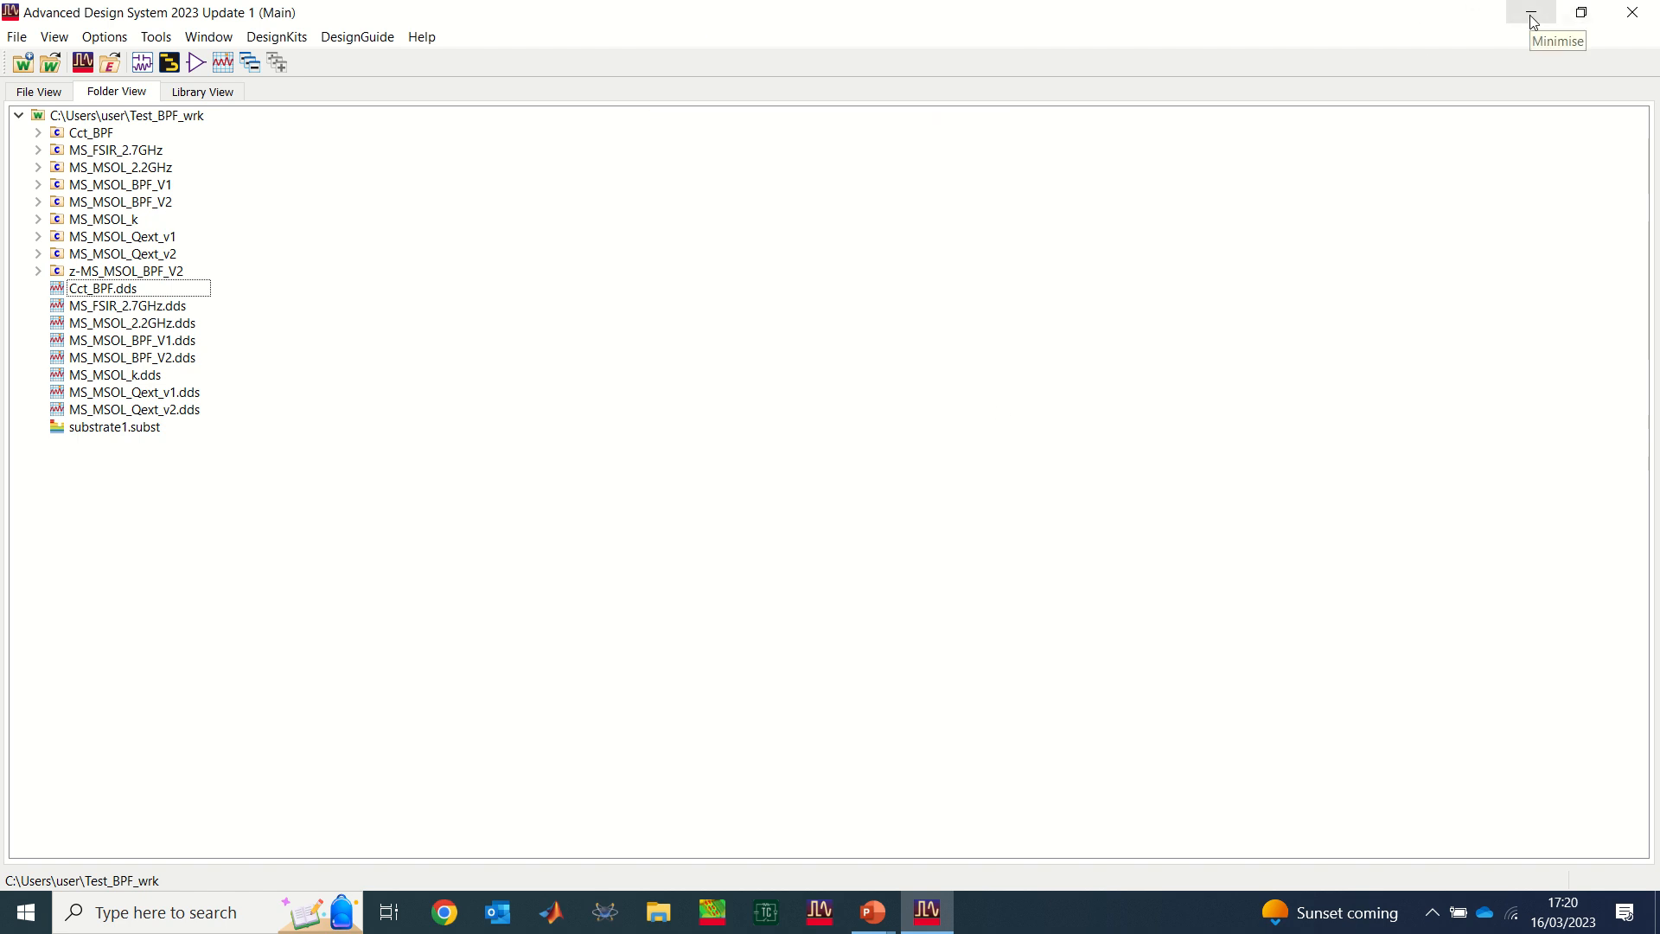
pyautogui.click(1528, 11)
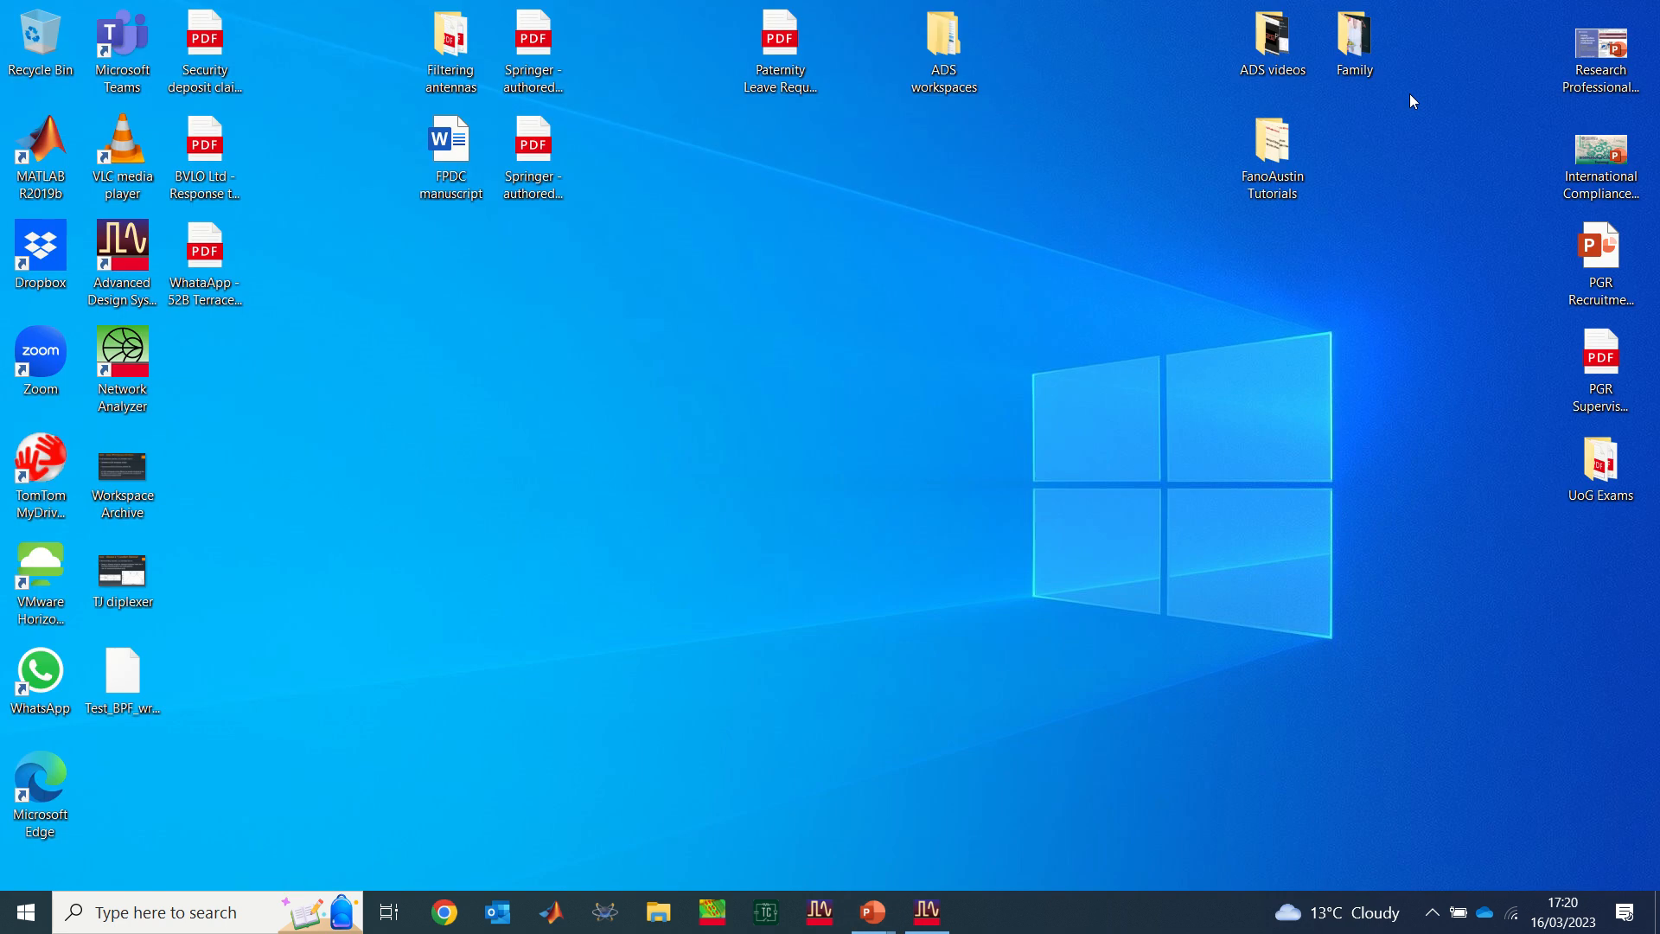
pyautogui.moveTo(121, 669); pyautogui.dragTo(697, 473)
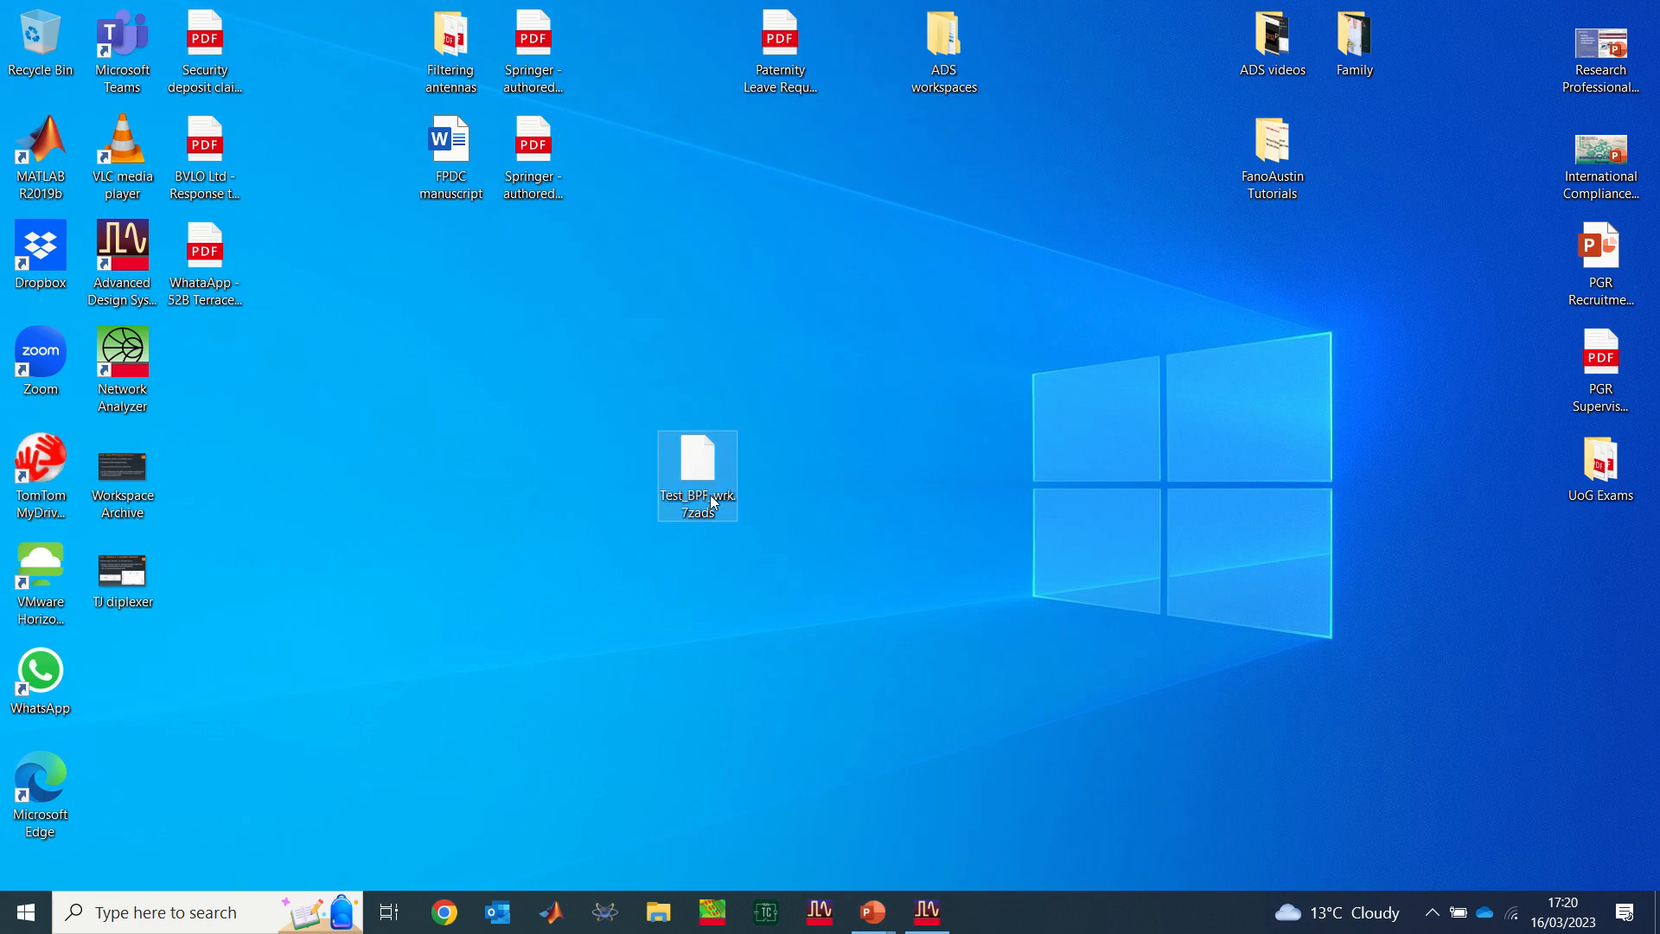
pyautogui.moveTo(608, 505)
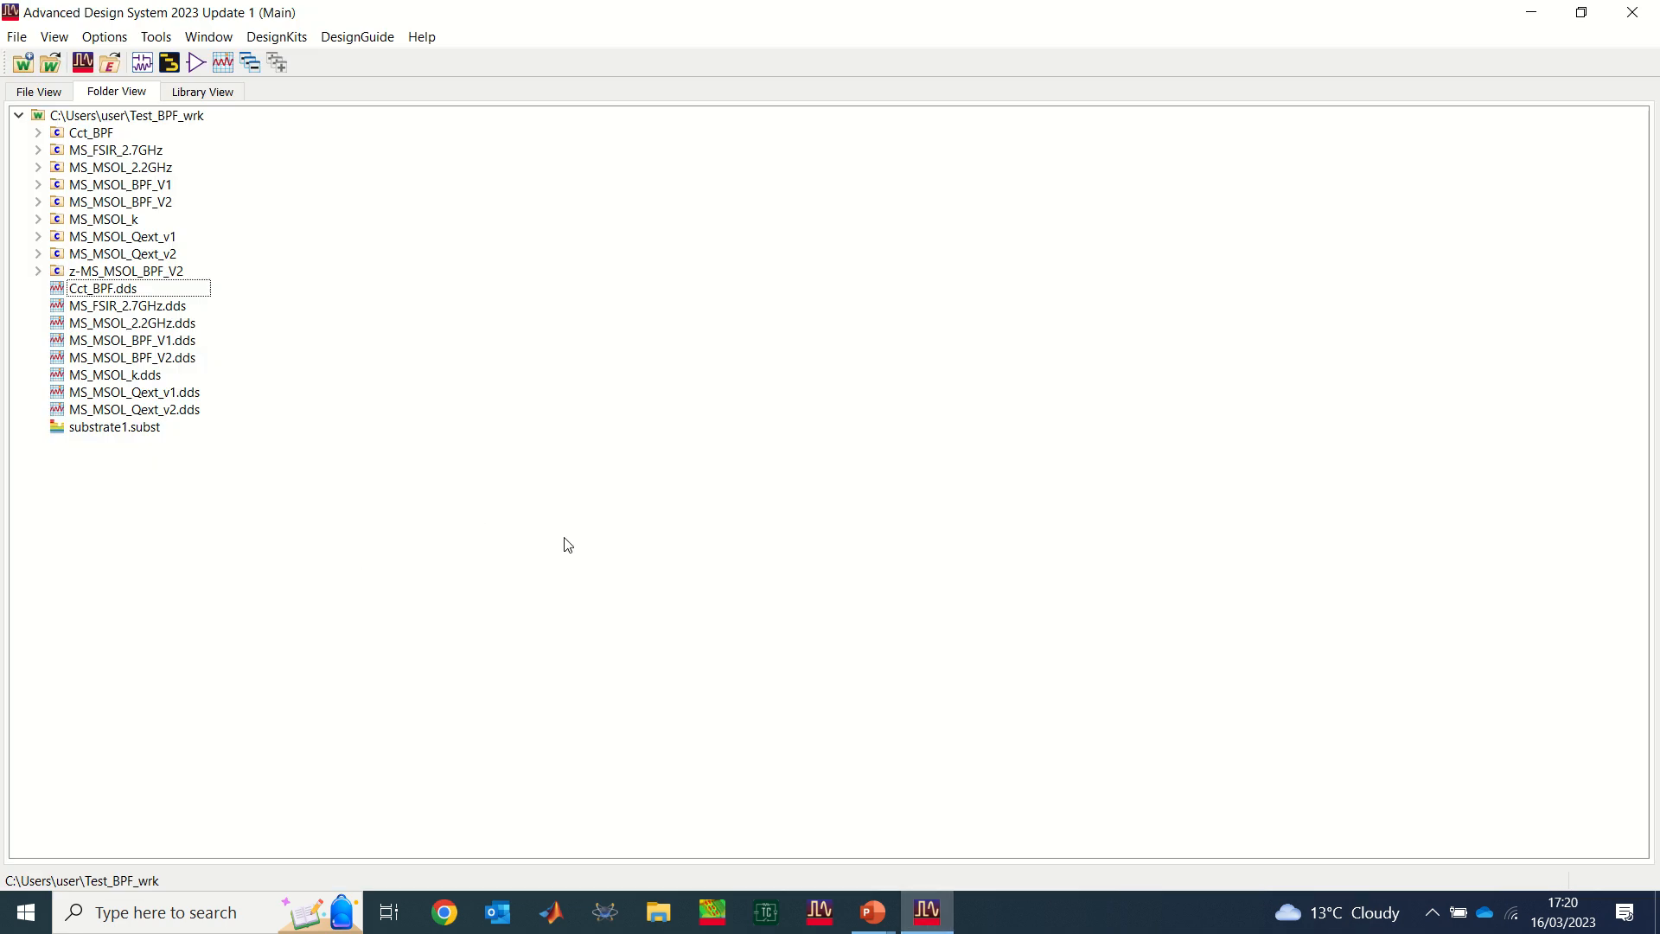
pyautogui.moveTo(577, 478)
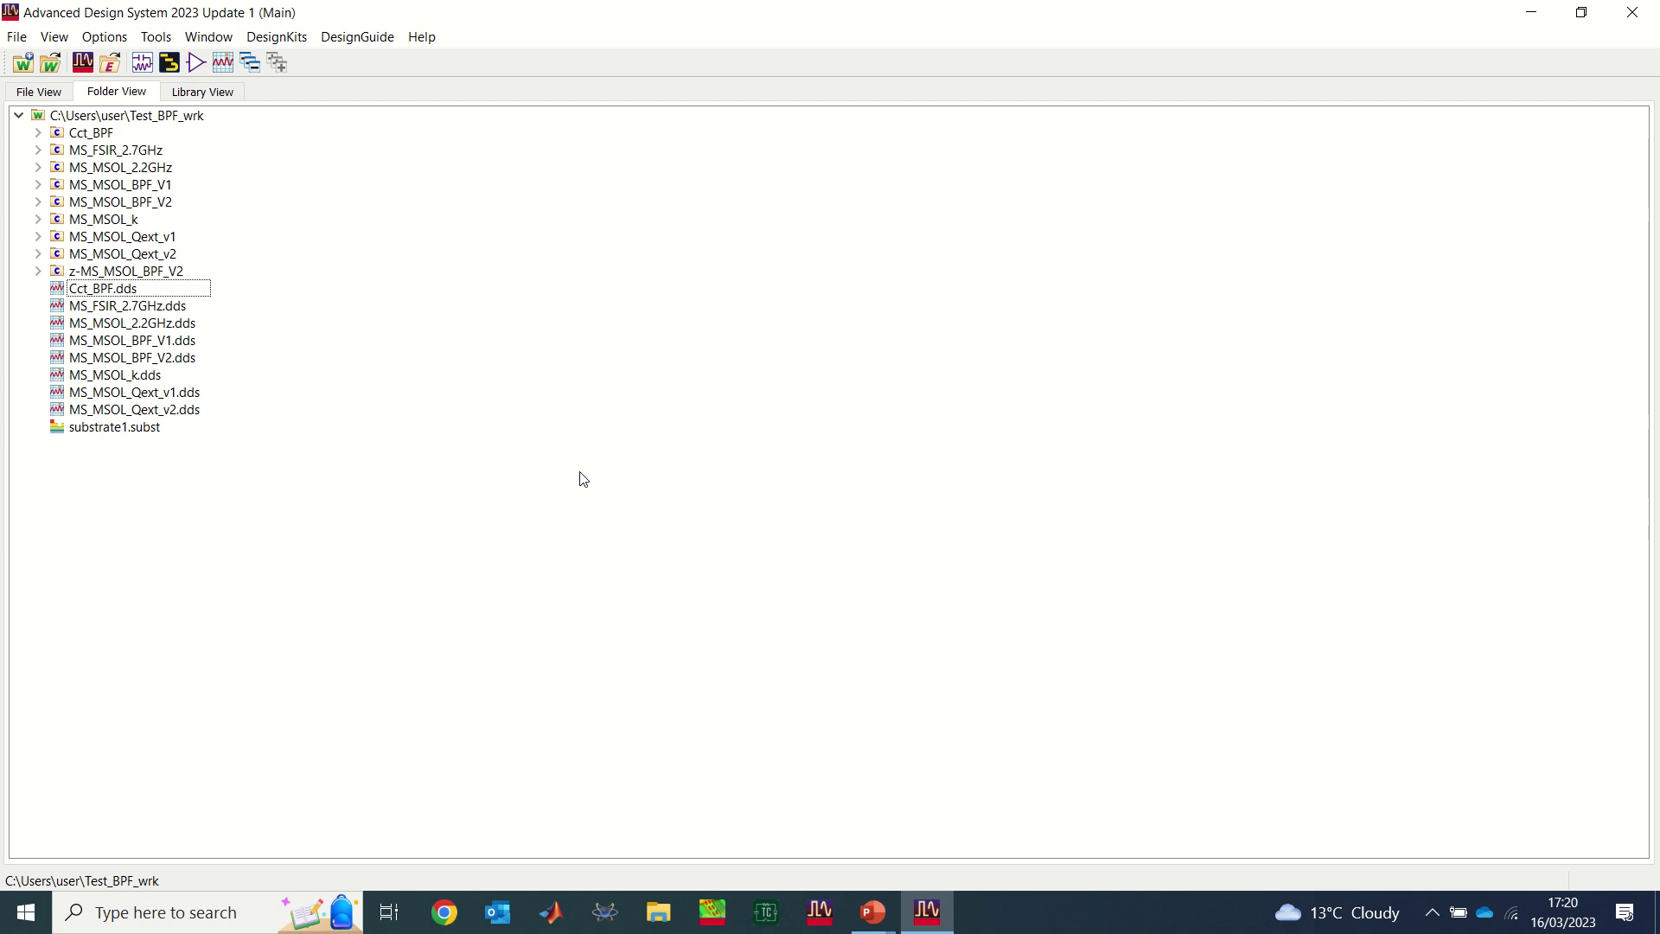
pyautogui.moveTo(1632, 13)
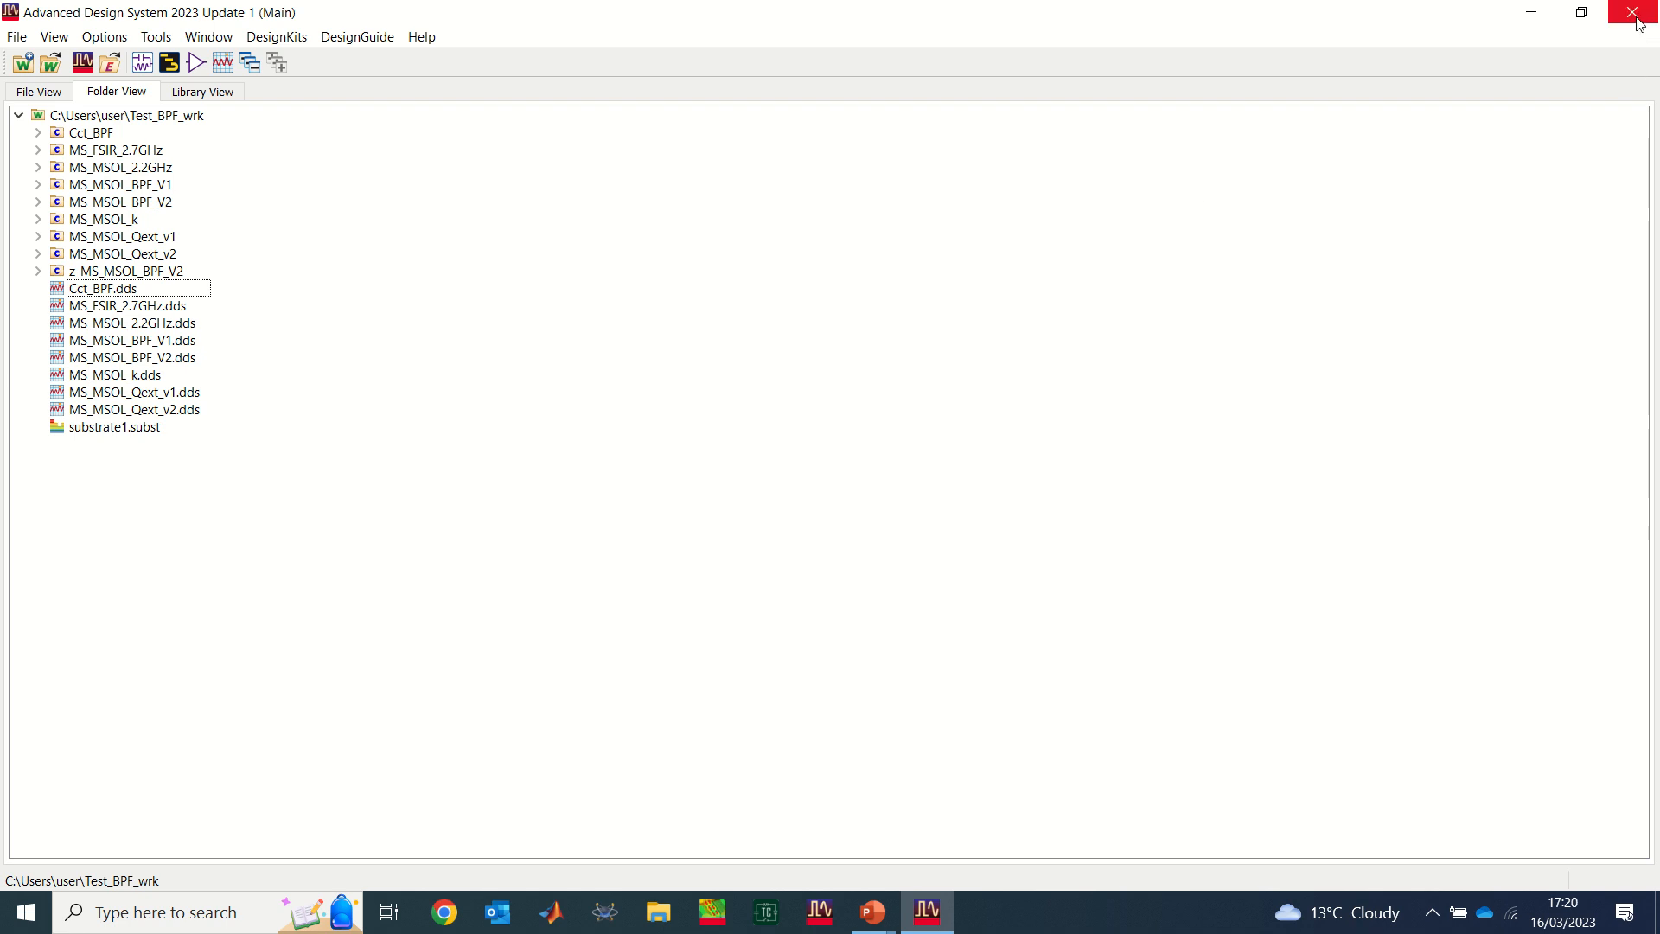
pyautogui.moveTo(1634, 18)
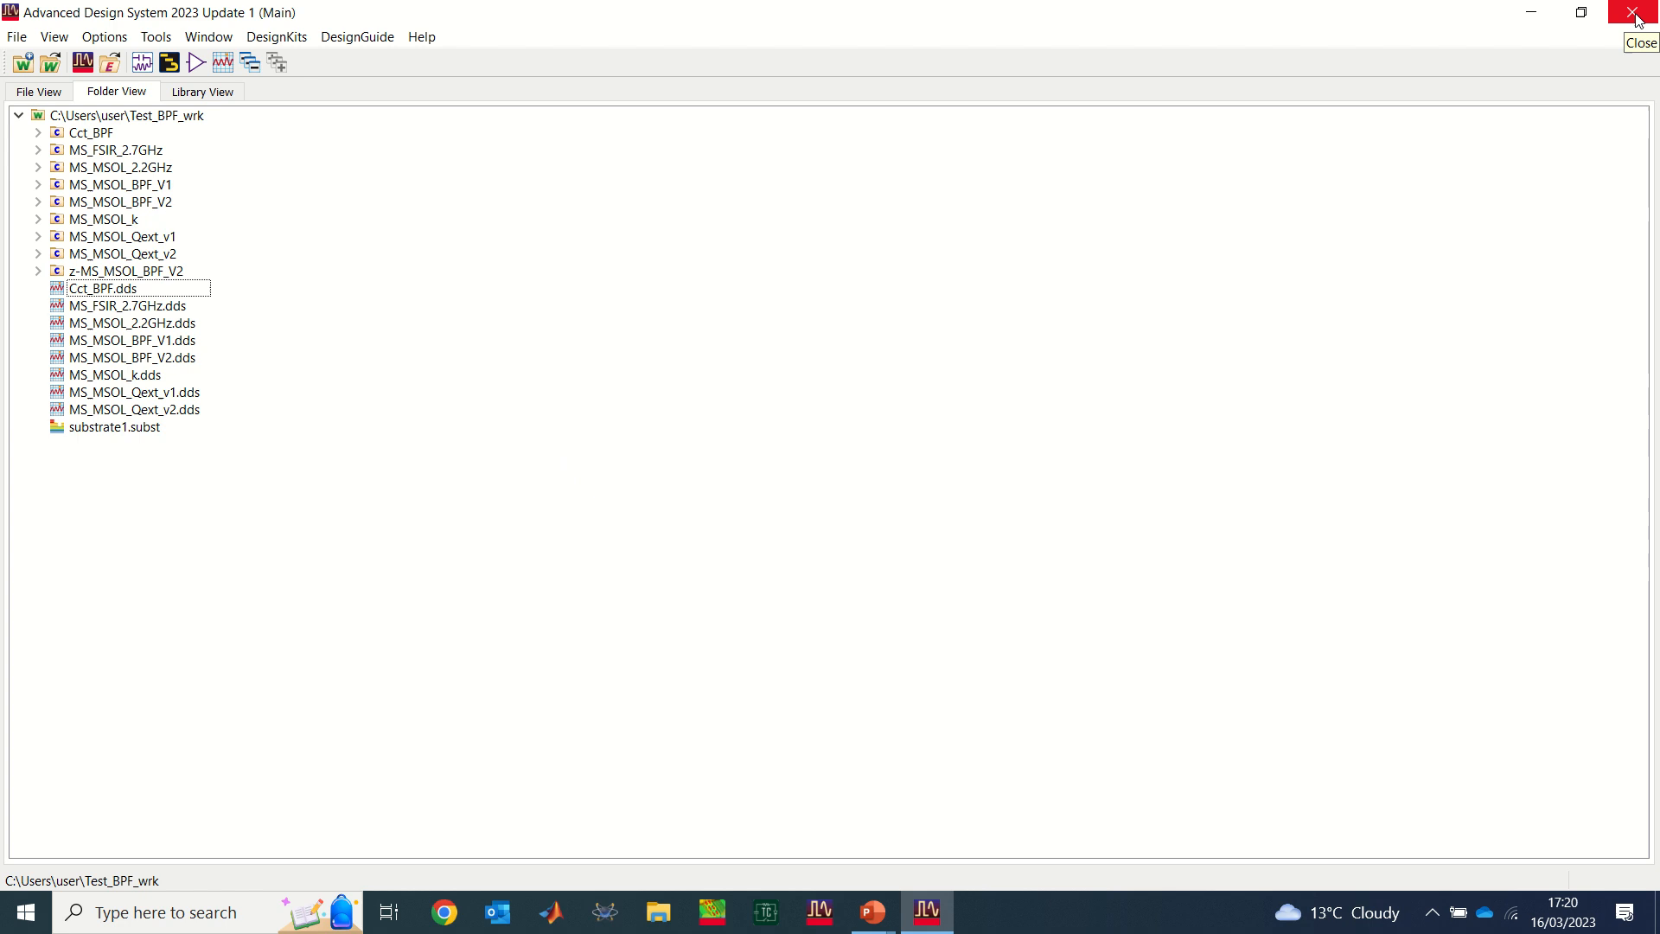
# Step: Exit ADS confirming Yes, select the archive on the desktop, and relaunch ADS
pyautogui.click(1633, 10)
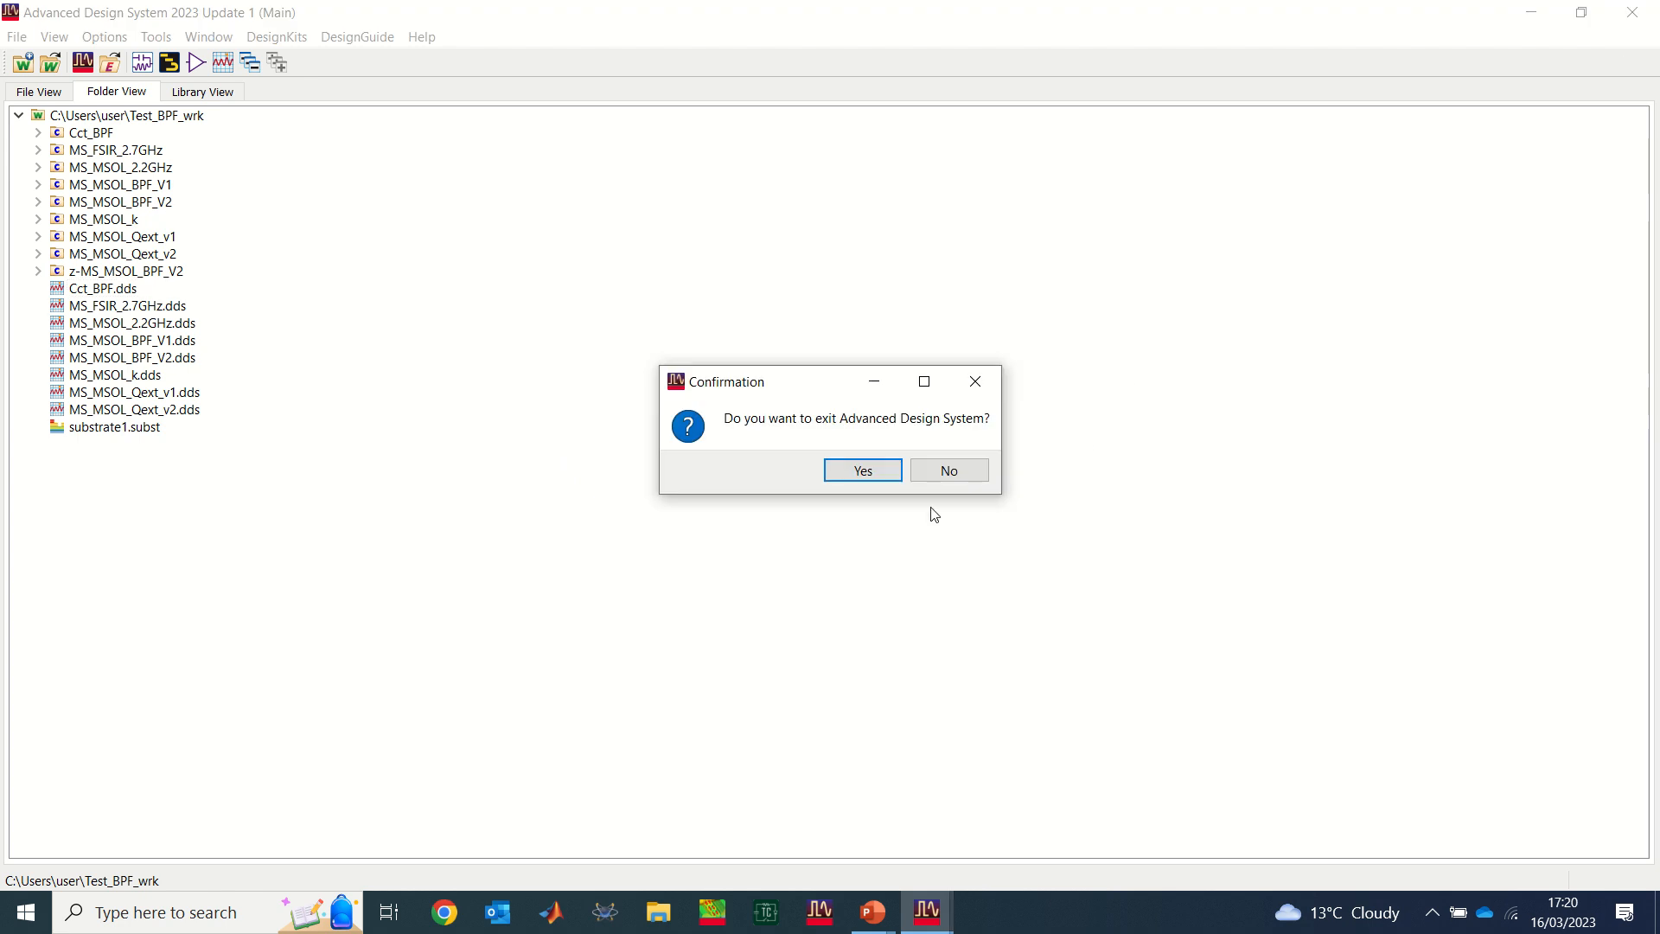
pyautogui.click(861, 470)
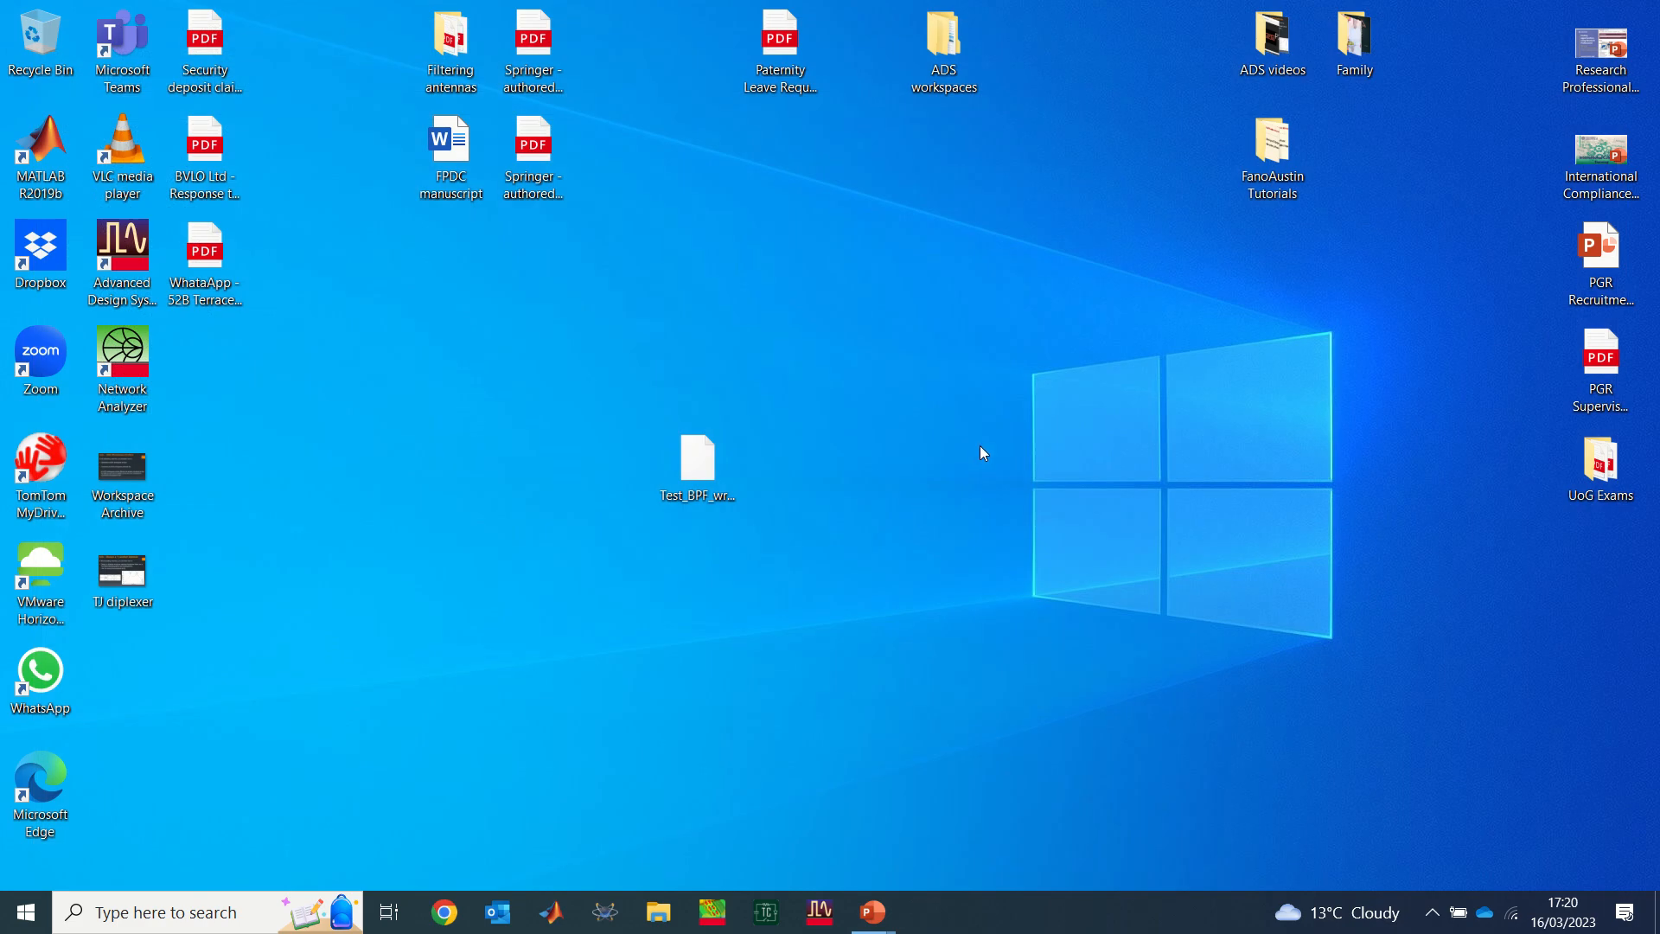
pyautogui.moveTo(698, 518)
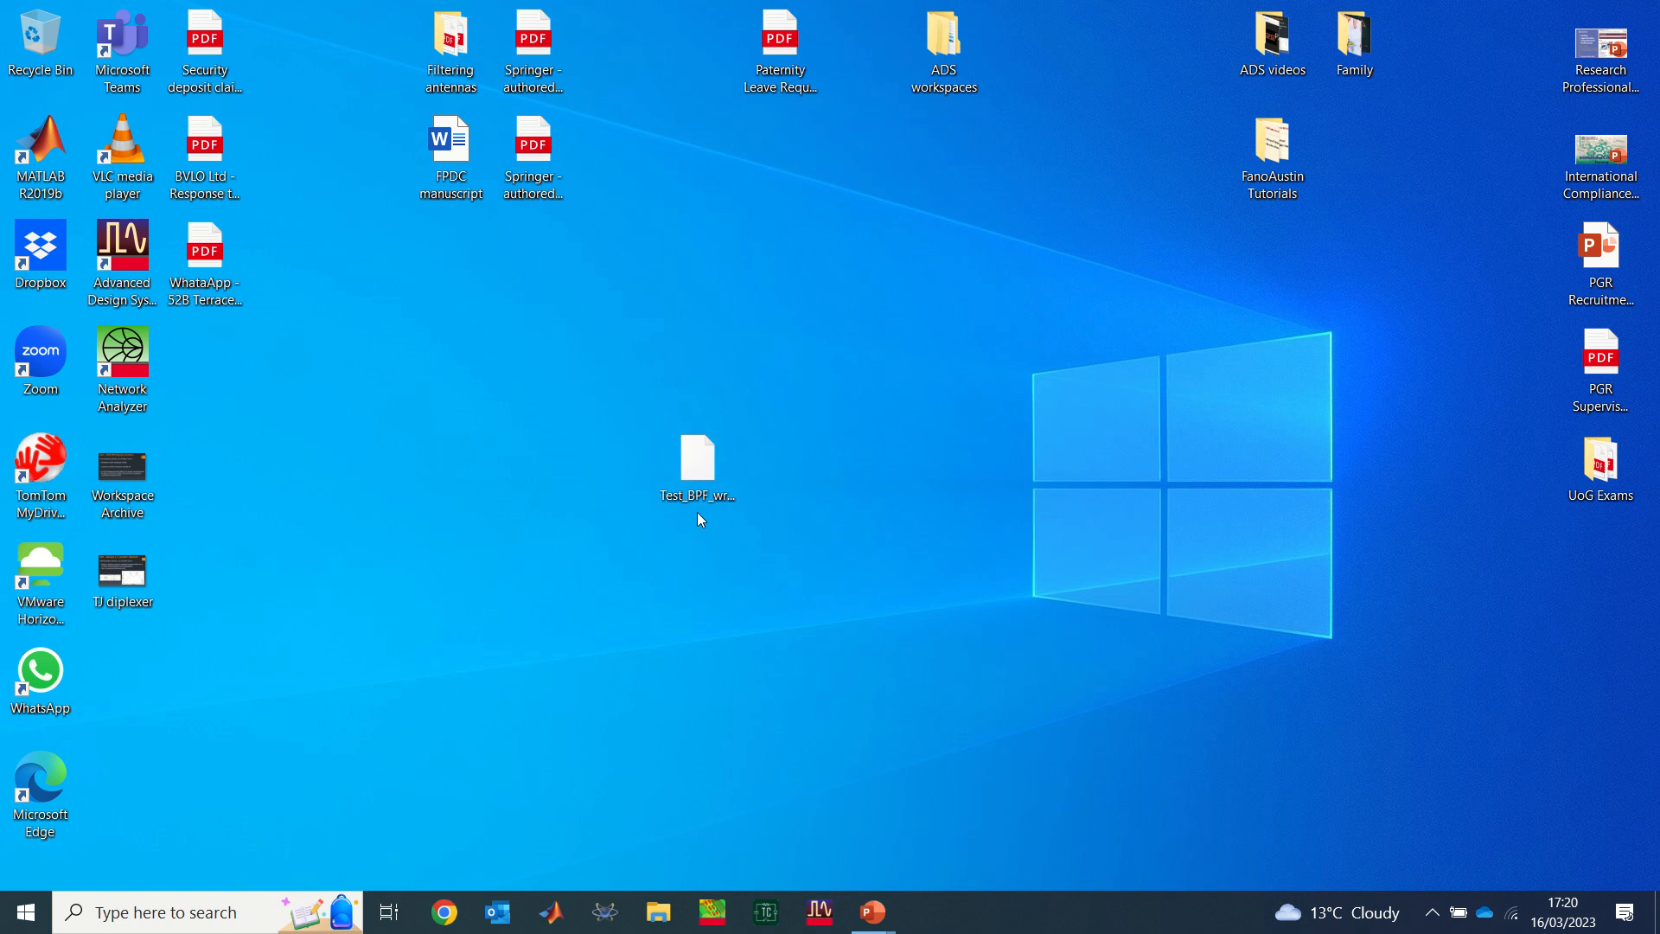
pyautogui.moveTo(715, 525)
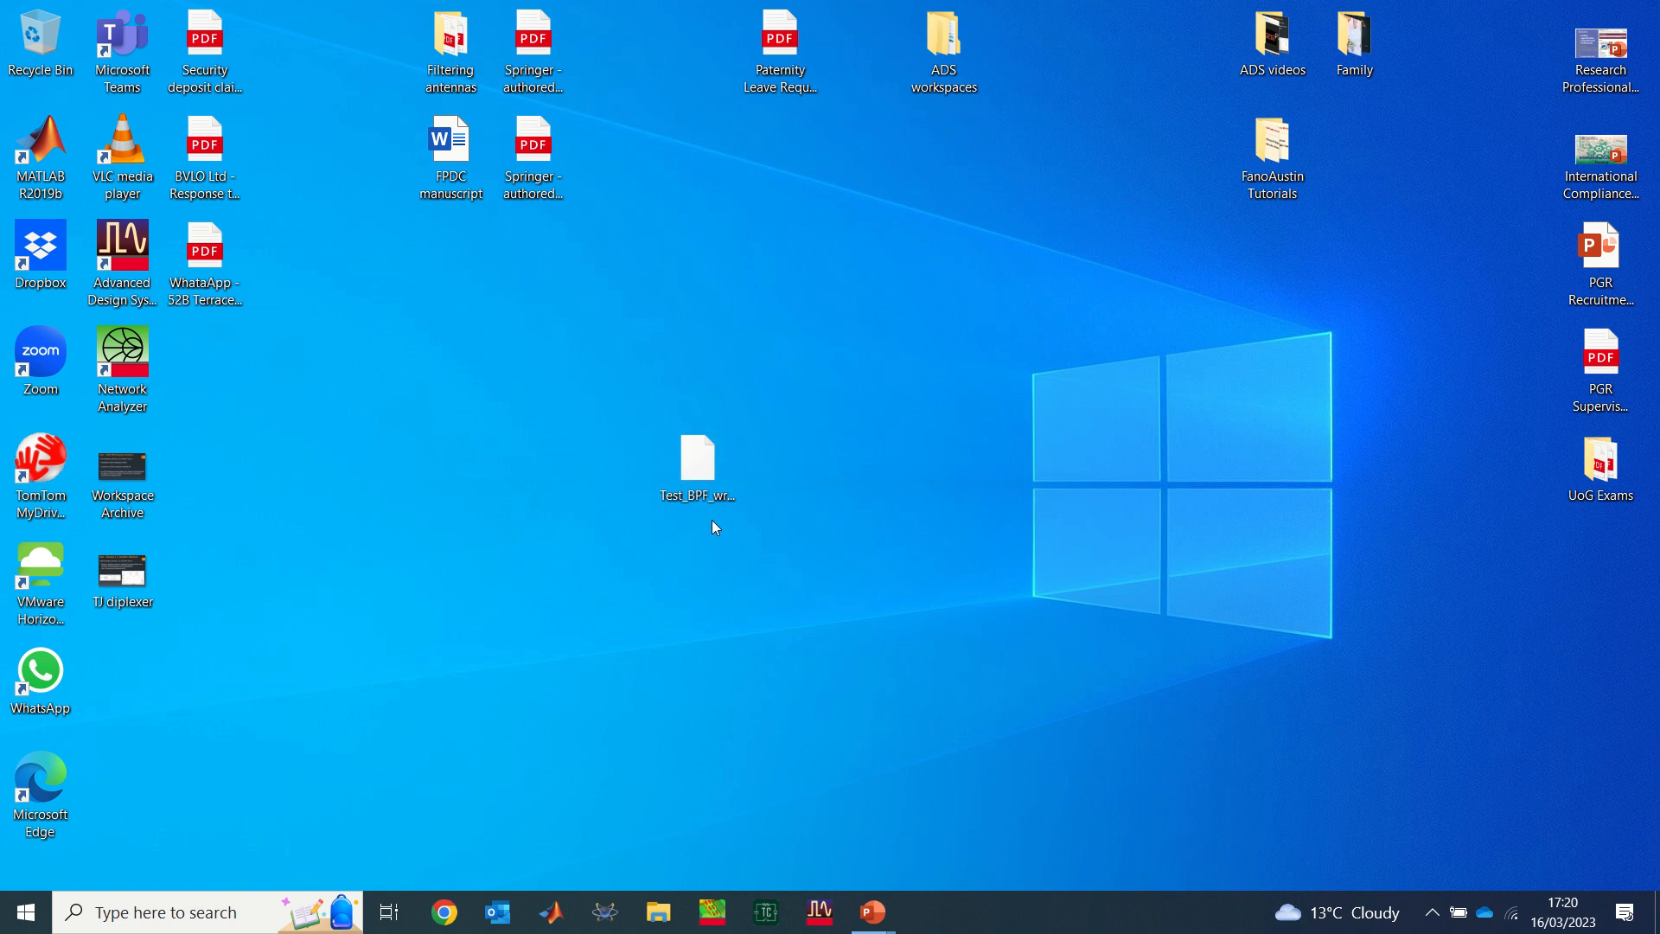
pyautogui.click(697, 457)
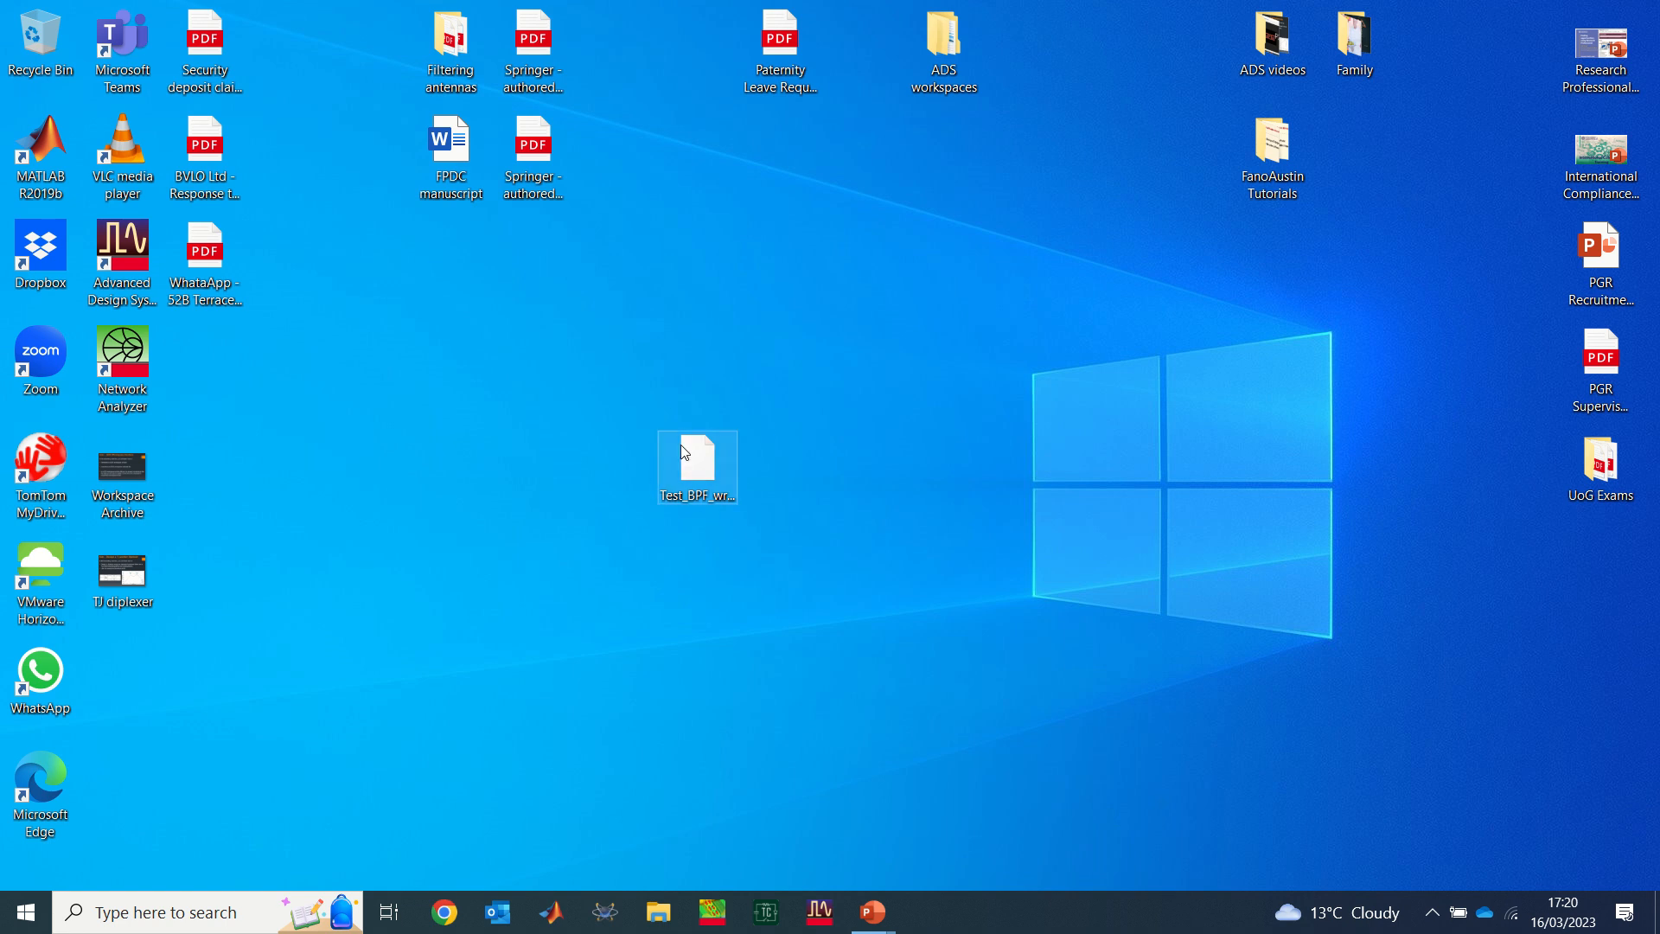
pyautogui.moveTo(702, 455)
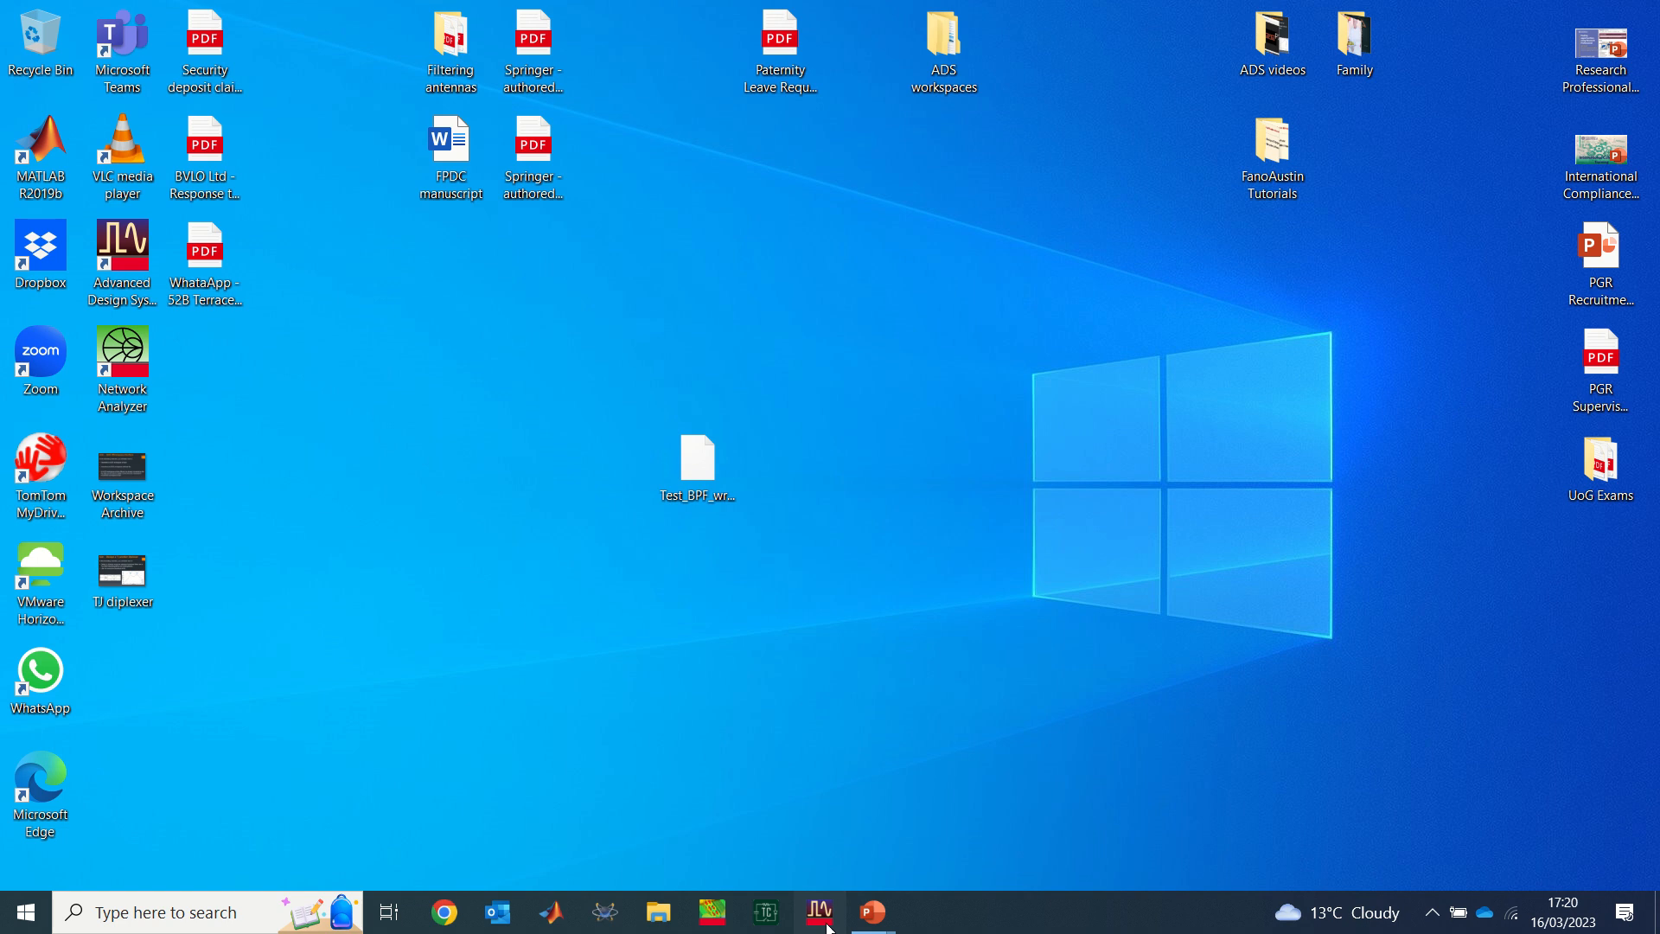
pyautogui.click(818, 909)
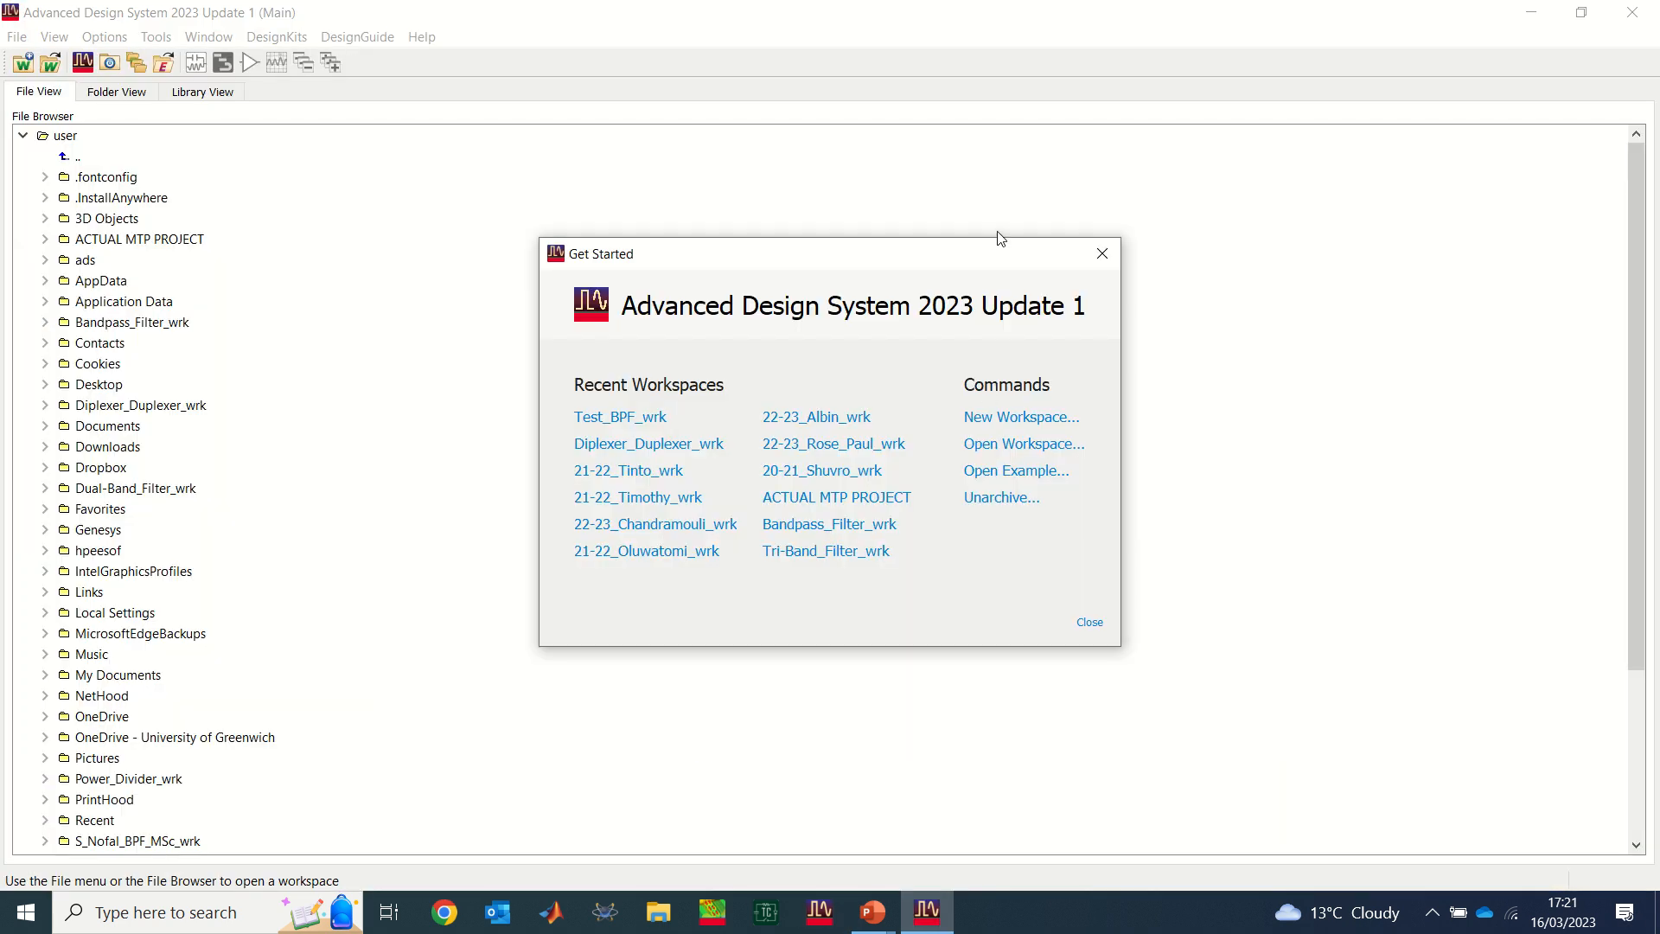
# Step: Close Get Started and choose Unarchive from the File menu
pyautogui.click(1103, 252)
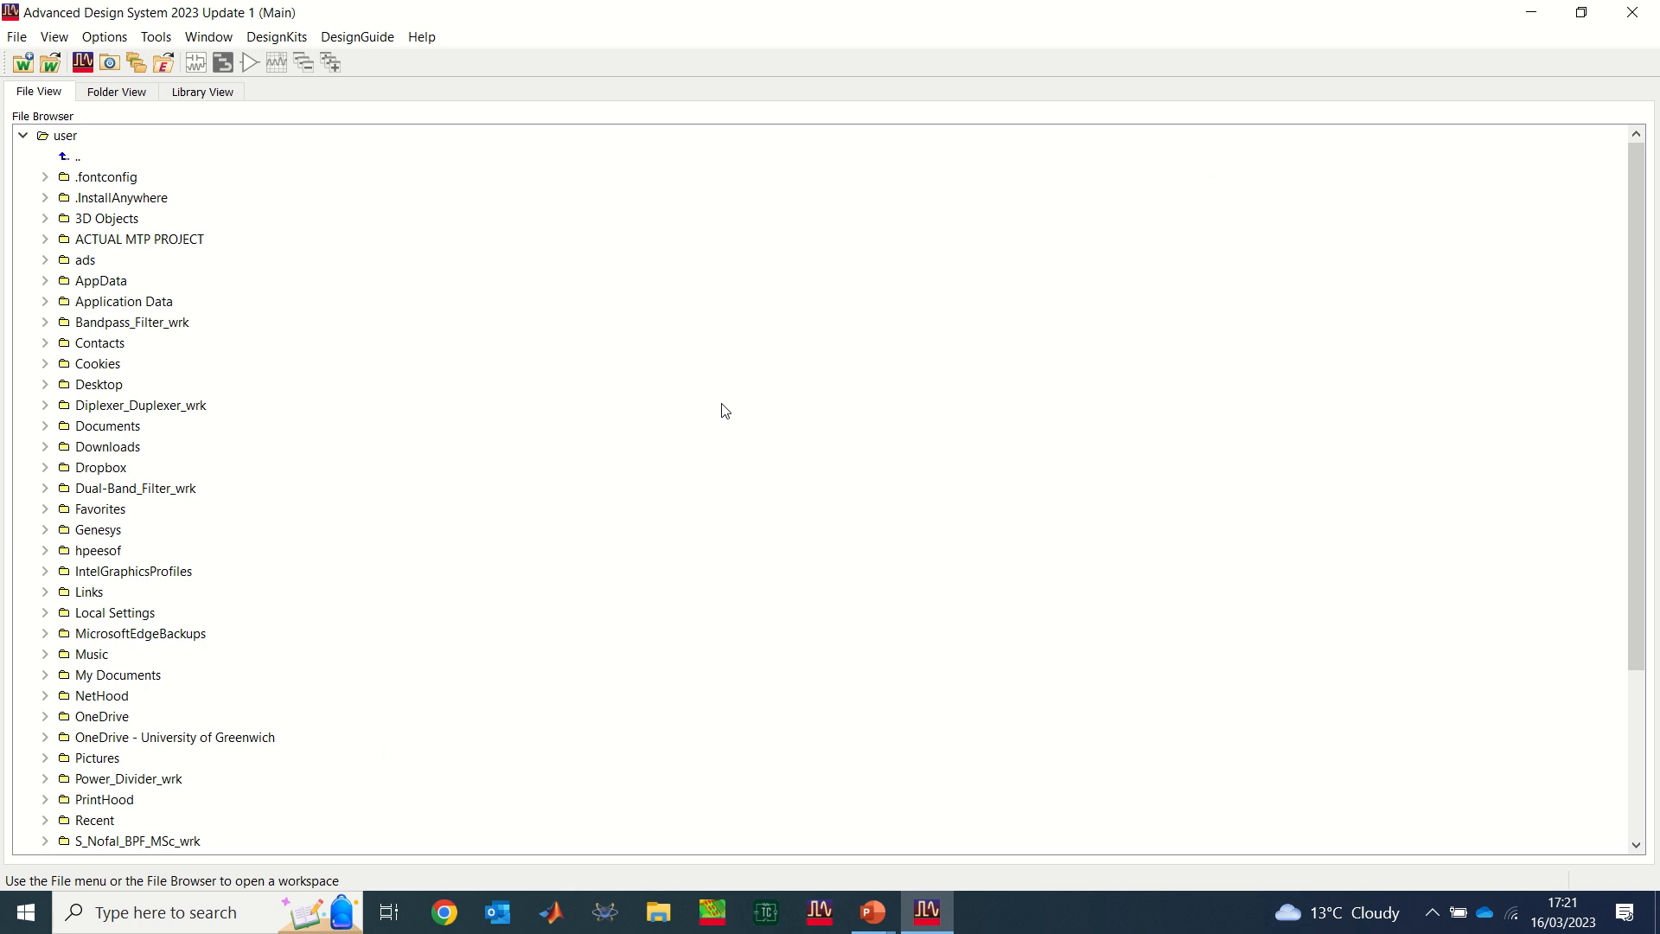
pyautogui.moveTo(708, 420)
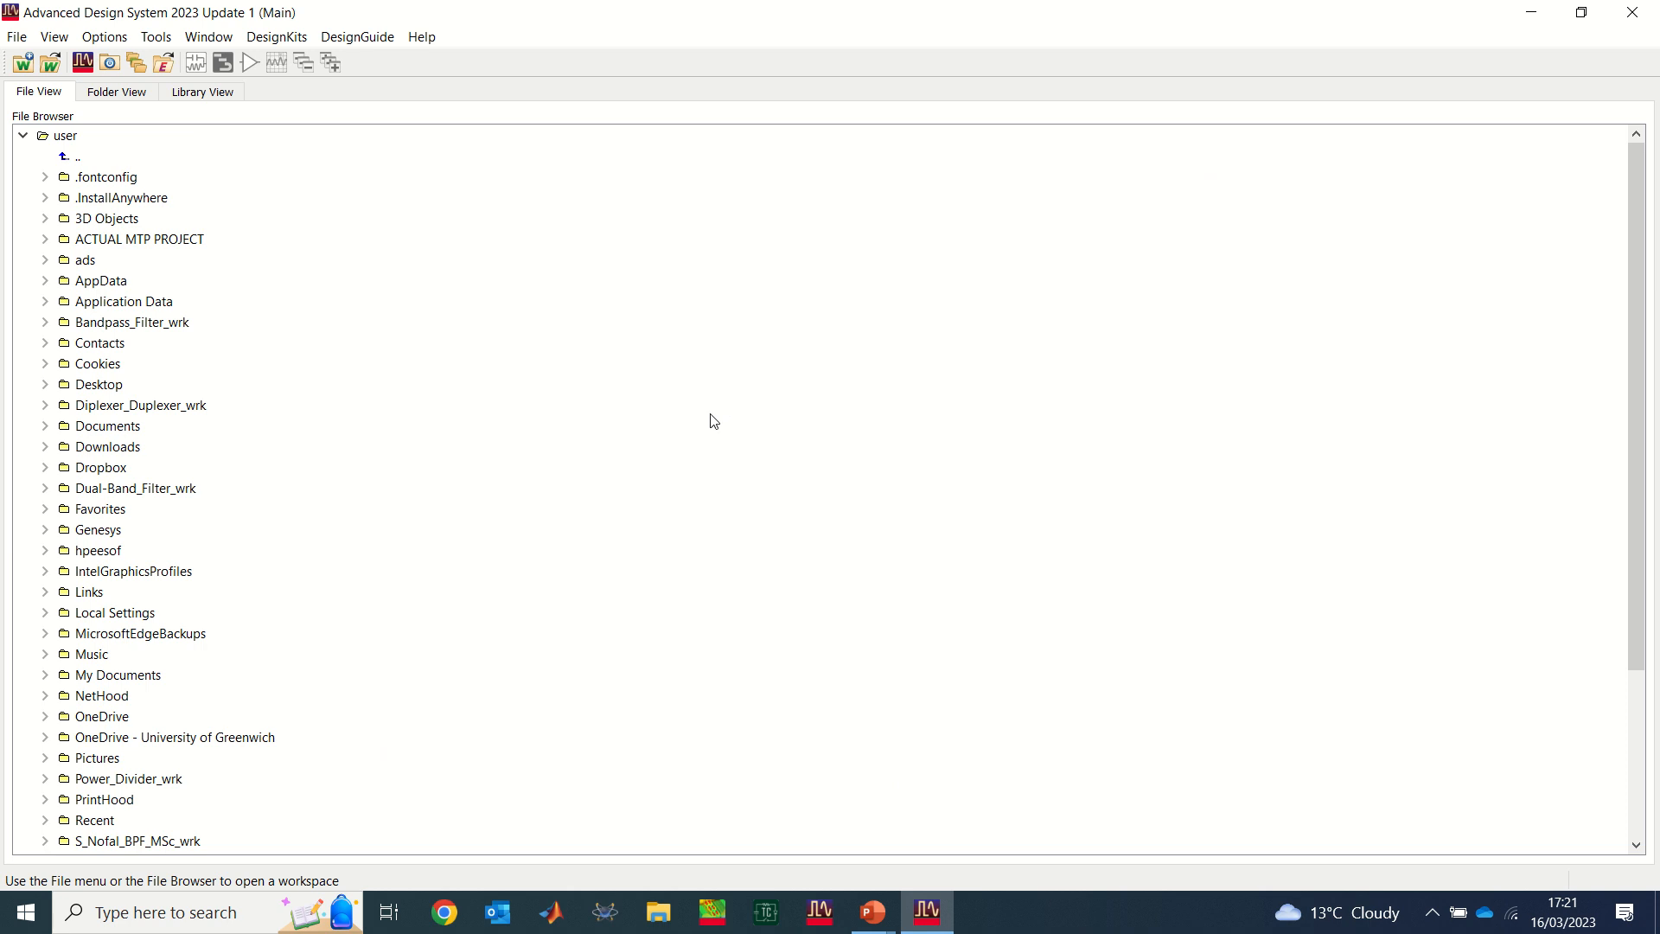
pyautogui.click(14, 38)
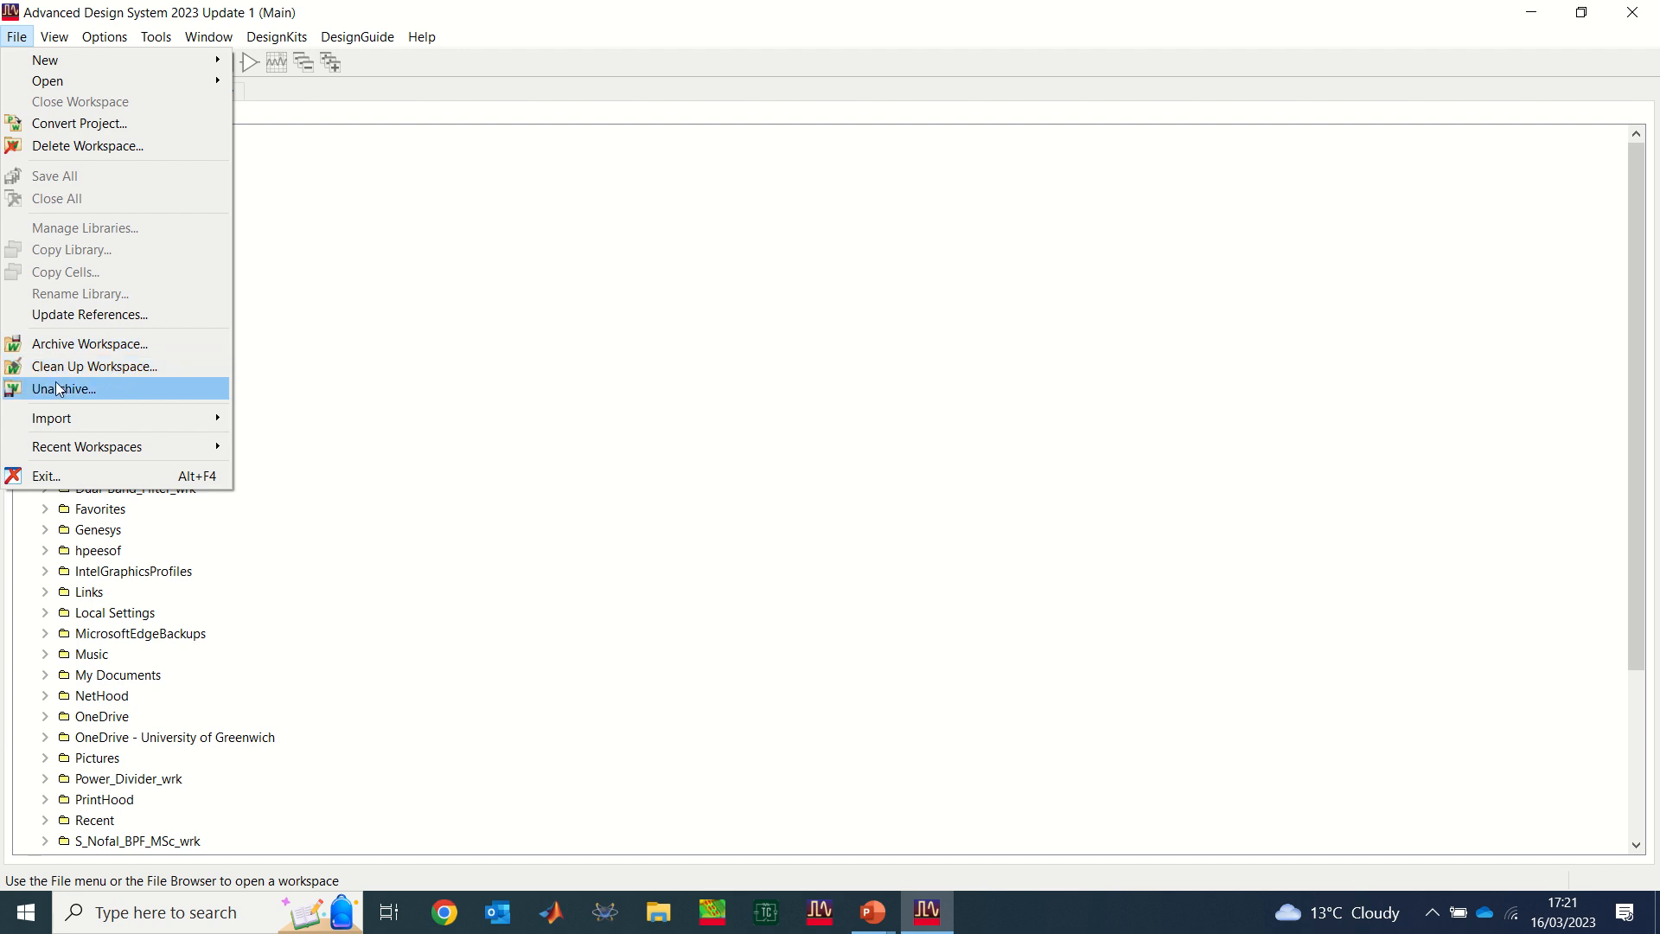
pyautogui.moveTo(58, 394)
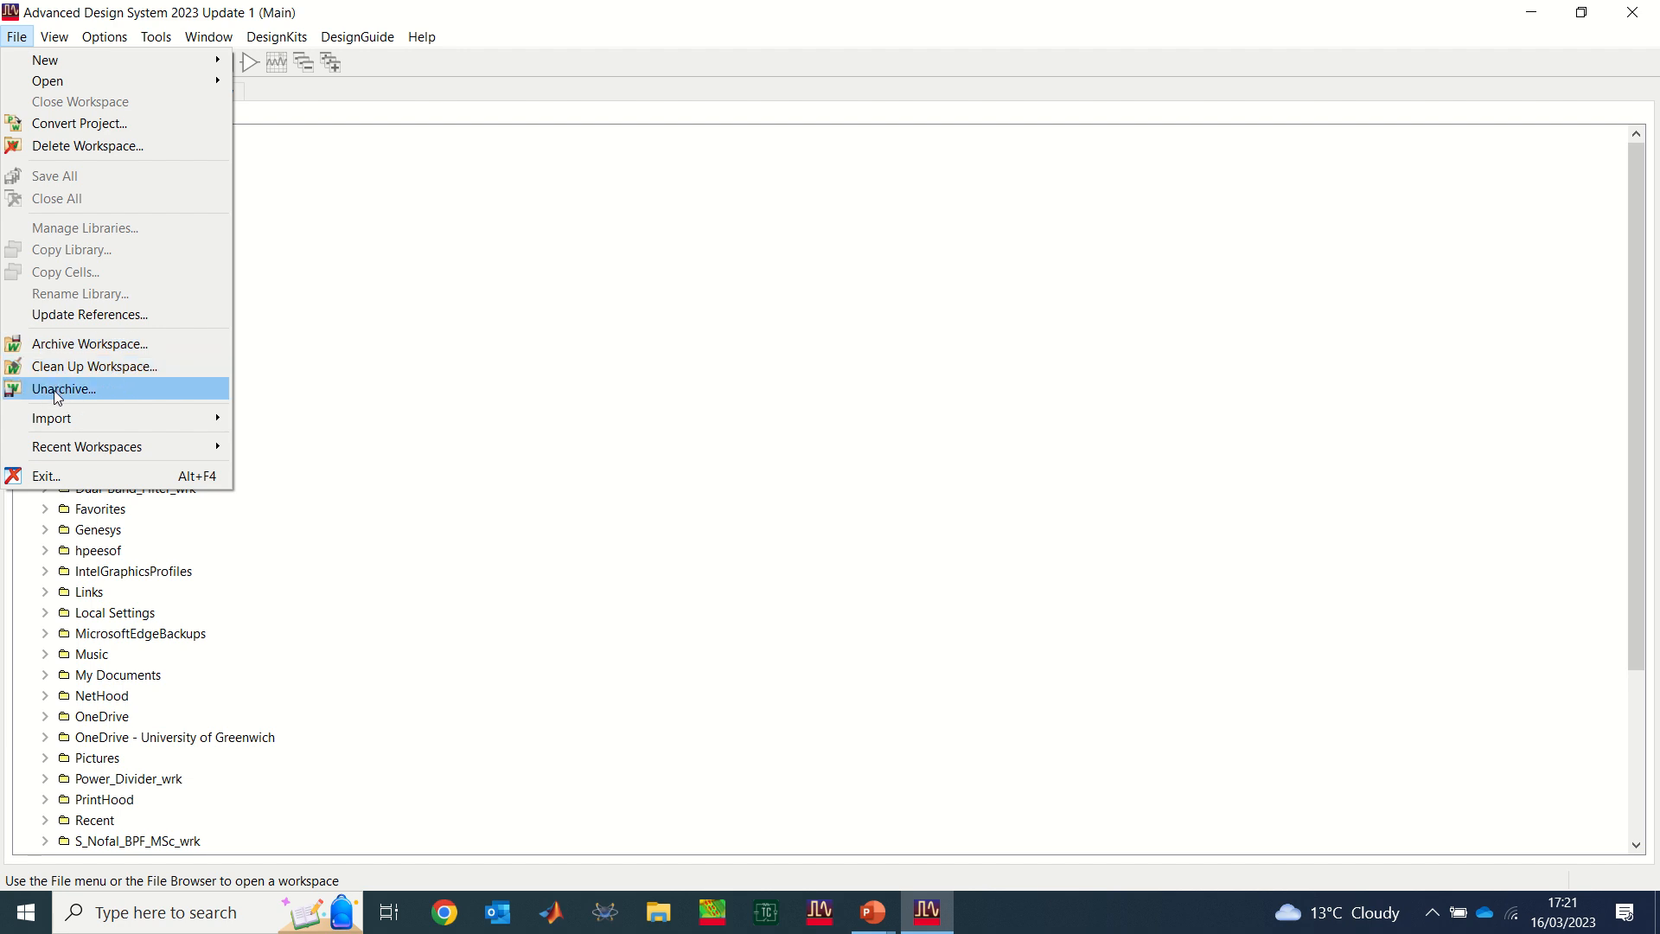
pyautogui.moveTo(83, 400)
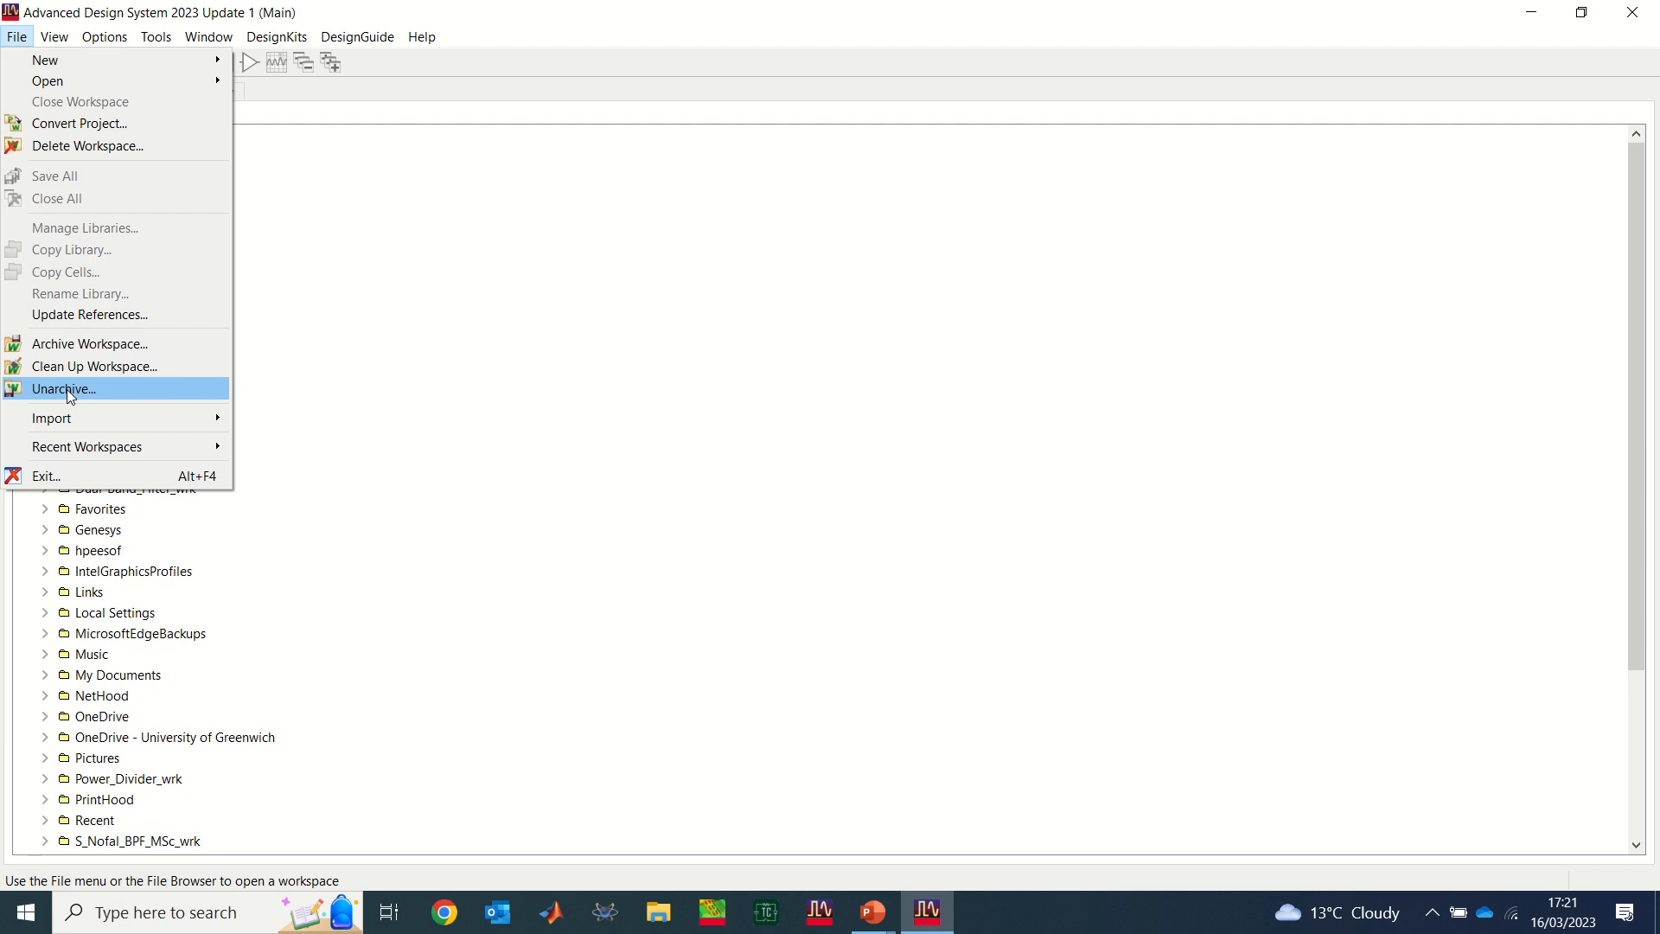
pyautogui.click(62, 389)
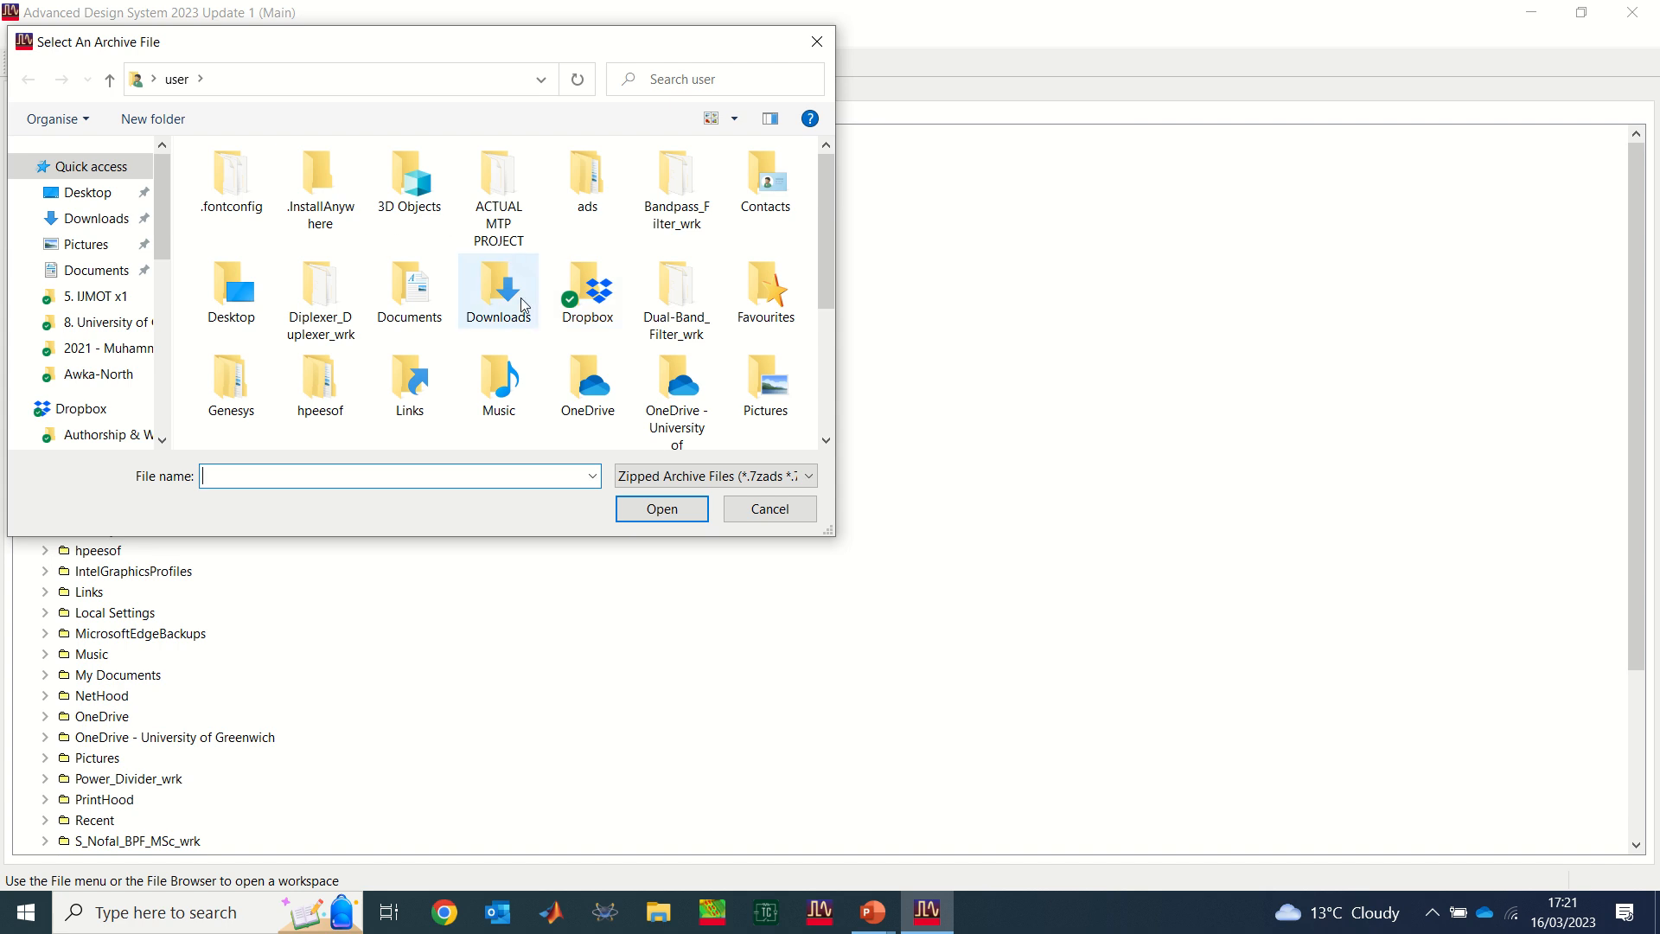
# Step: Select Test_BPF_wrk.7zads on the Desktop as the archive to restore
pyautogui.click(76, 192)
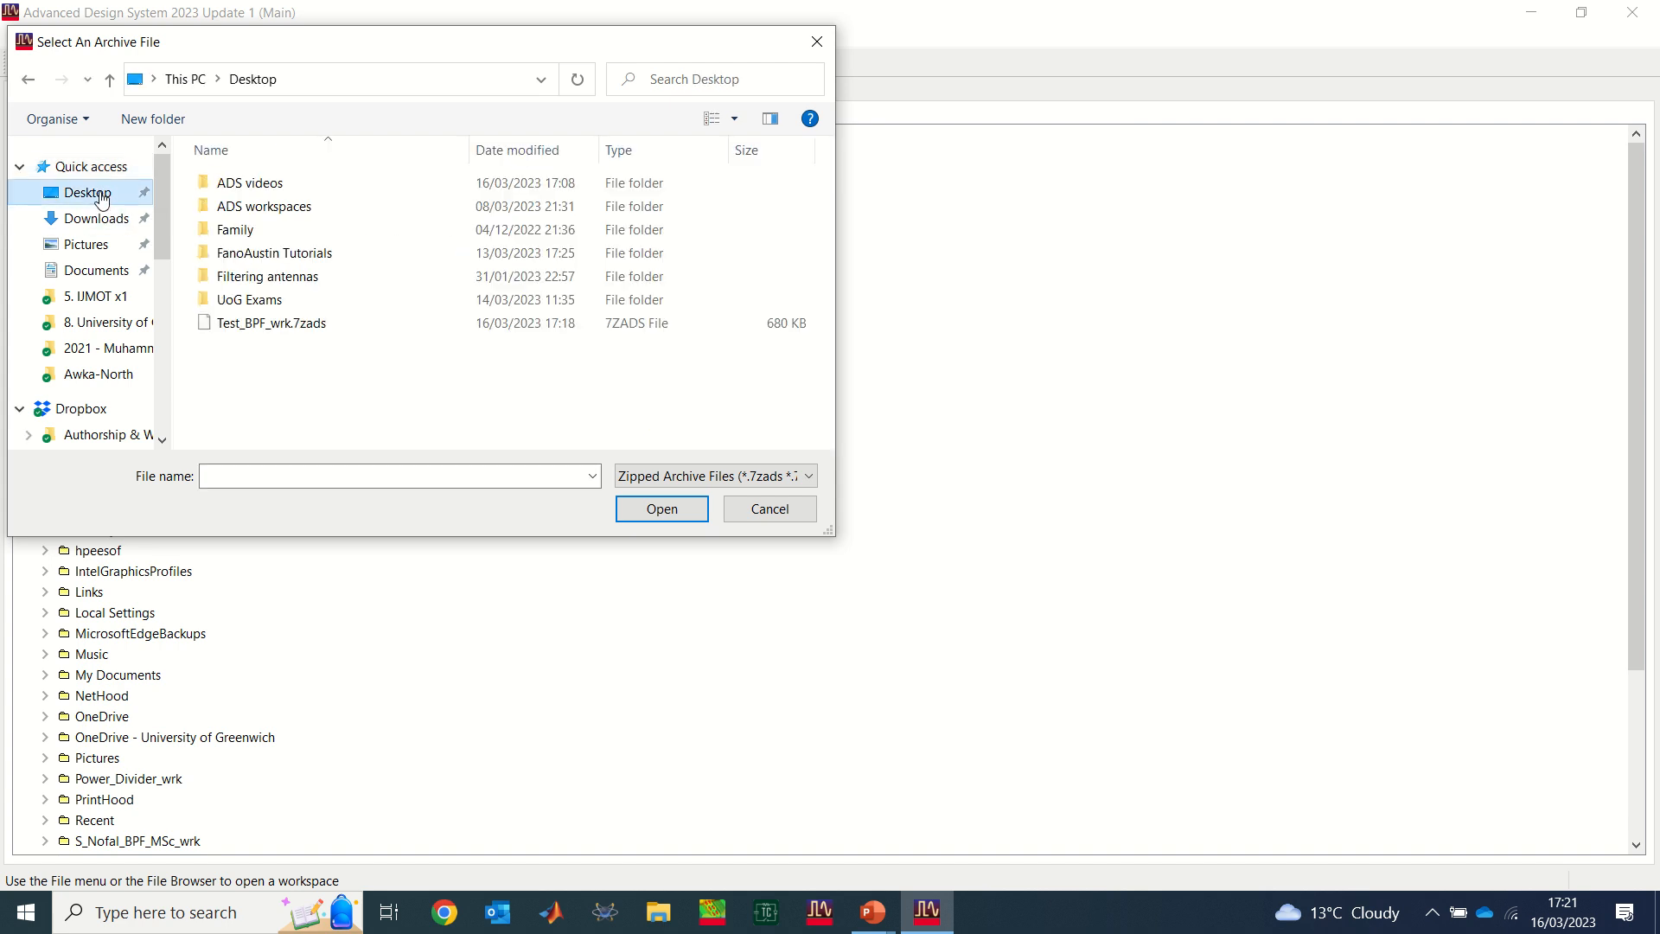
pyautogui.click(269, 321)
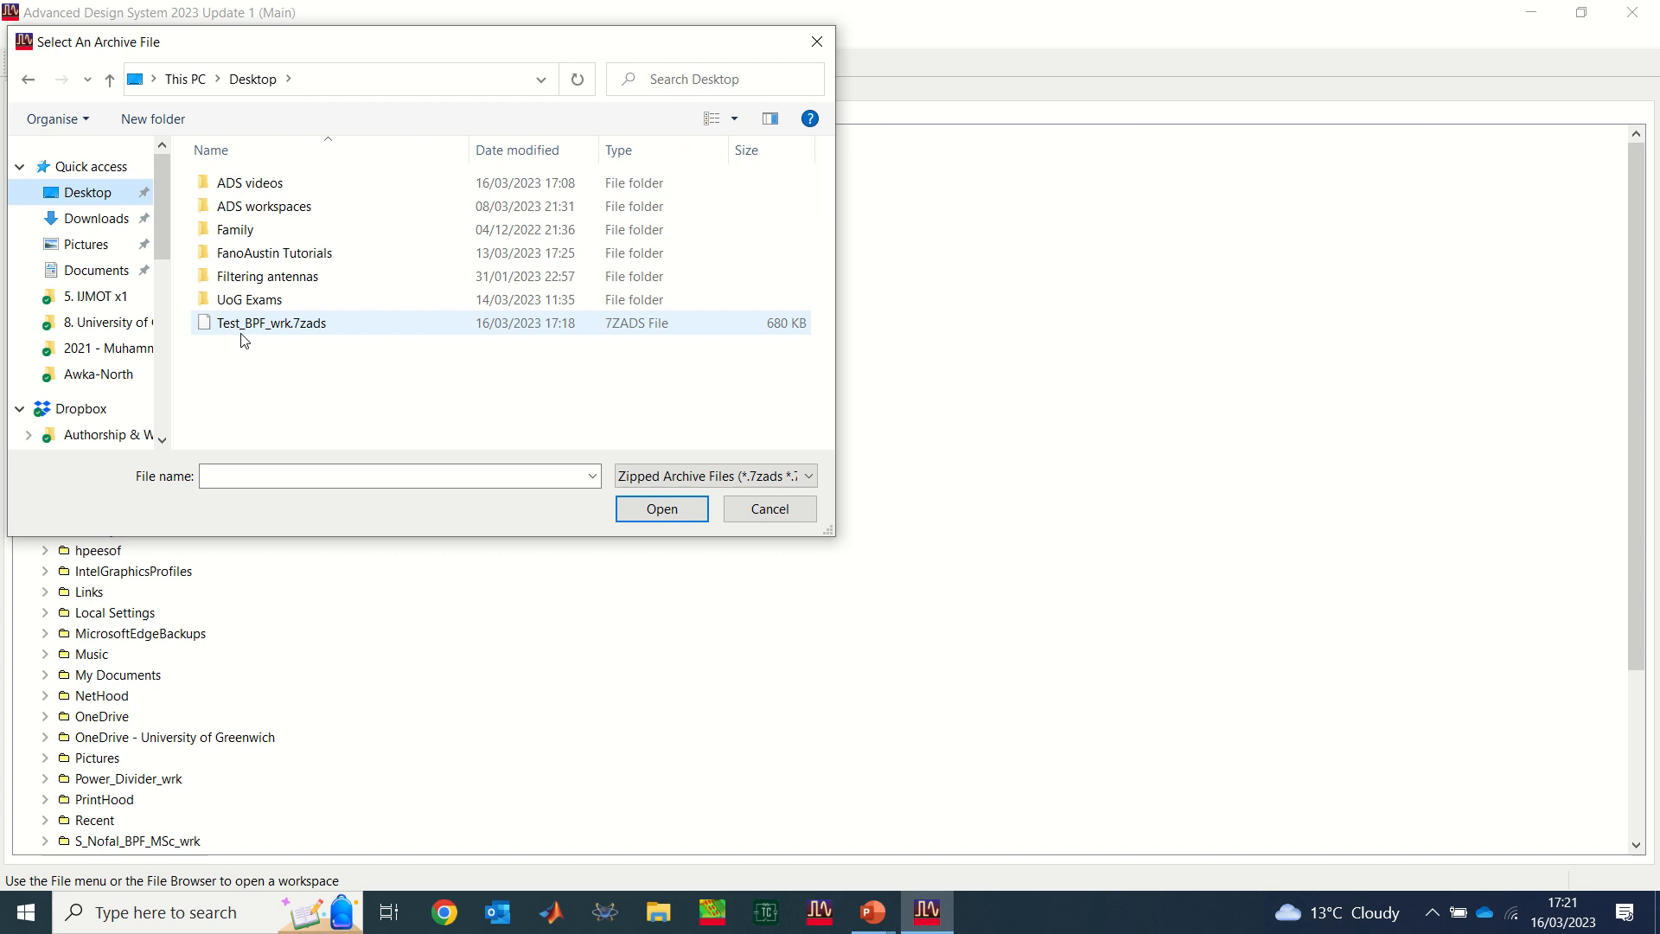
pyautogui.moveTo(287, 339)
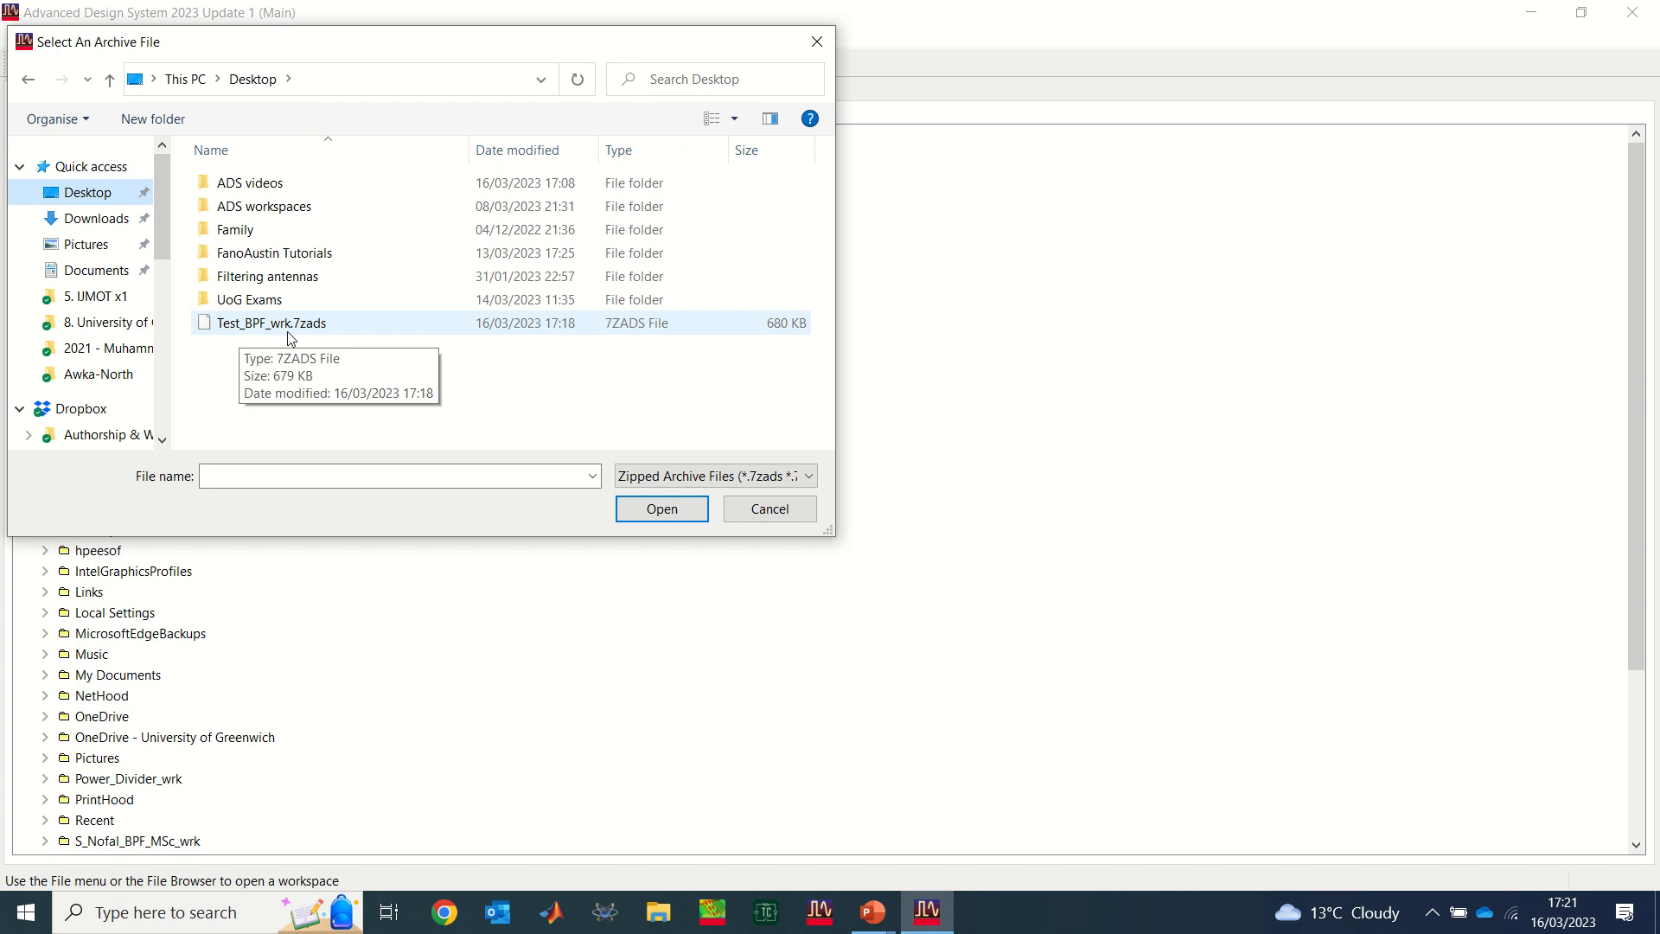
pyautogui.moveTo(304, 330)
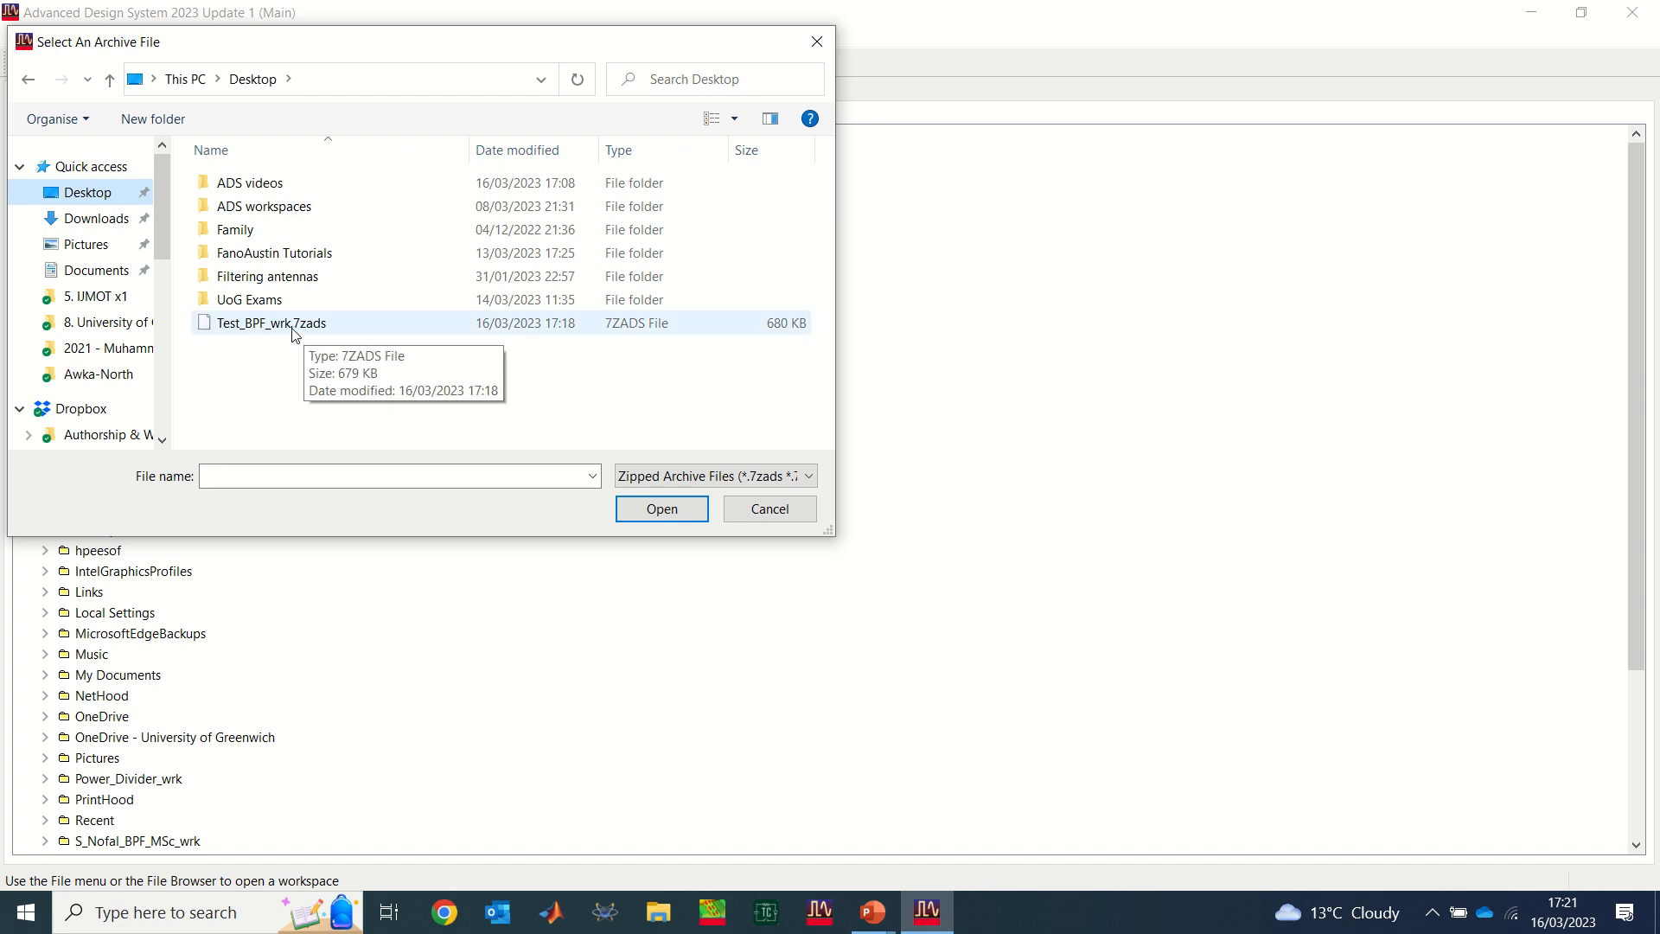
pyautogui.click(271, 321)
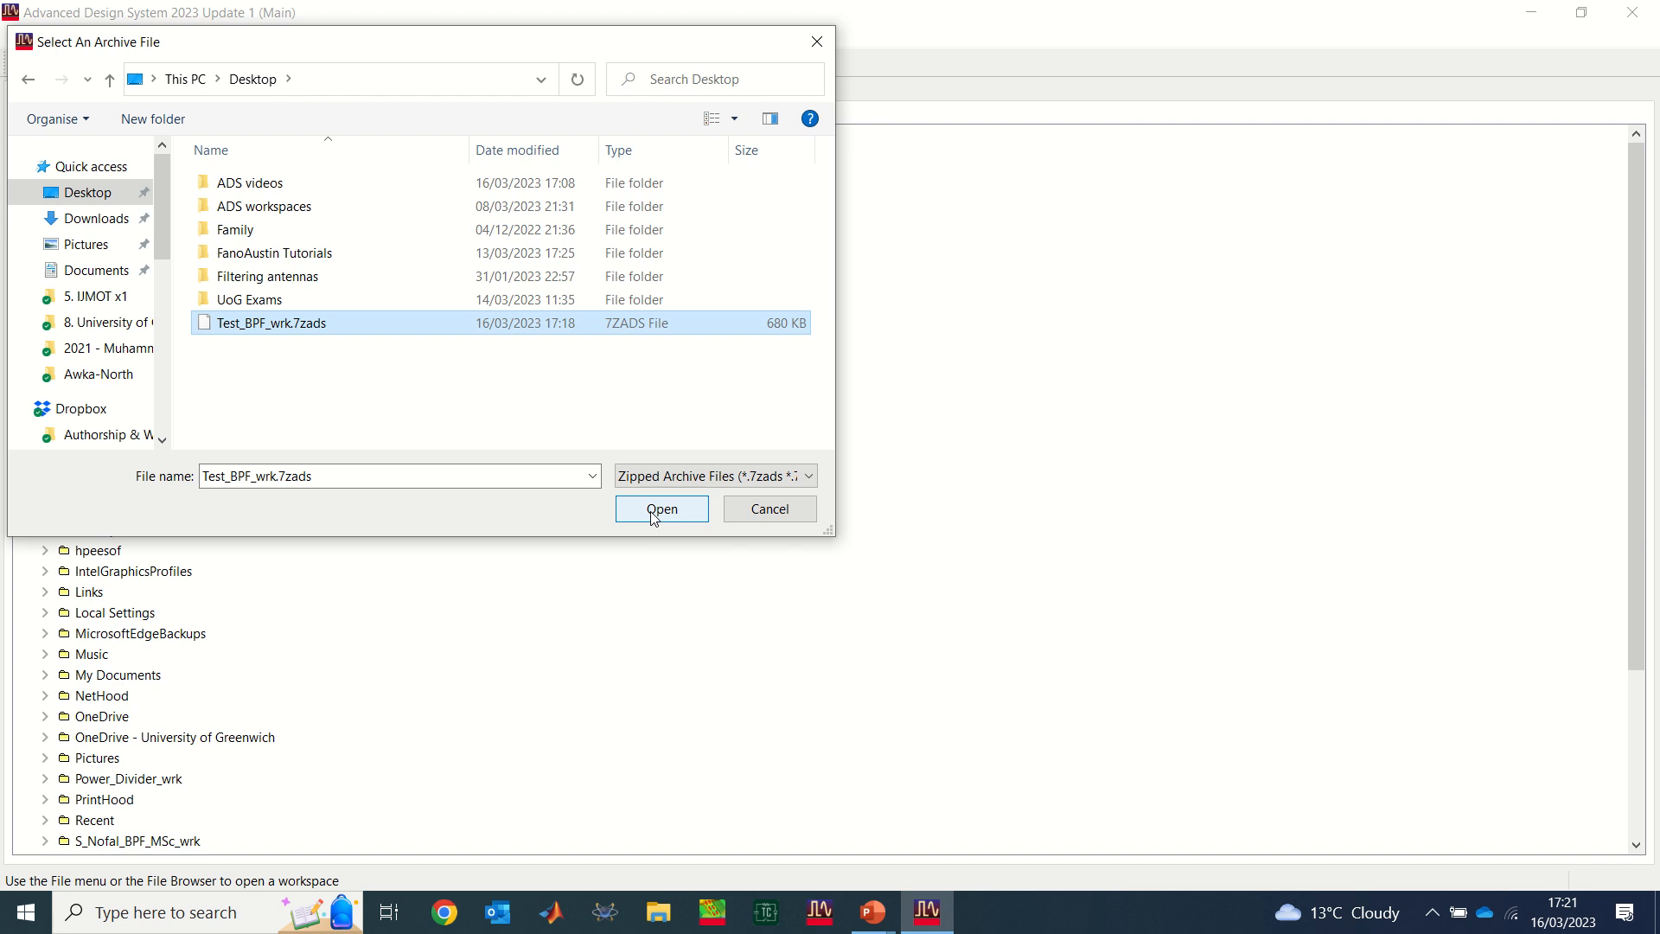
pyautogui.click(661, 508)
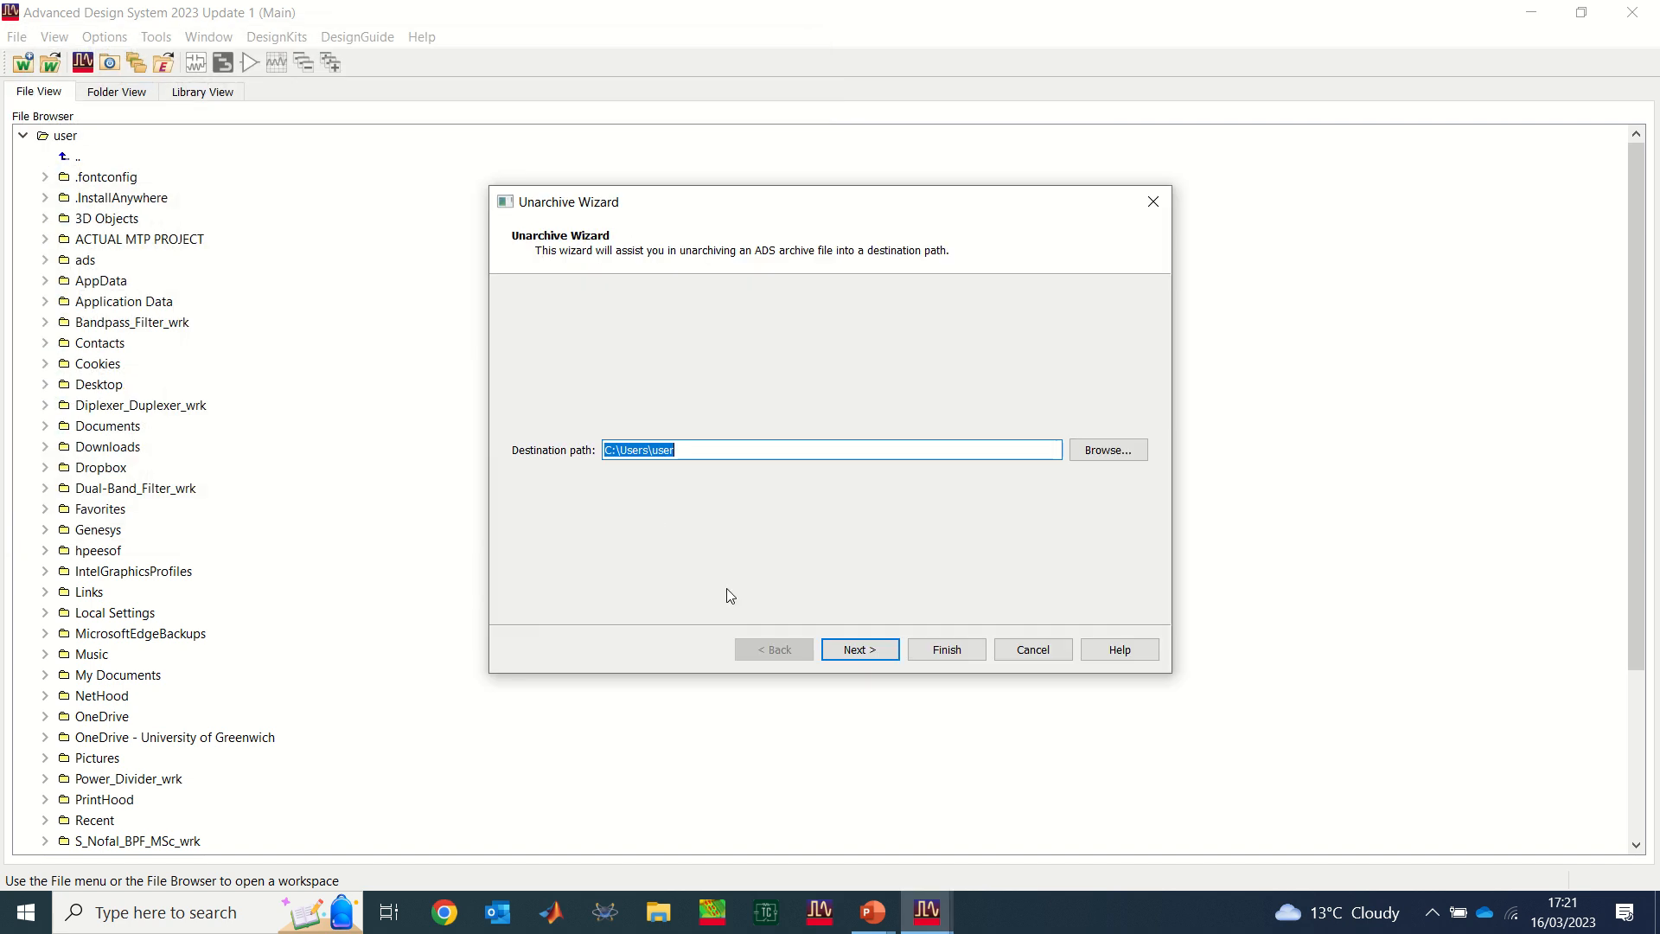
pyautogui.moveTo(607, 470)
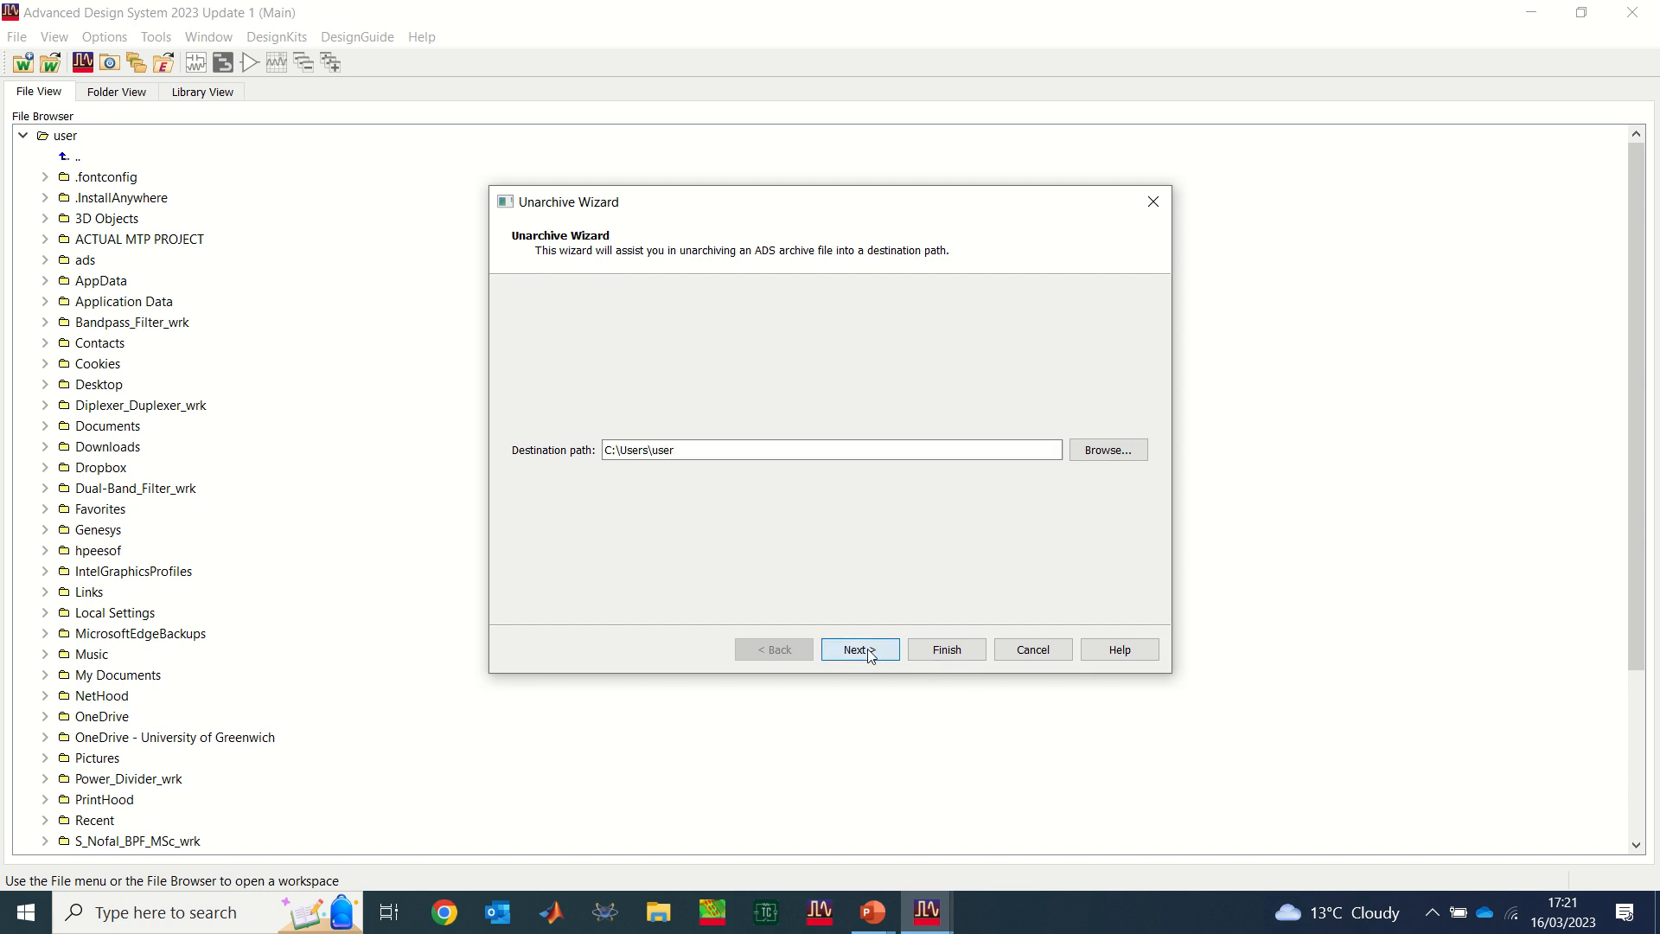
pyautogui.click(860, 649)
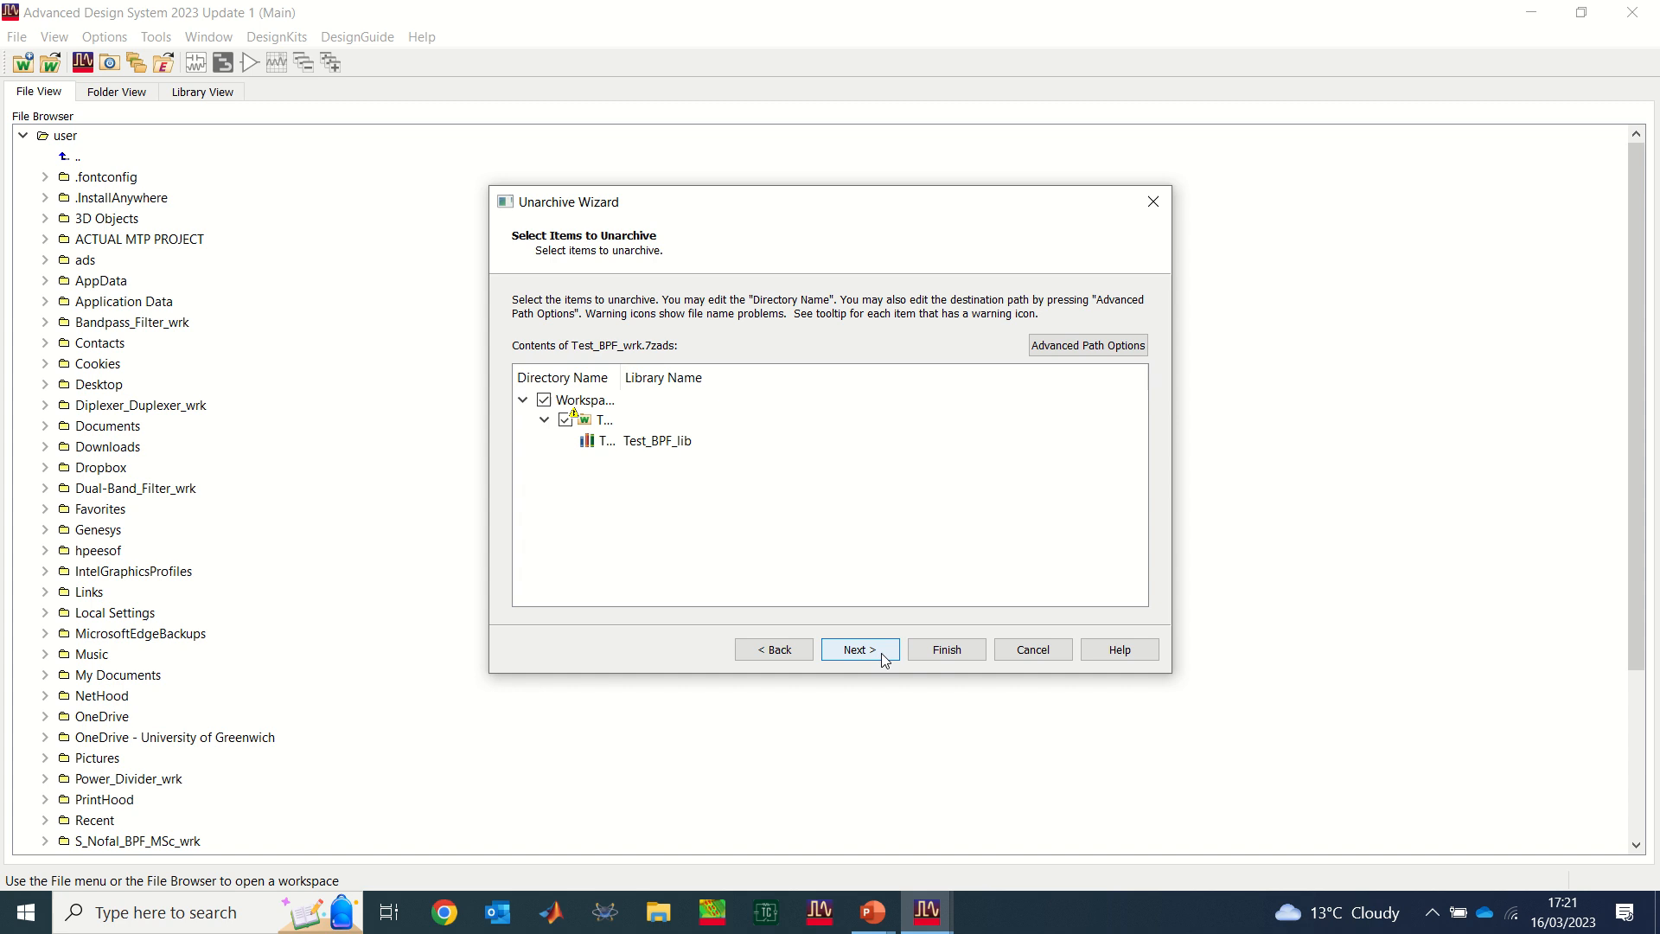
pyautogui.click(859, 648)
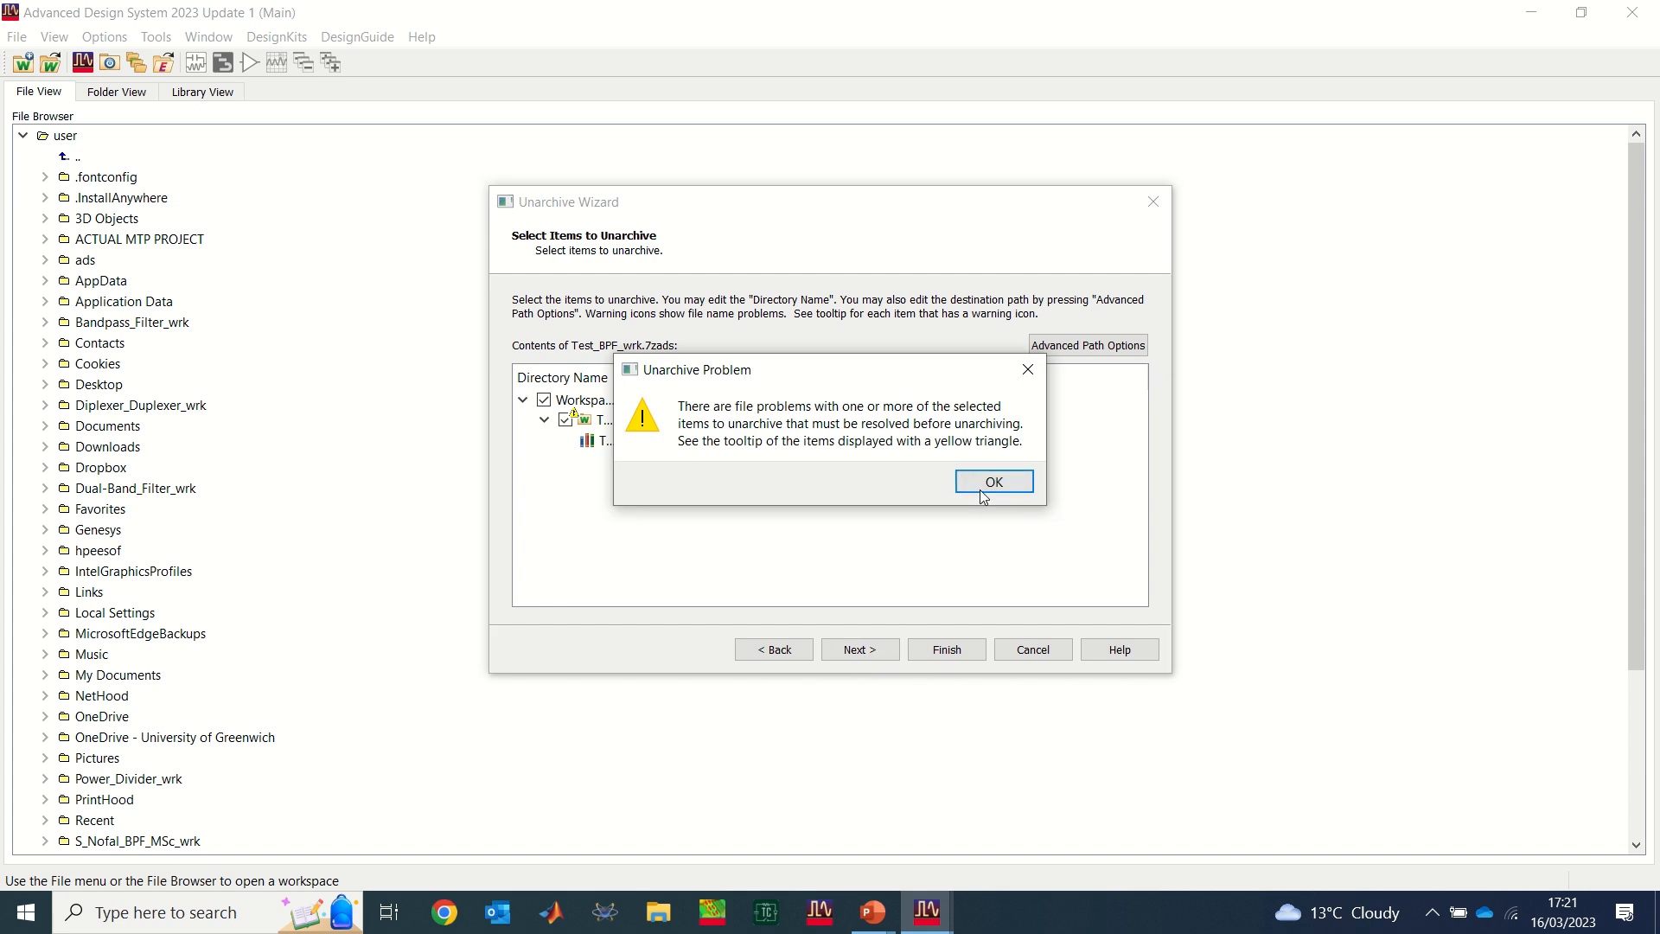
pyautogui.click(994, 480)
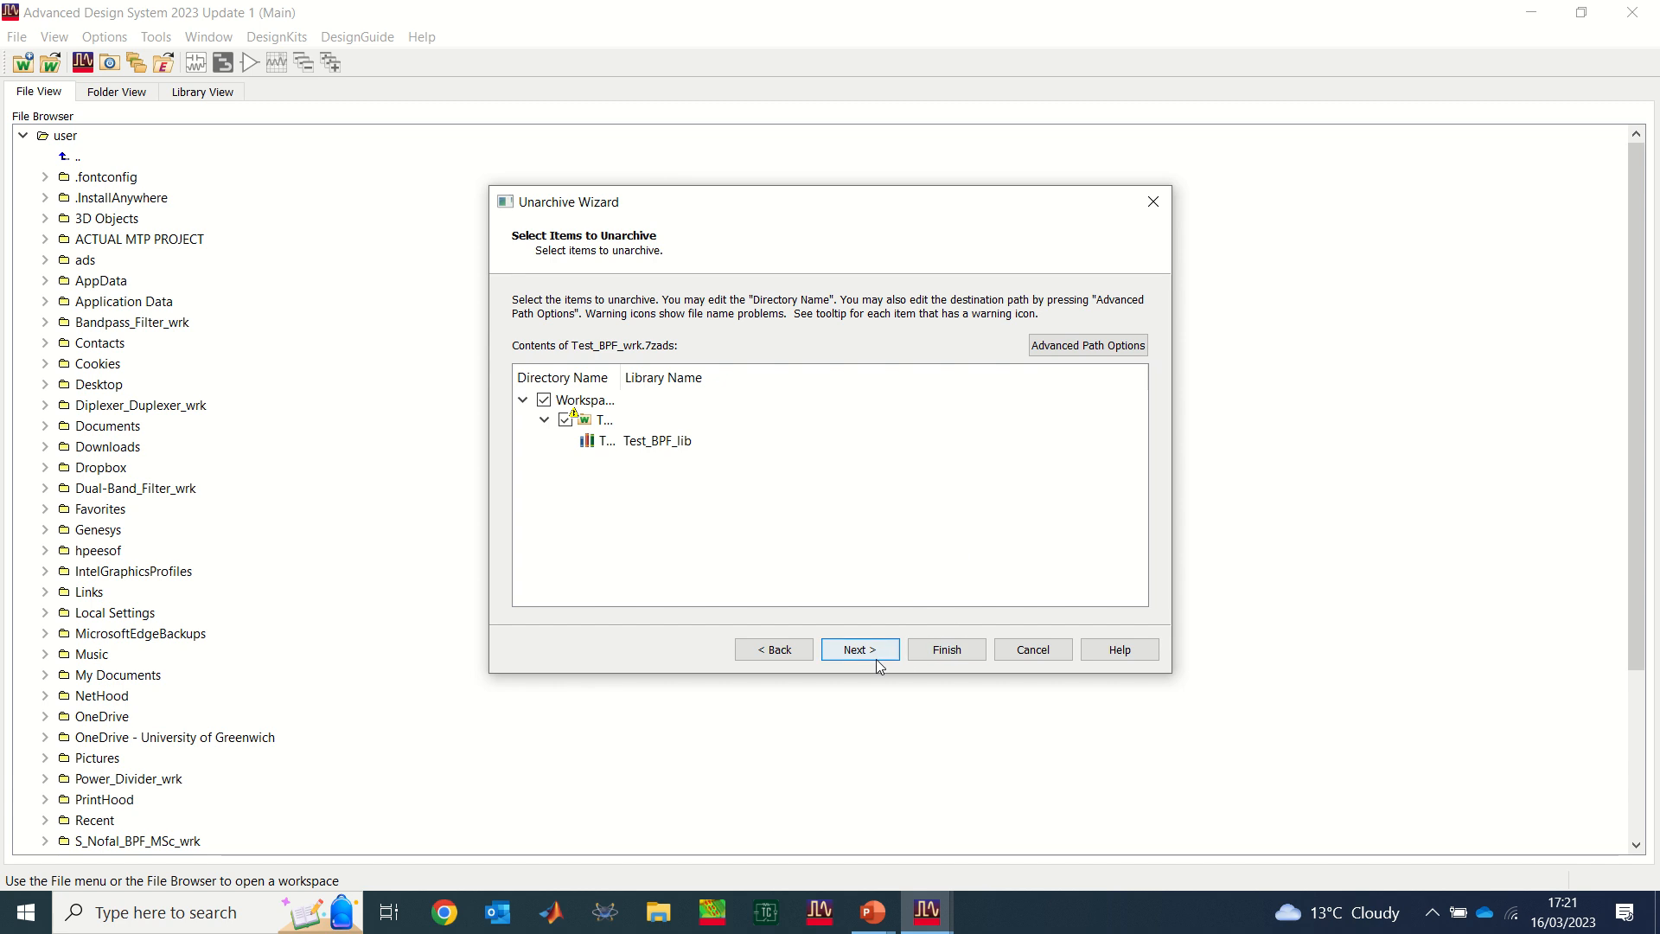
pyautogui.click(859, 649)
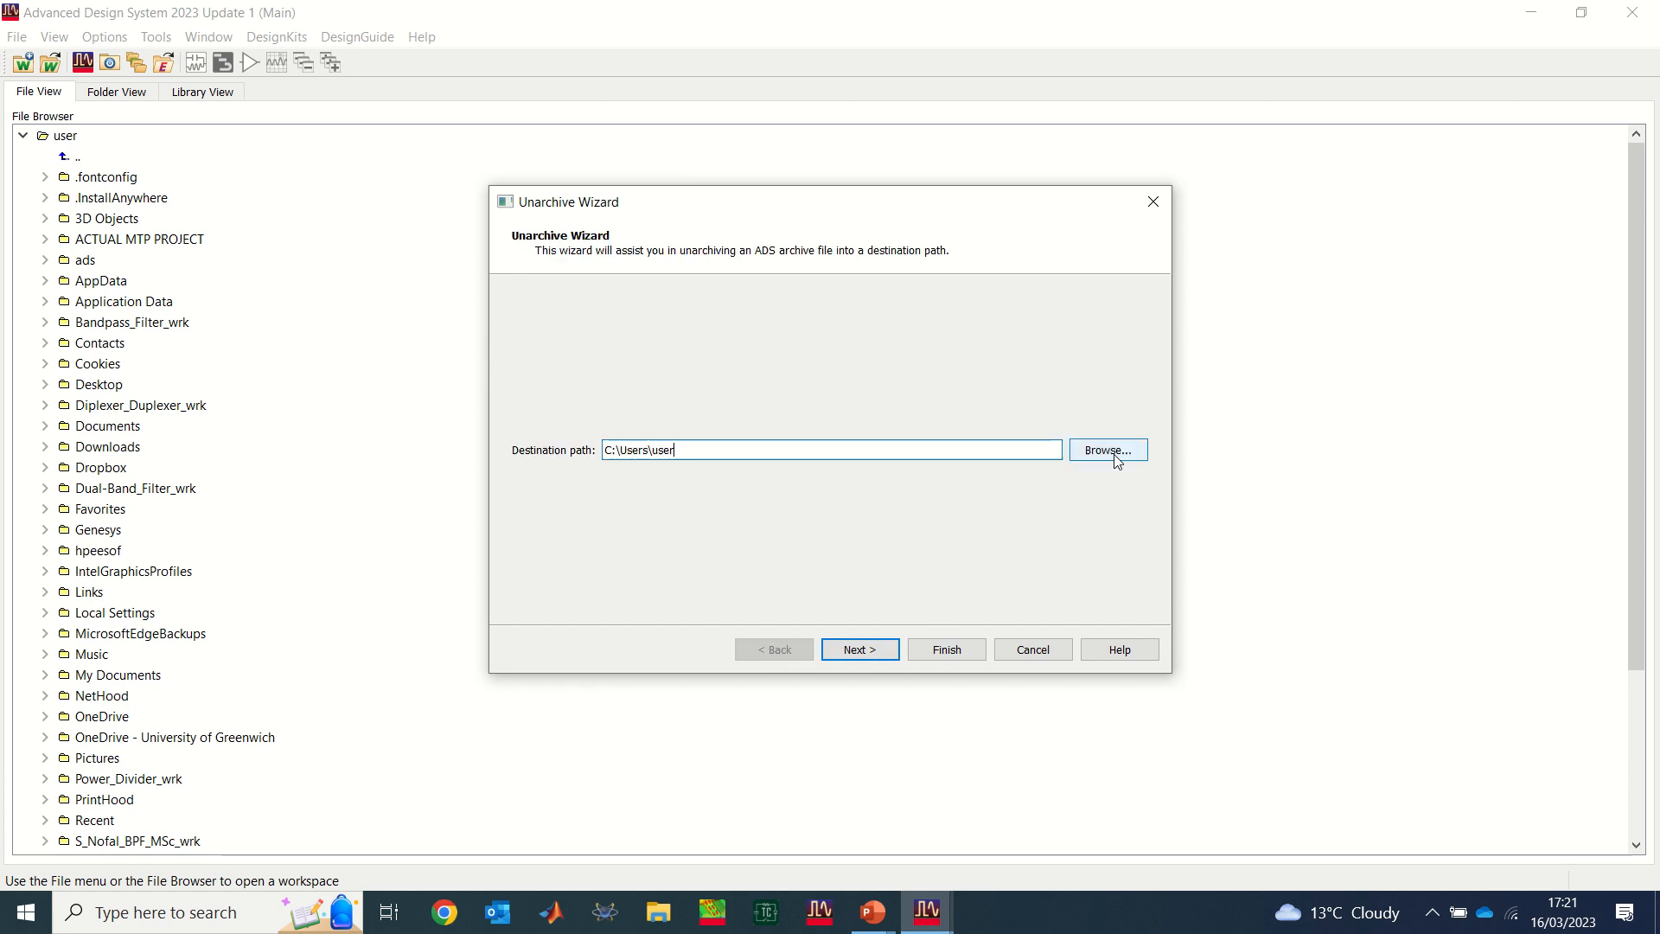
# Step: Set Desktop as destination, keep Test_BPF_wrk set to open, and finish the unarchive
pyautogui.click(1108, 450)
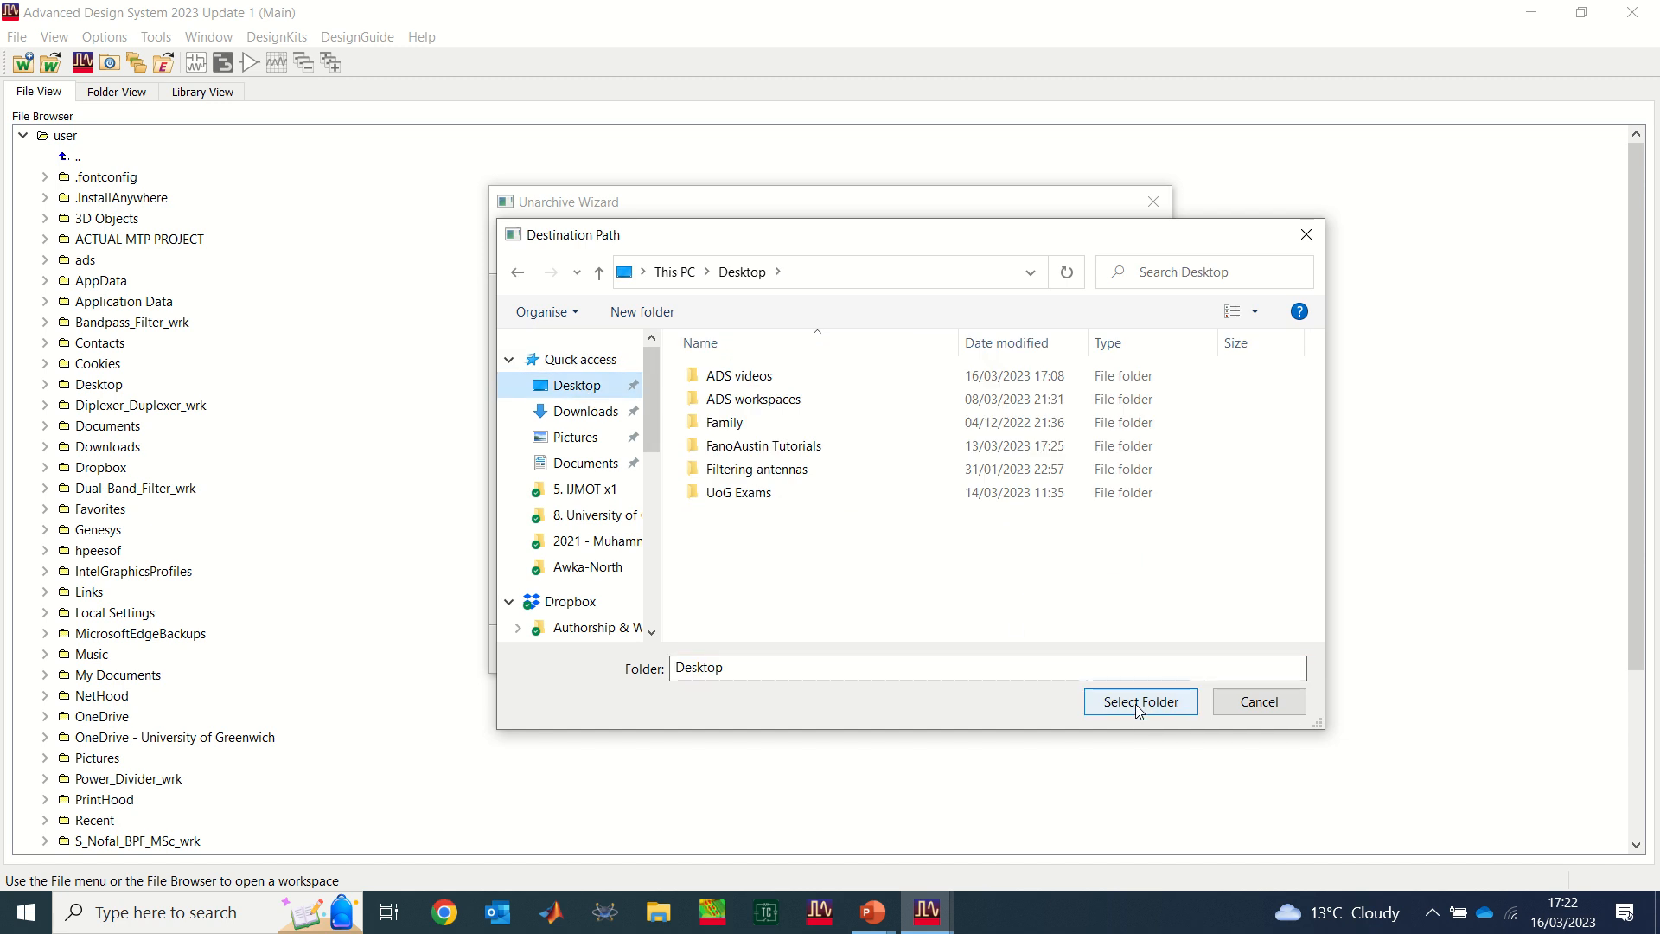
pyautogui.click(1141, 702)
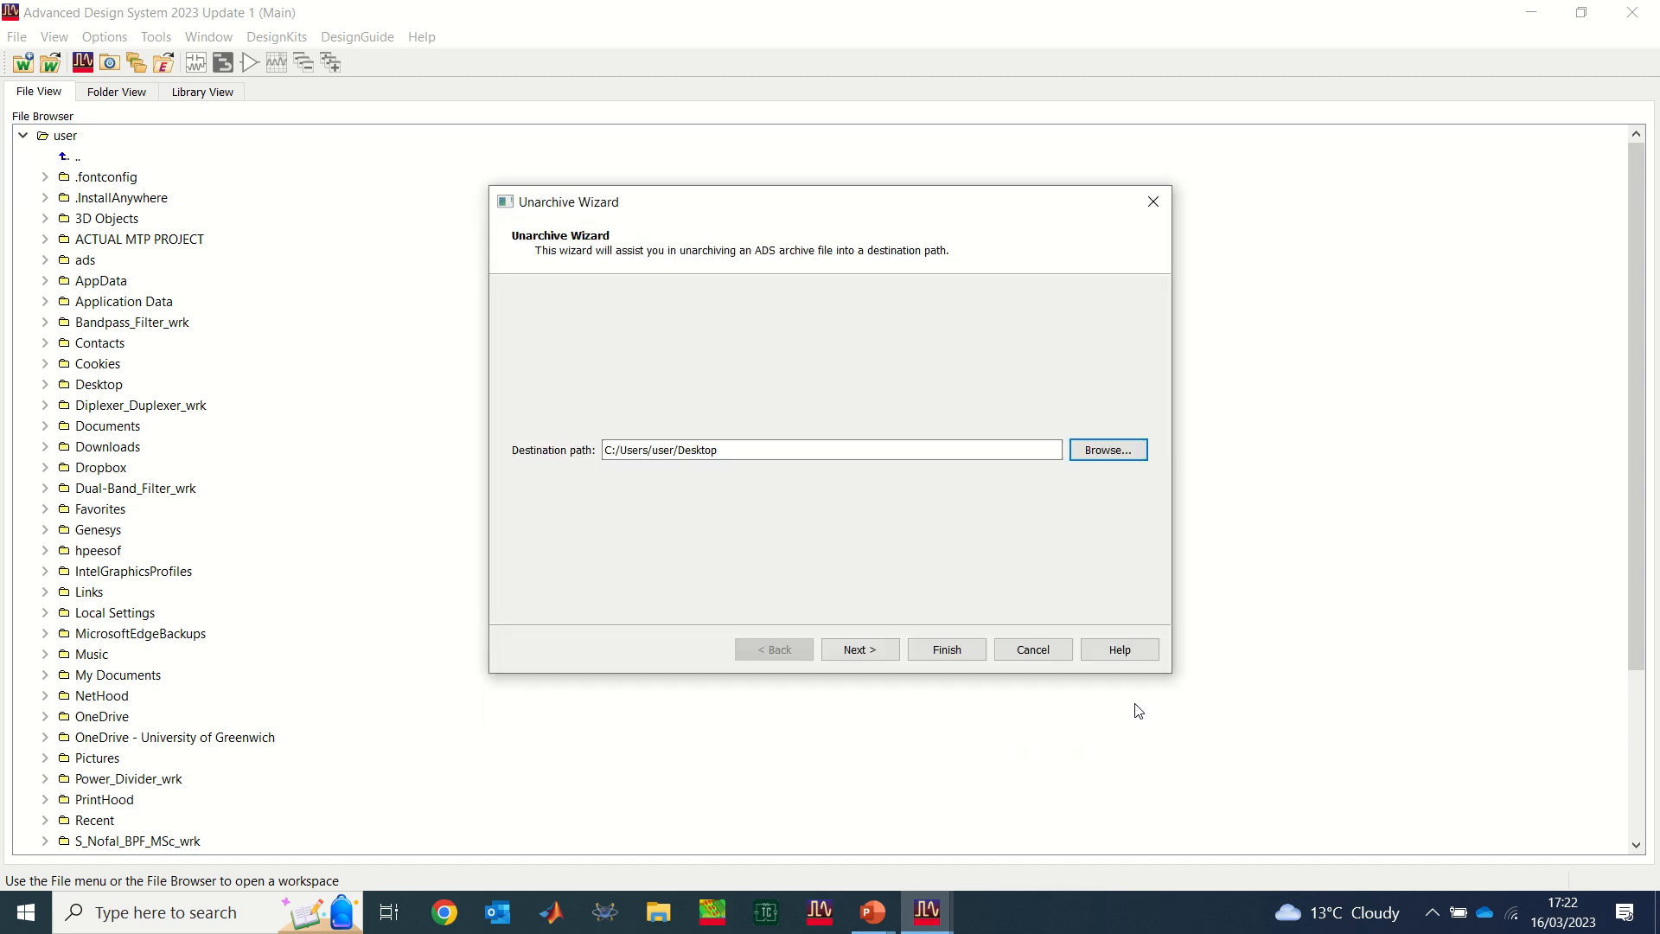
pyautogui.click(859, 649)
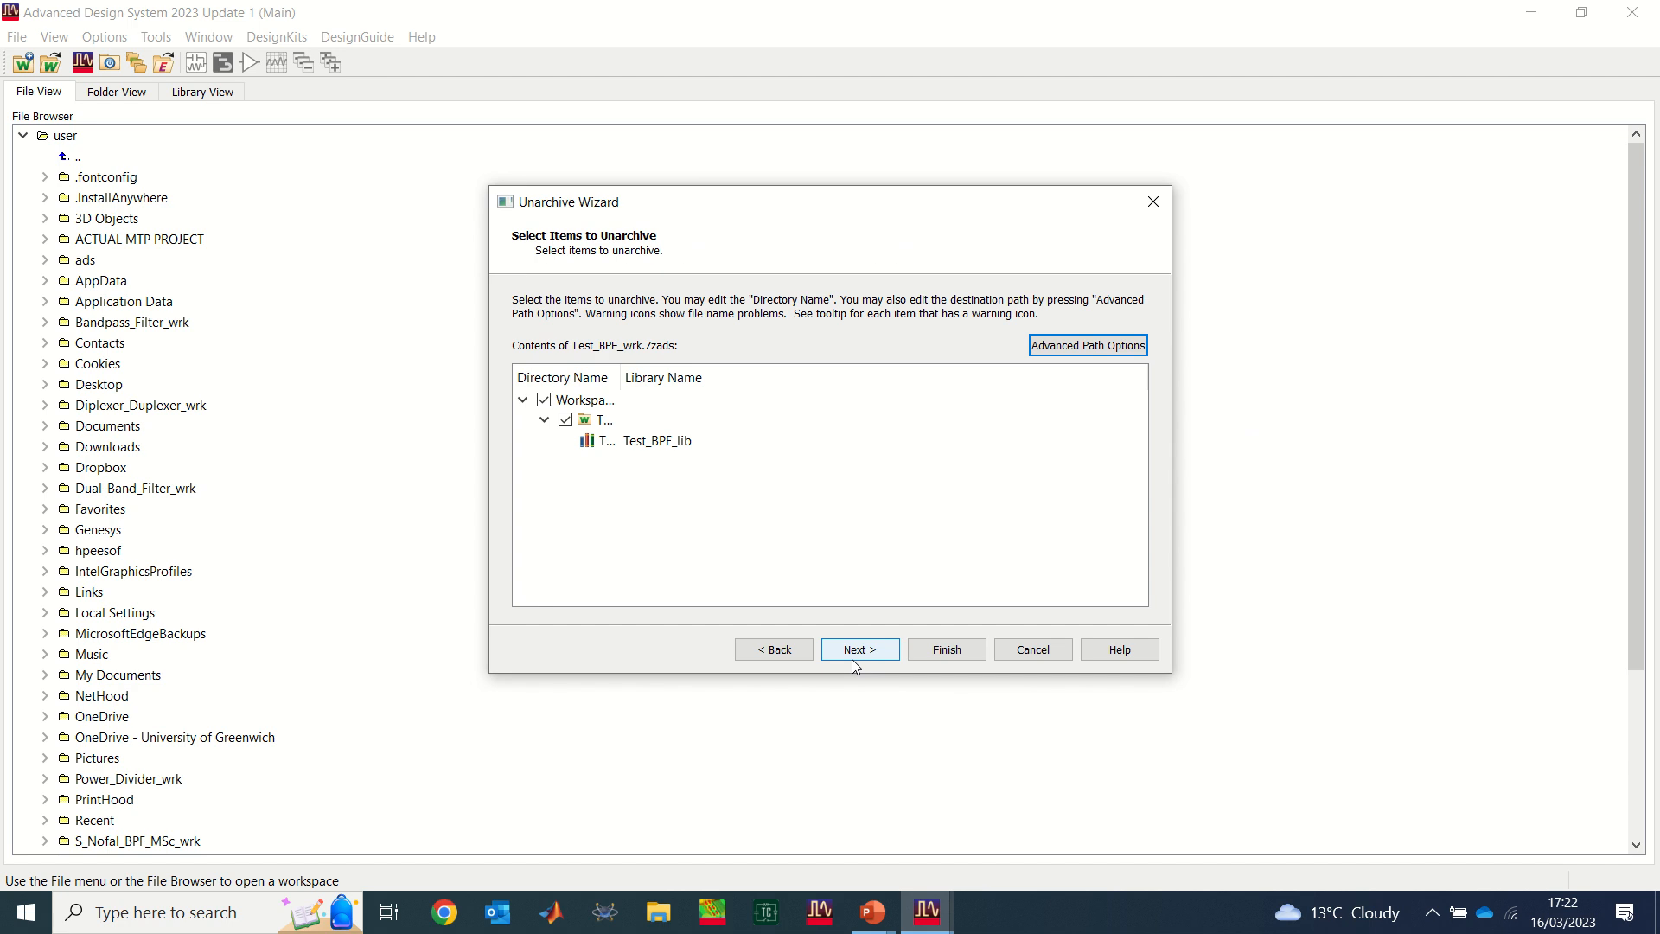
pyautogui.moveTo(868, 659)
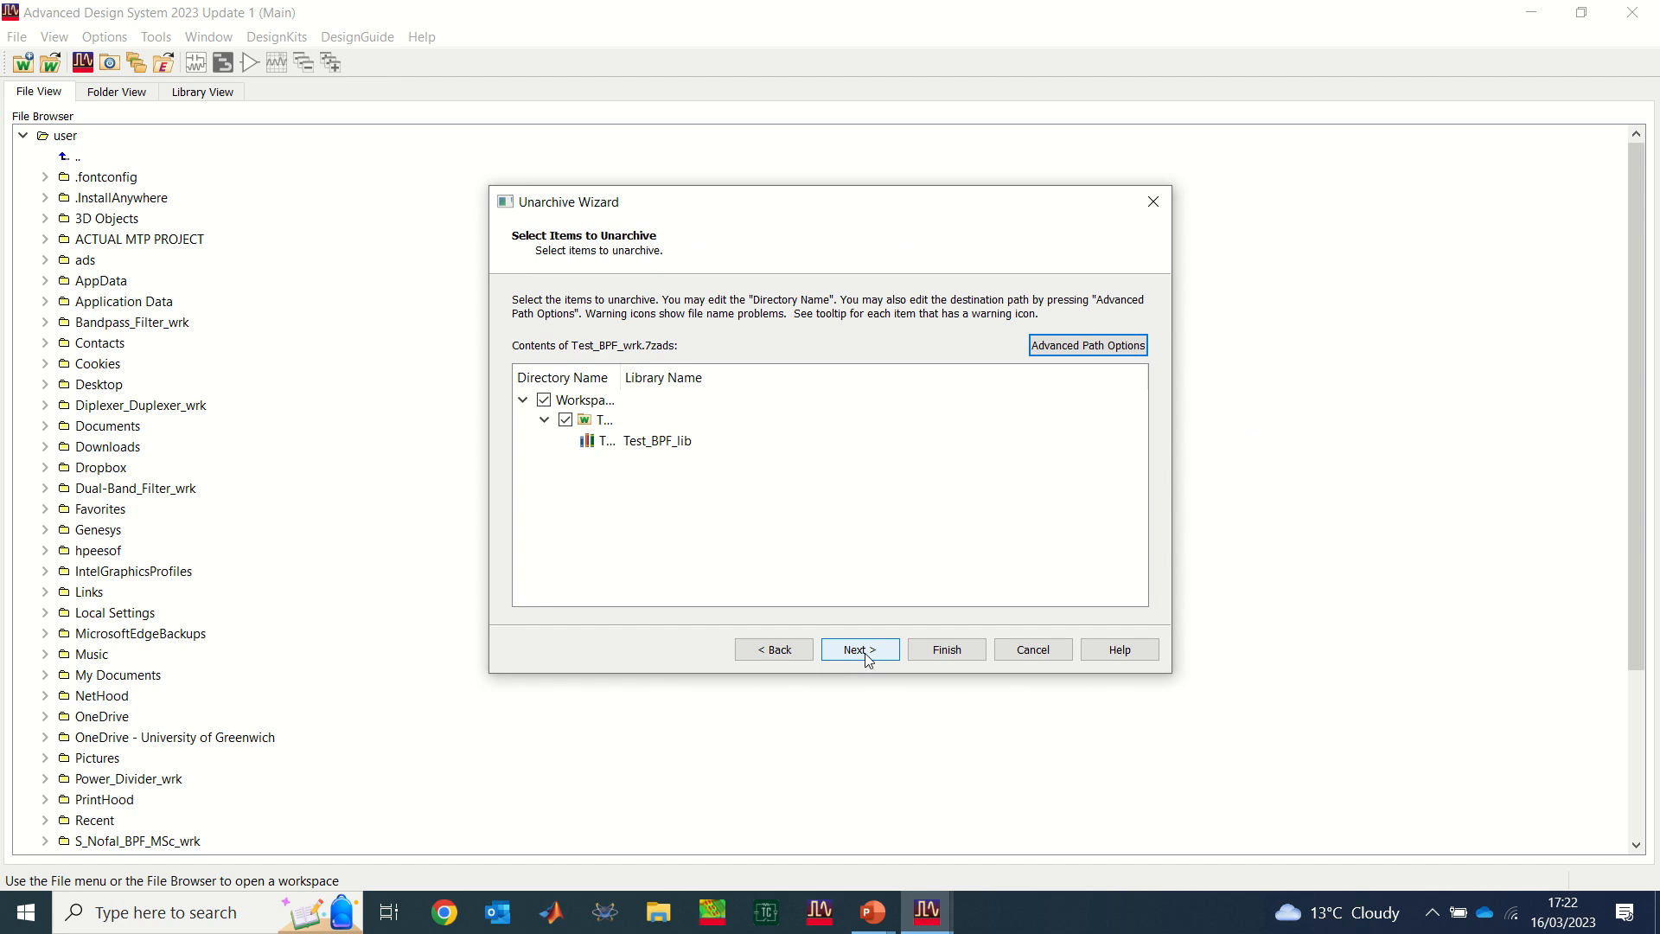
pyautogui.click(860, 648)
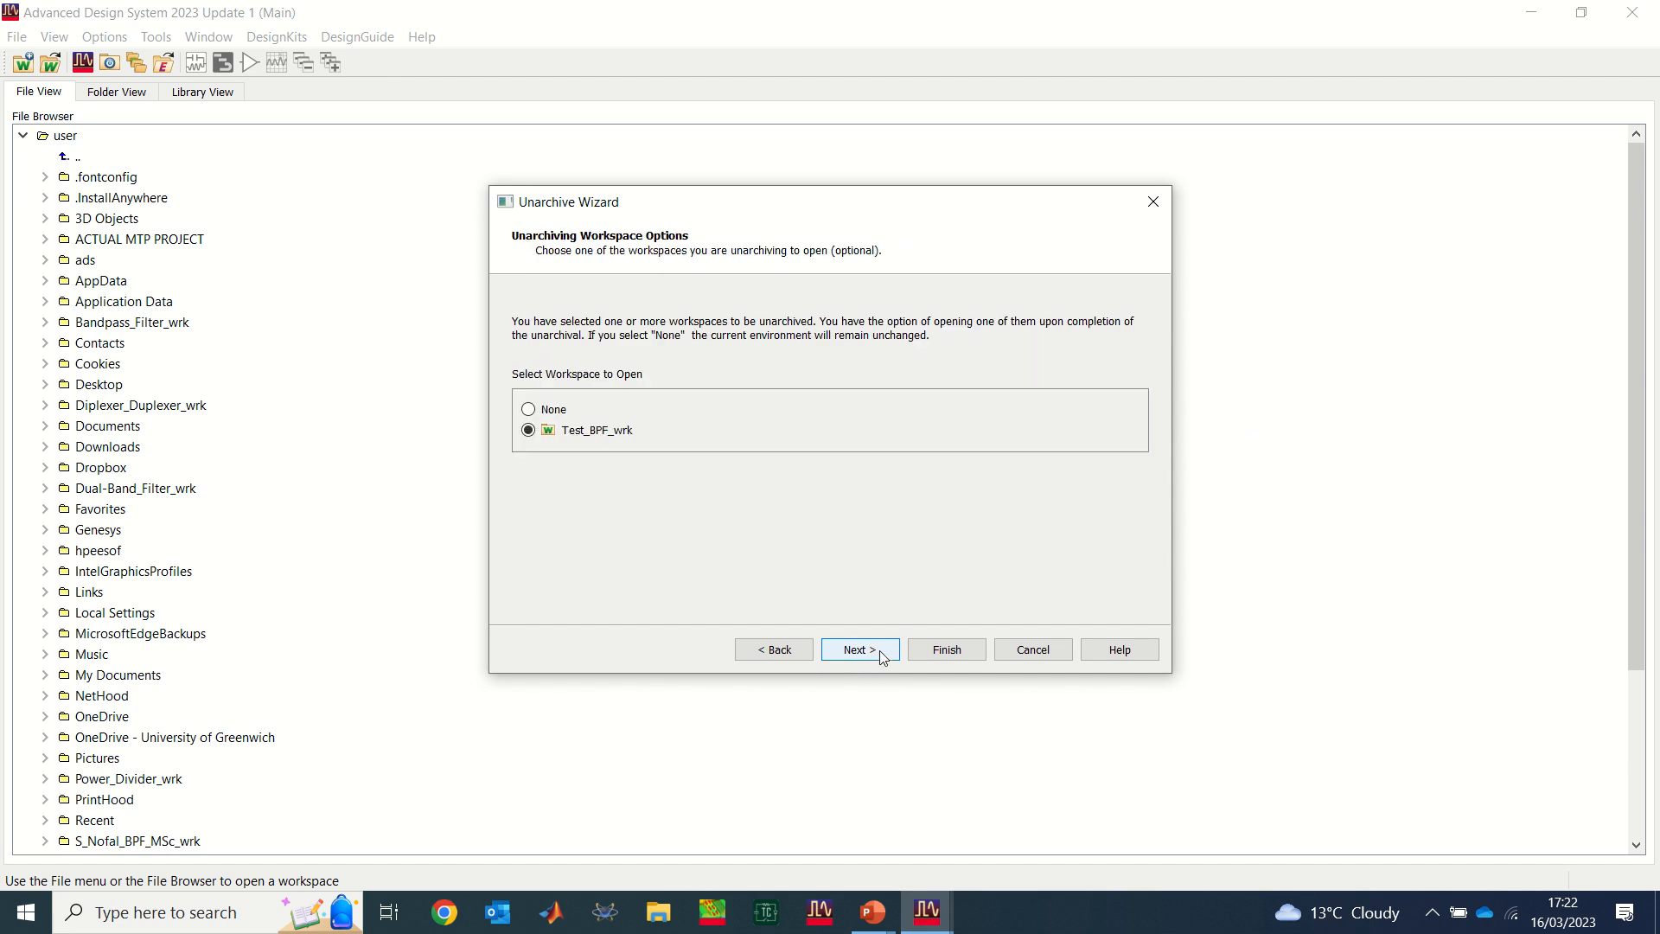
pyautogui.click(859, 648)
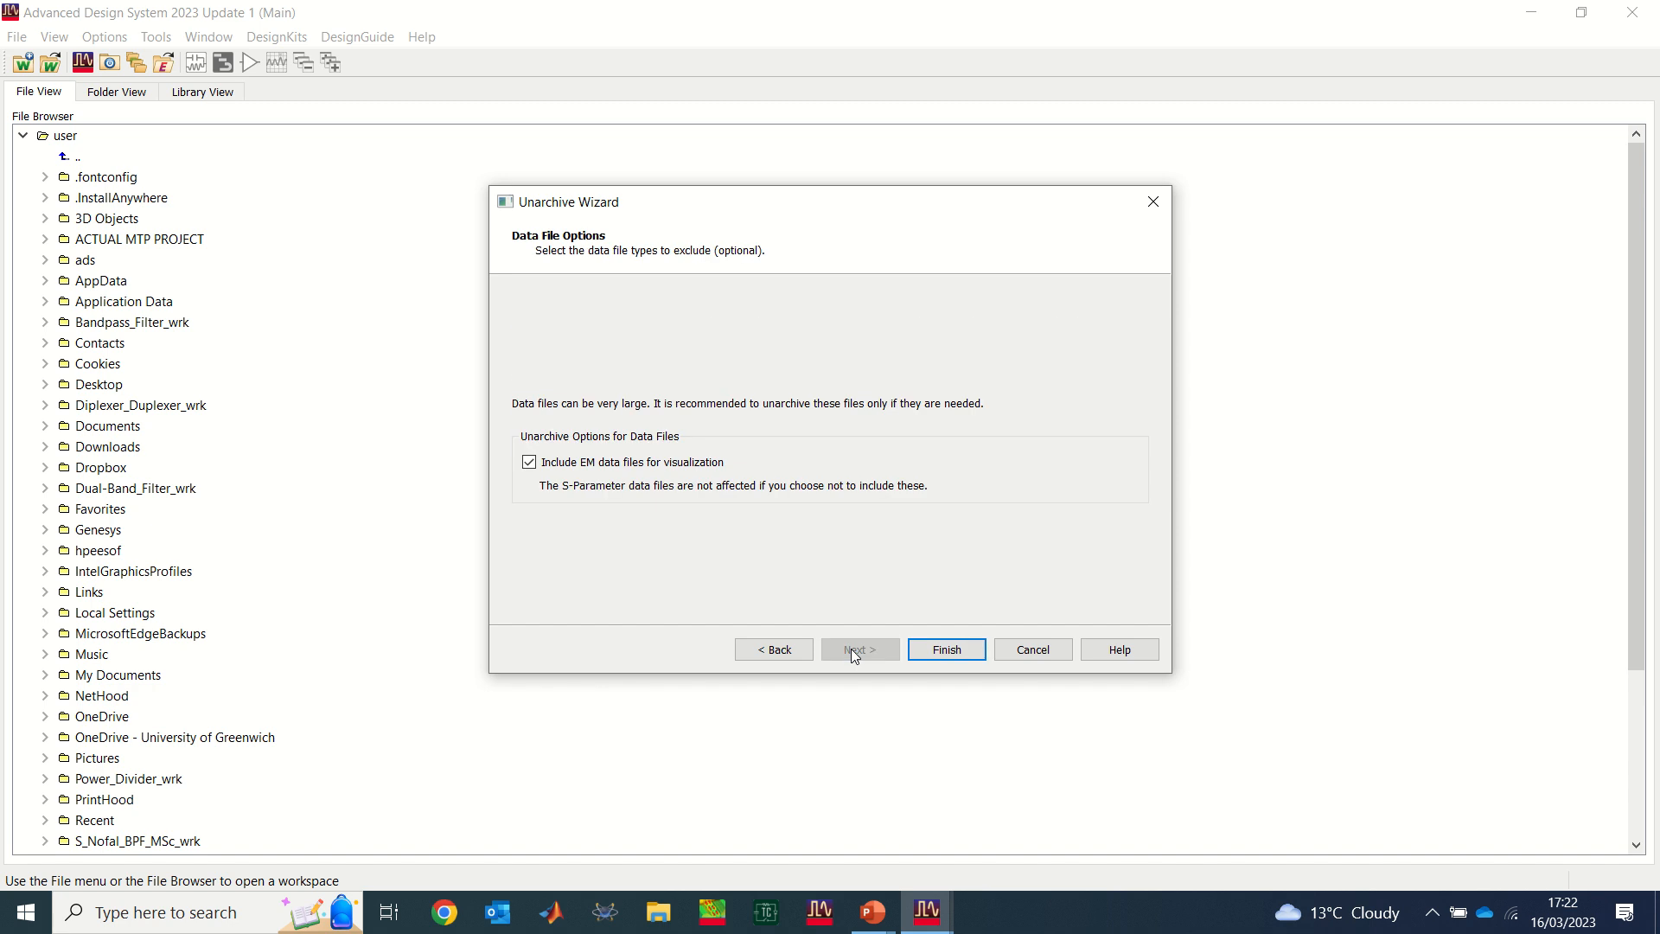
pyautogui.click(948, 648)
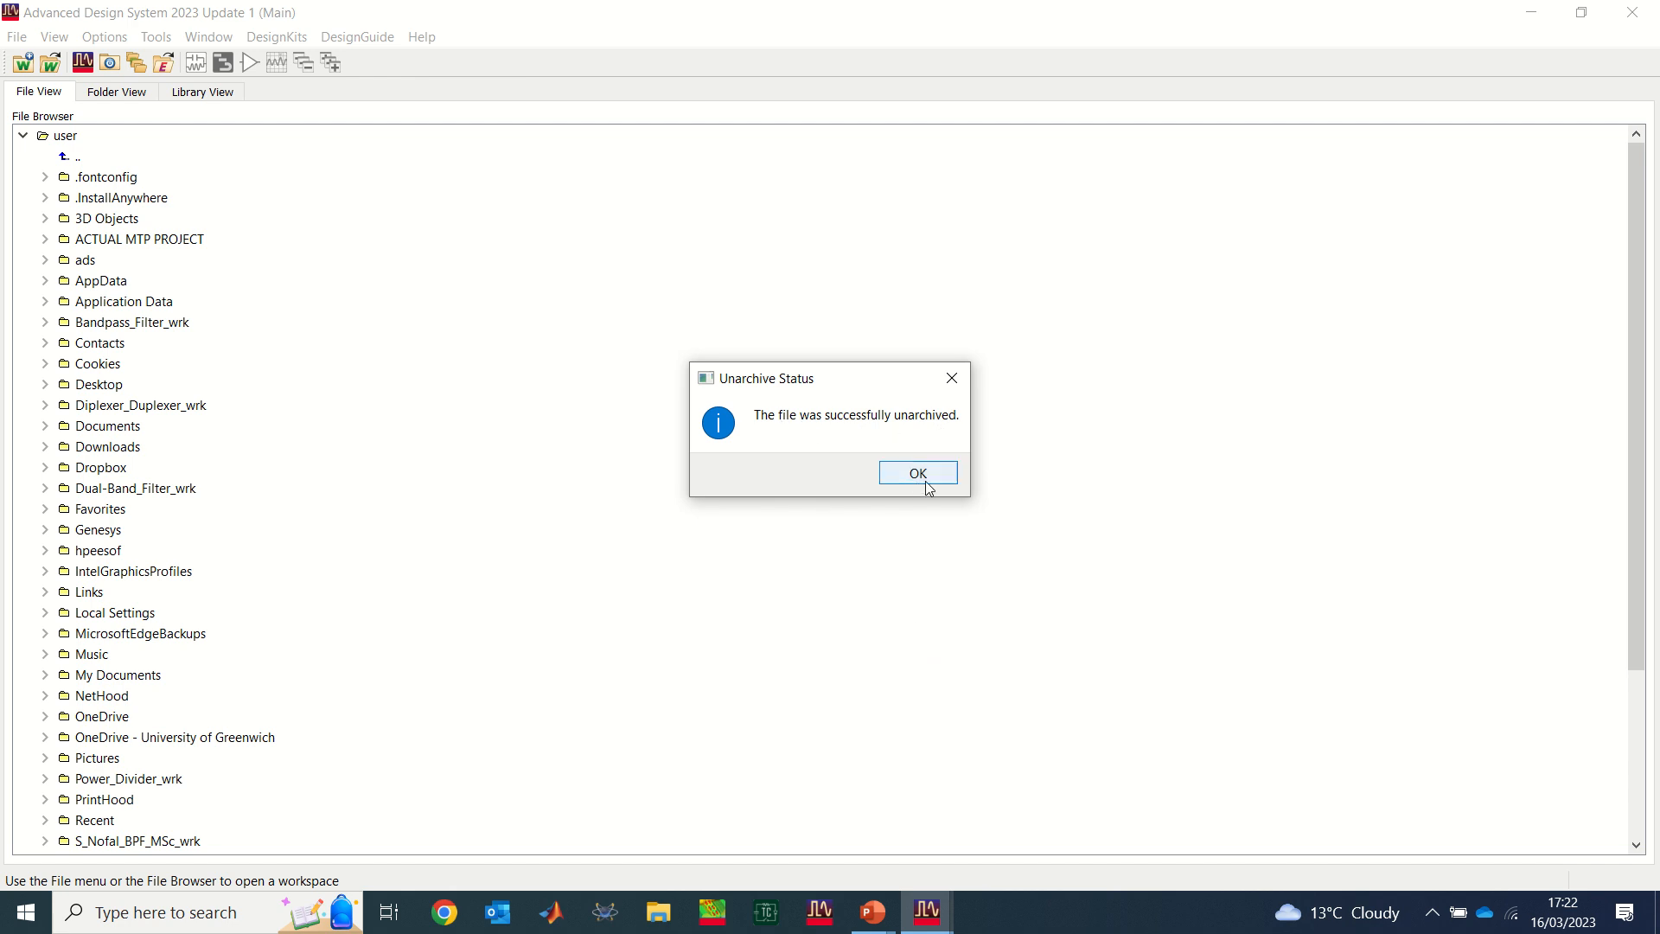
# Step: Acknowledge the successful unarchive and open the Cct_BPF.dds data display in the restored workspace
pyautogui.click(917, 472)
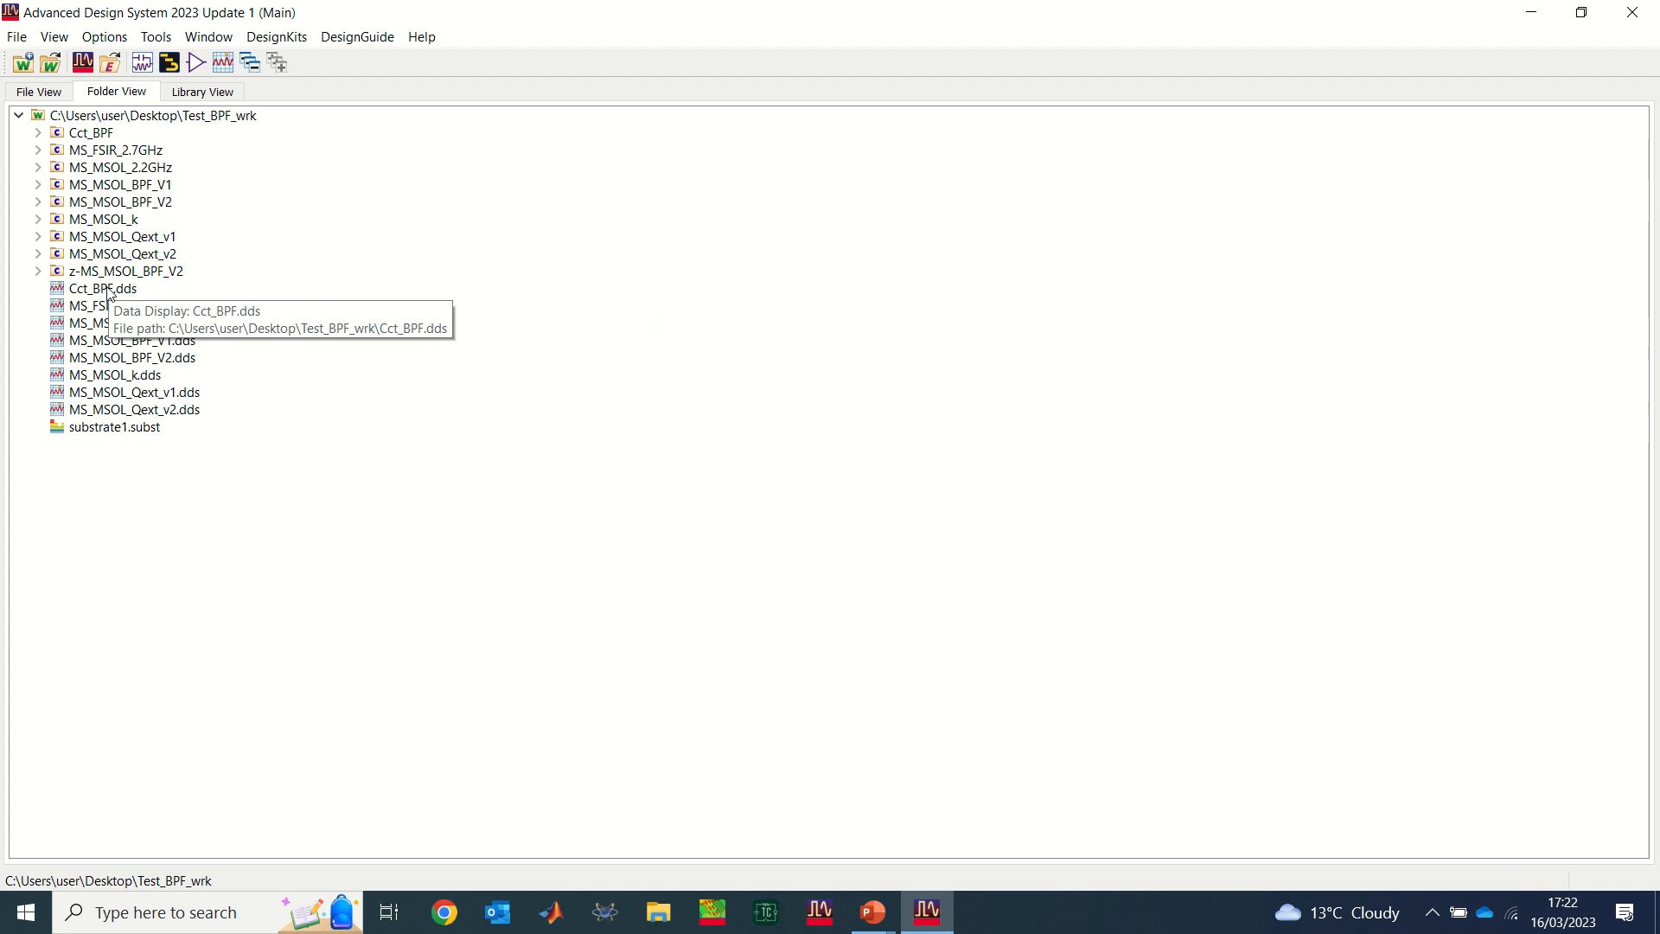
pyautogui.doubleClick(86, 287)
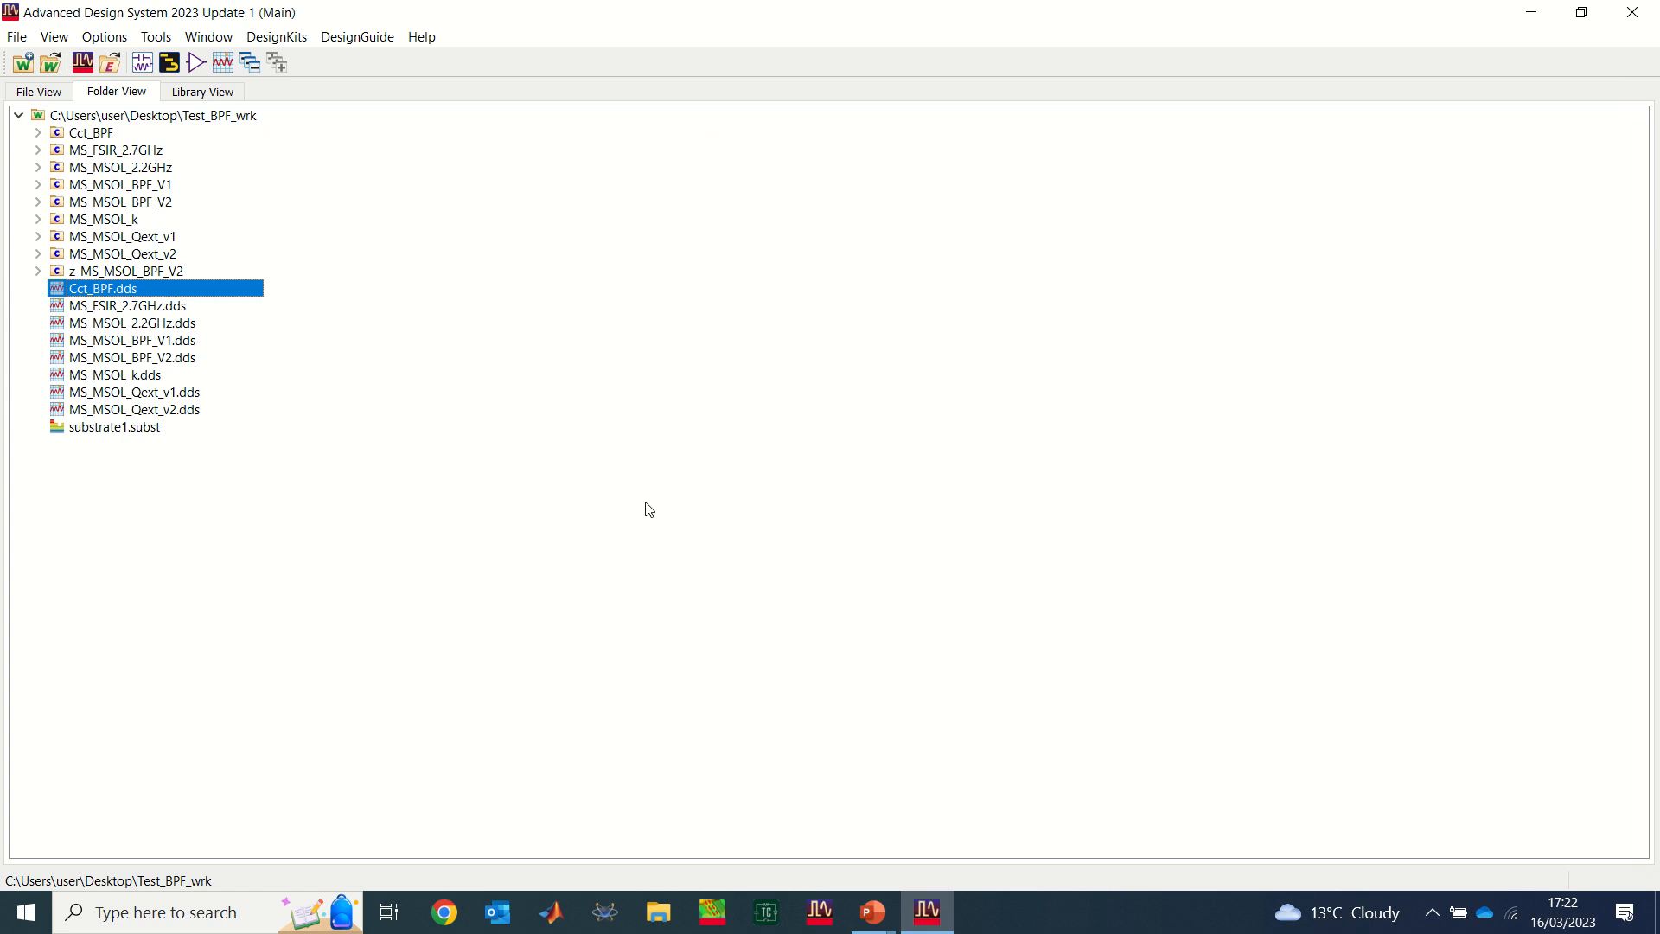
pyautogui.moveTo(690, 691)
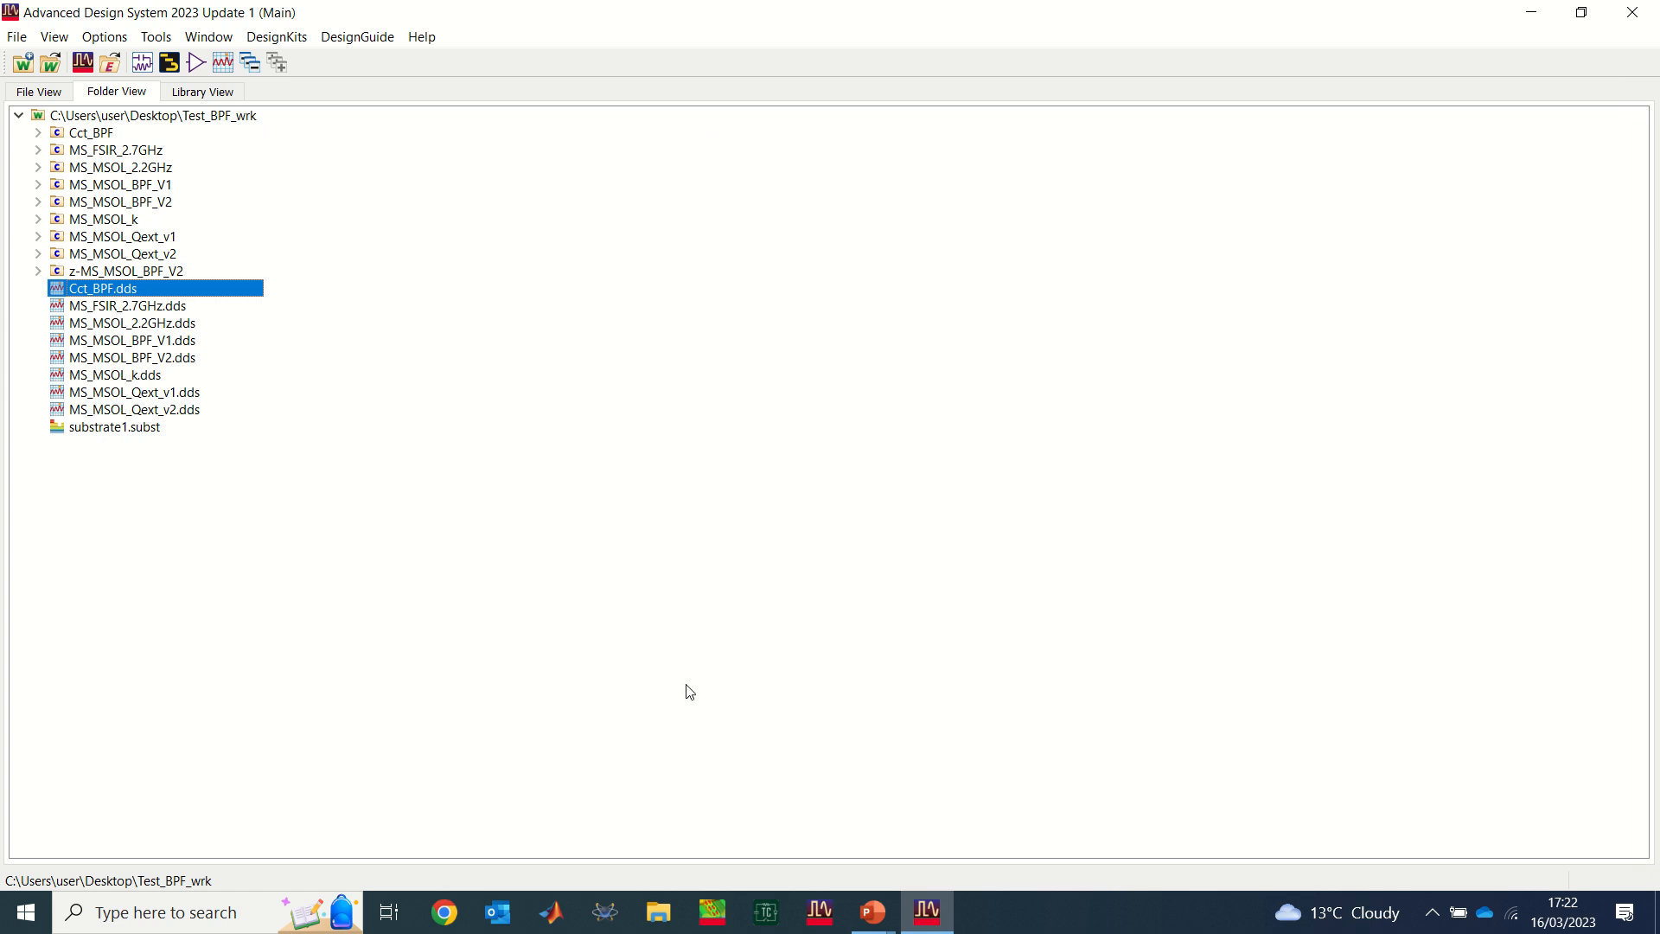
pyautogui.moveTo(872, 909)
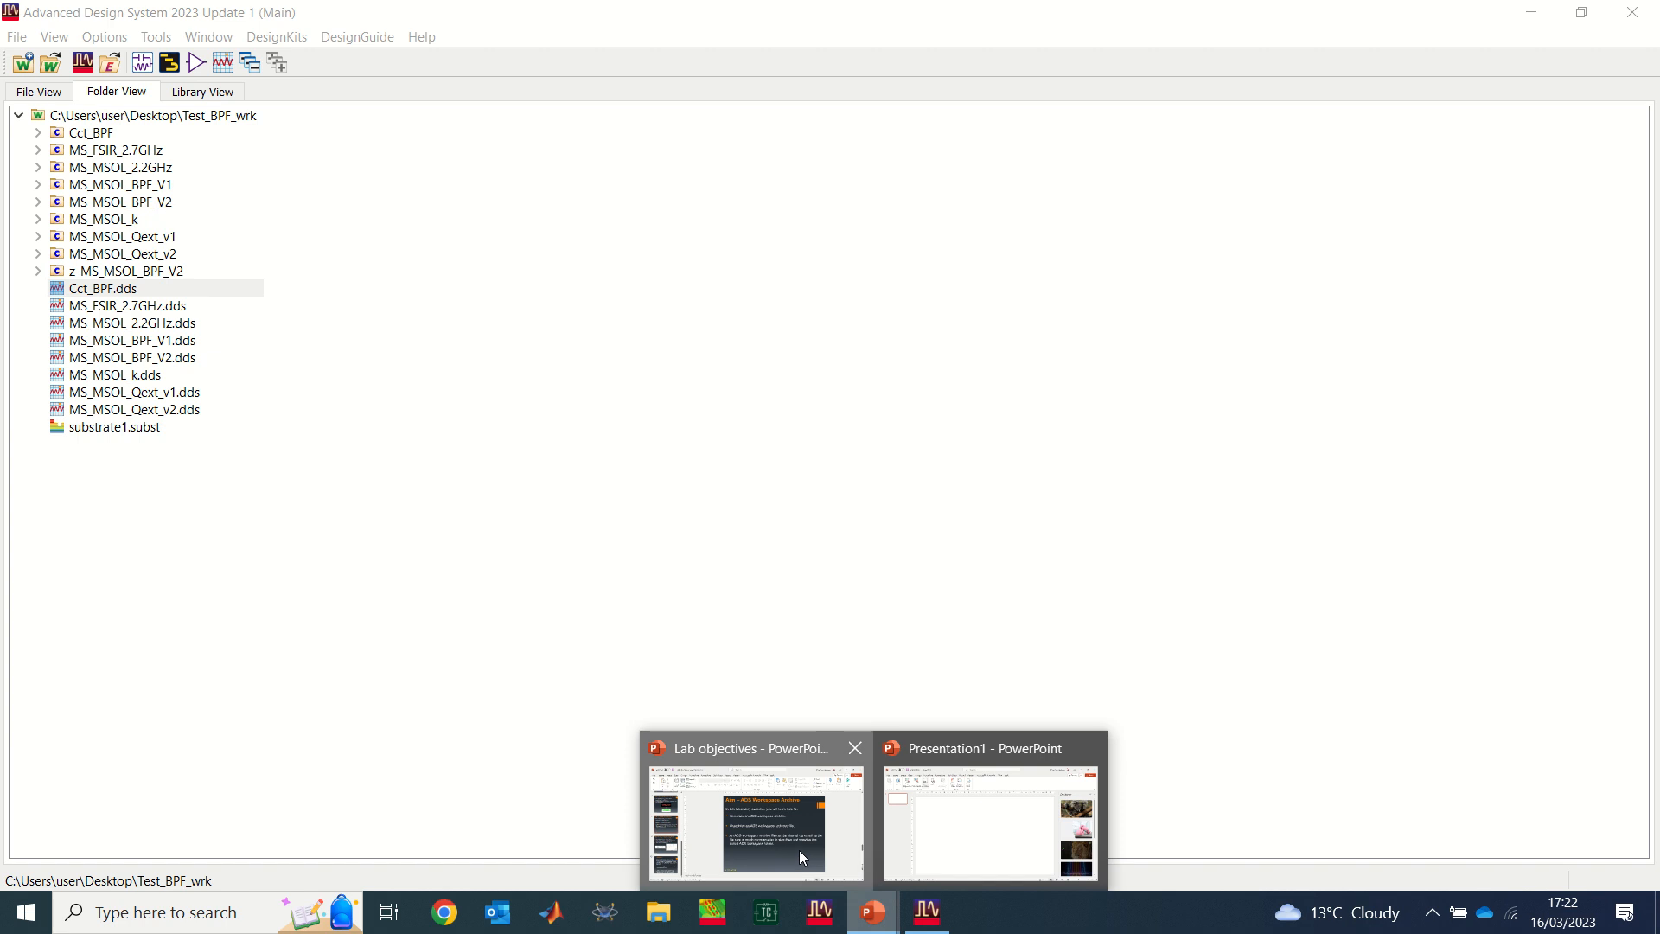